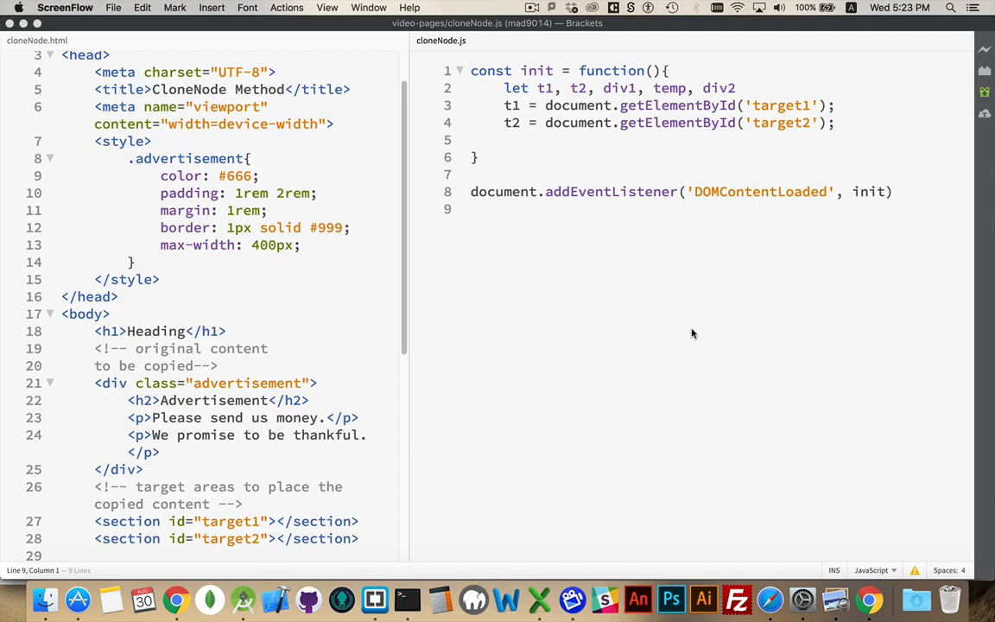
pyautogui.moveTo(160, 177)
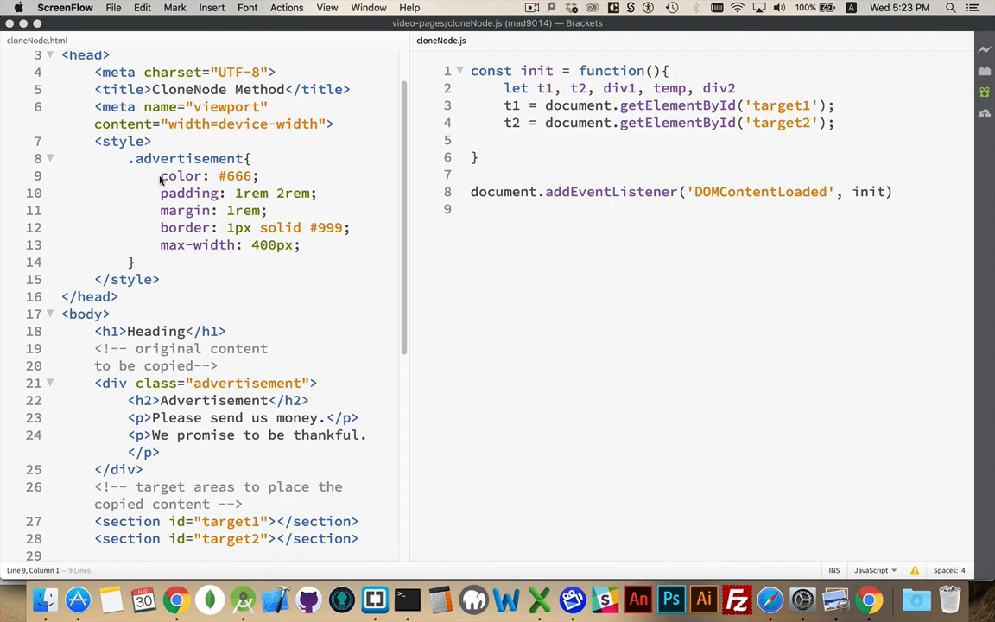
pyautogui.moveTo(127, 161)
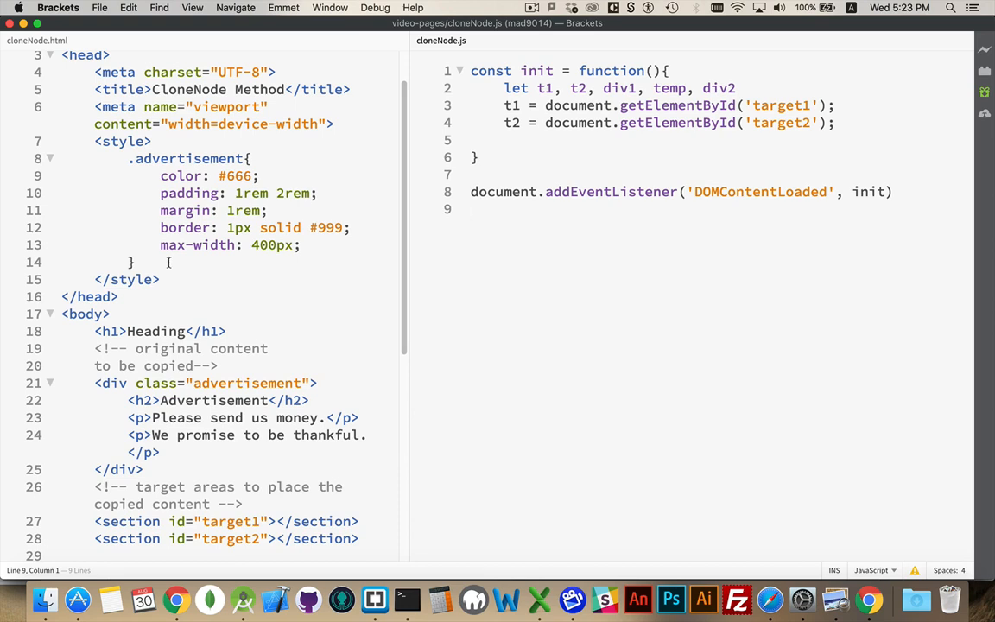
# Add div1 = document.querySelector('.advertisement'); on a new line inside init
pyautogui.moveTo(95, 382); pyautogui.dragTo(147, 434)
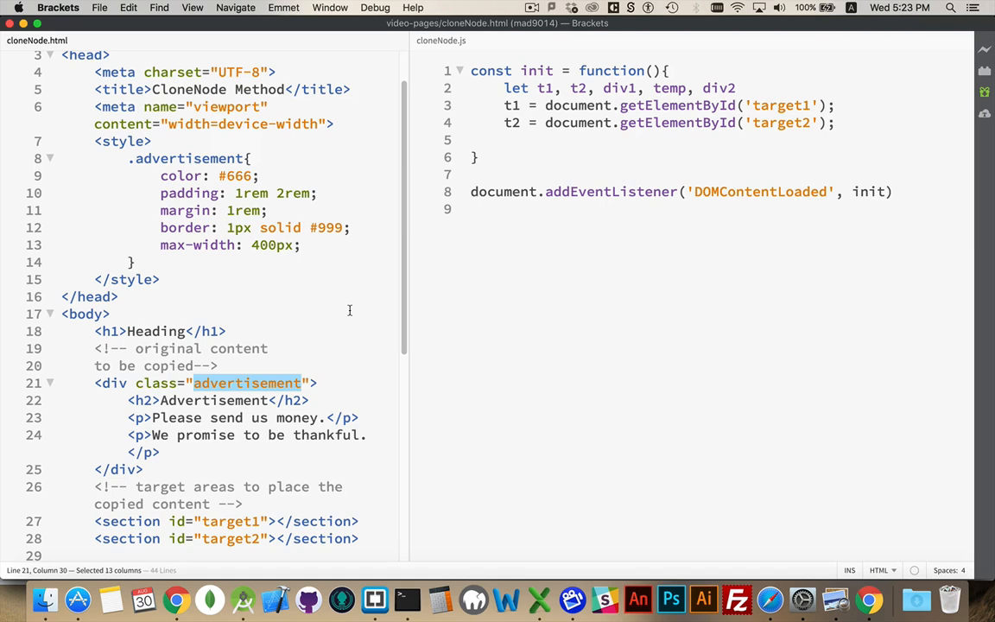
pyautogui.moveTo(131, 448)
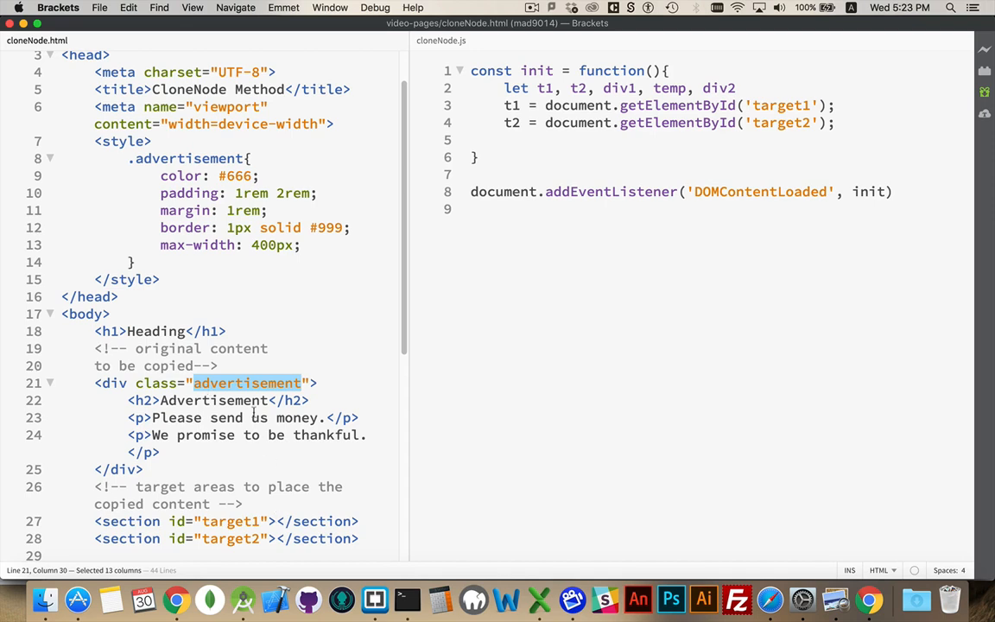
pyautogui.moveTo(274, 521)
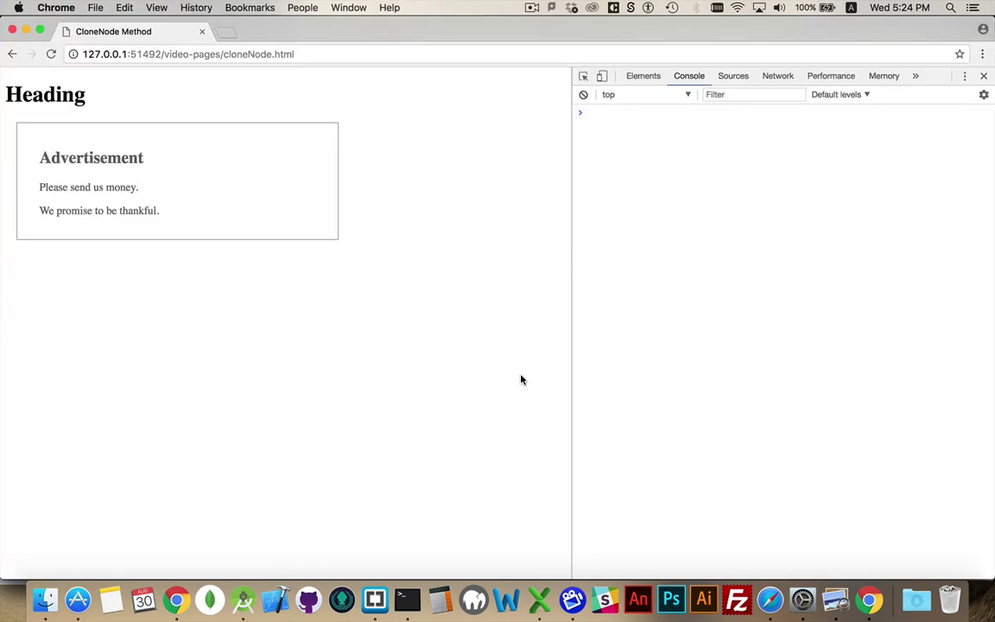
pyautogui.moveTo(156, 93)
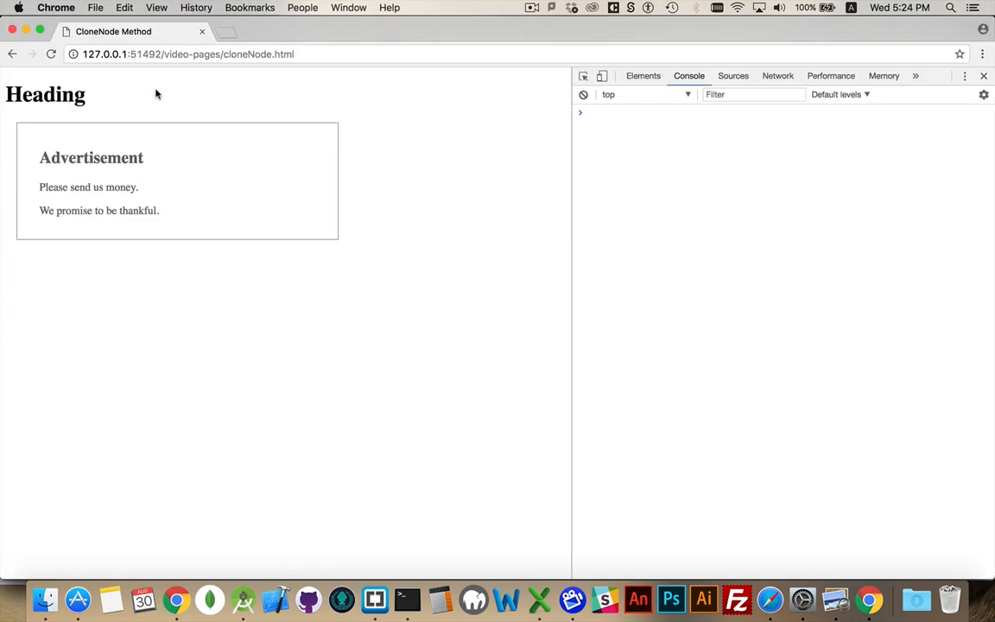
pyautogui.moveTo(254, 221)
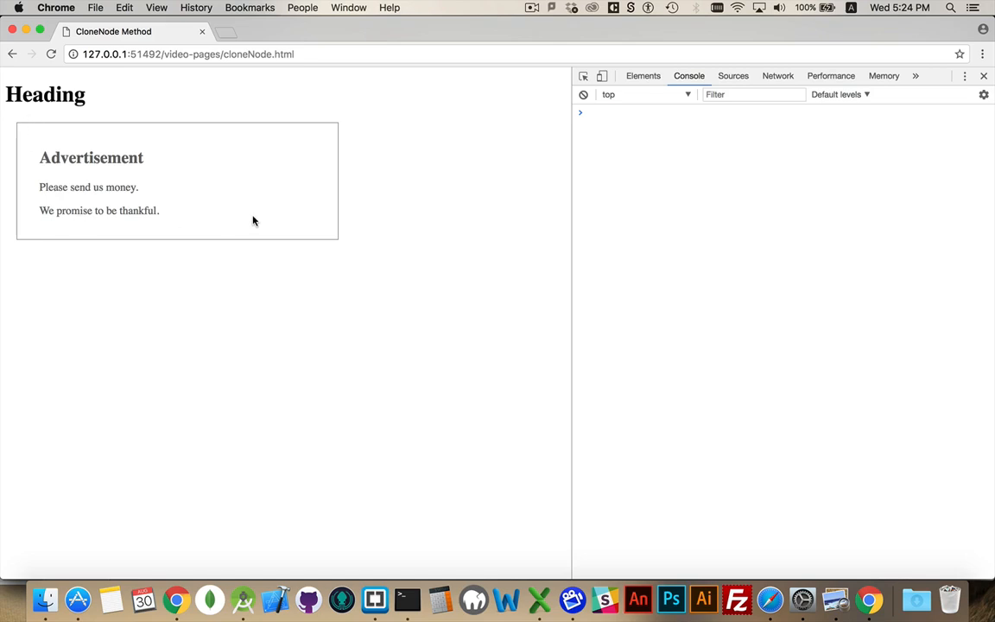
pyautogui.moveTo(338, 142)
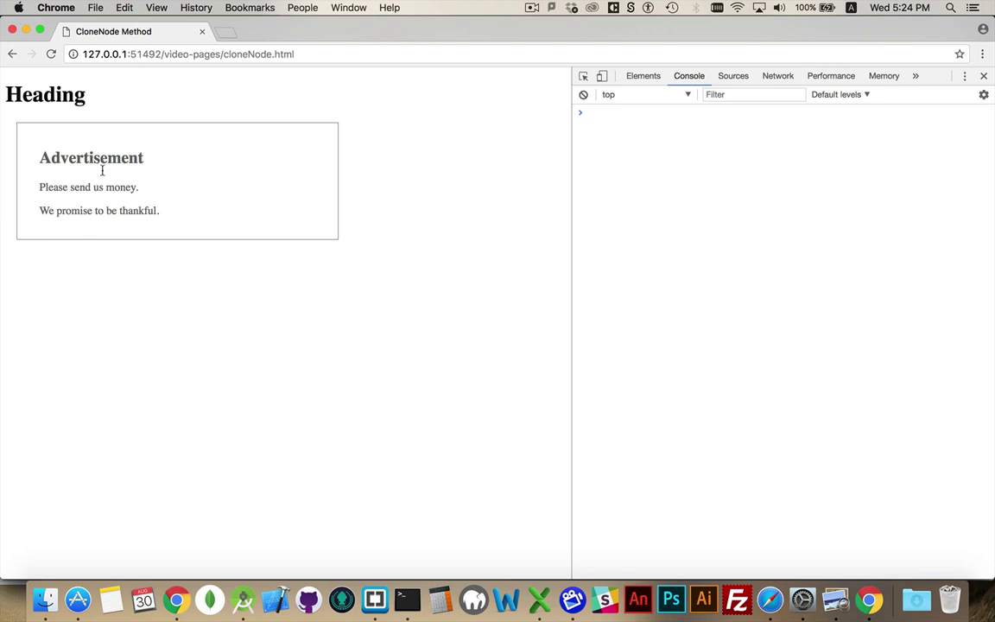
pyautogui.moveTo(295, 191)
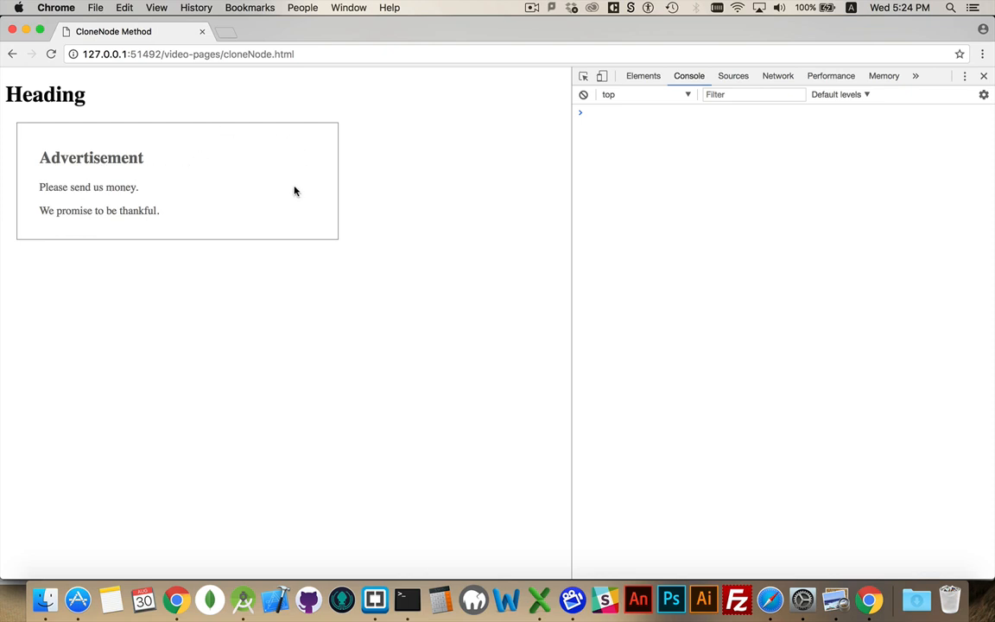
pyautogui.moveTo(274, 171)
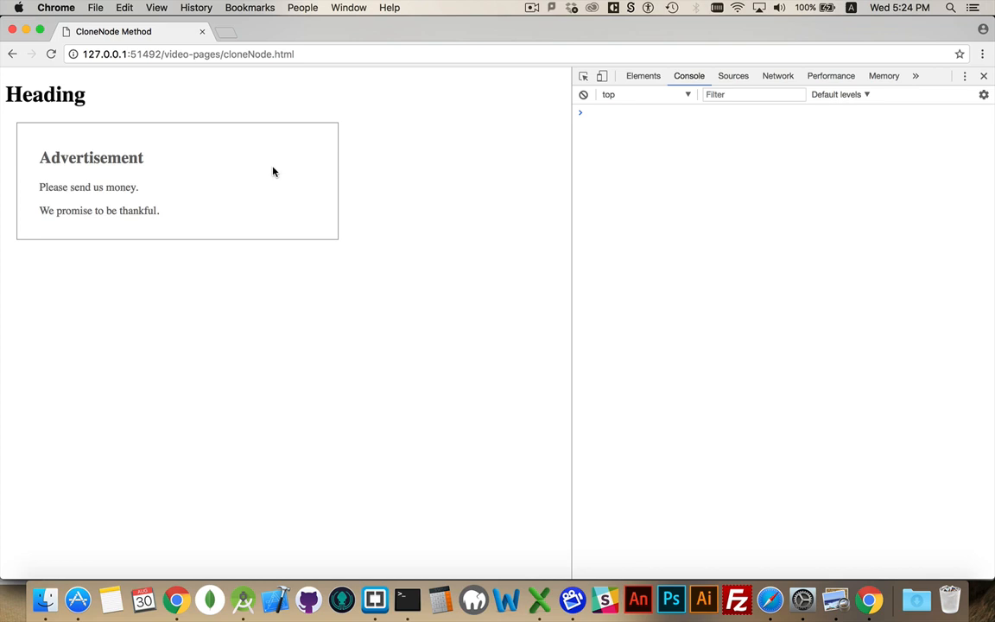
pyautogui.moveTo(159, 303)
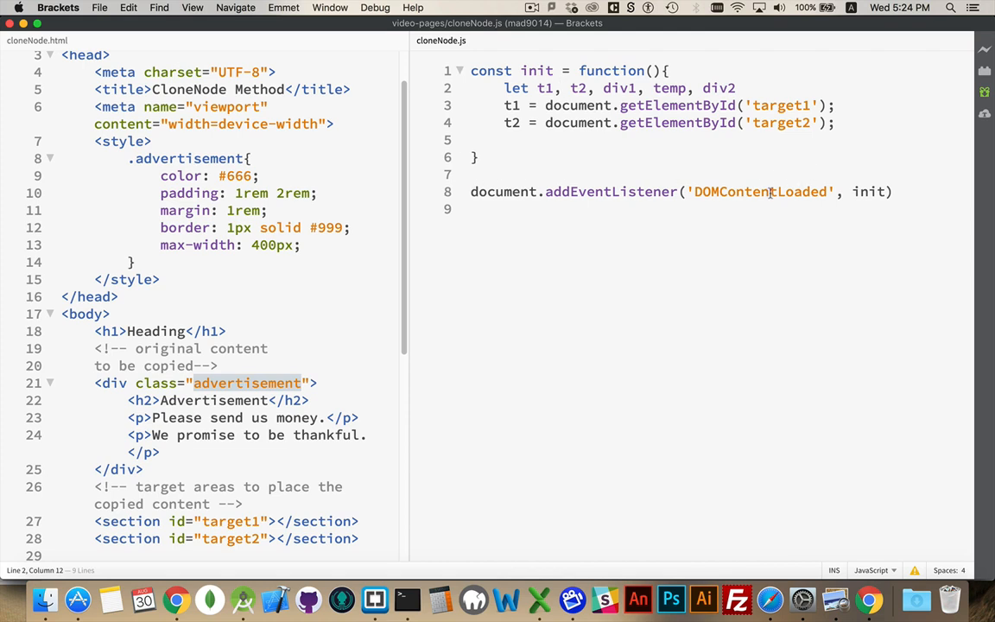
pyautogui.doubleClick(760, 192)
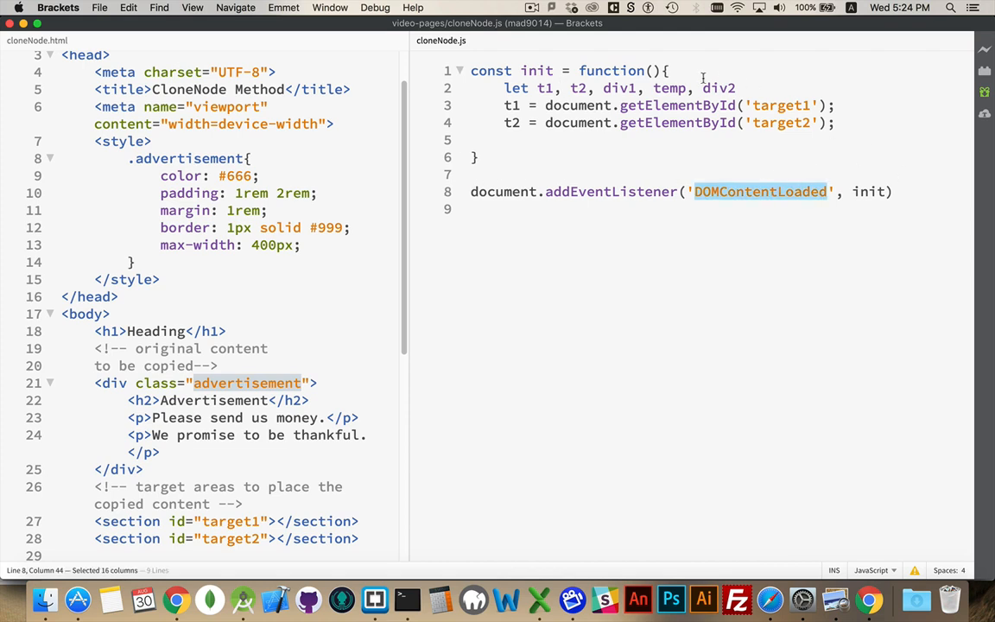
pyautogui.moveTo(732, 191)
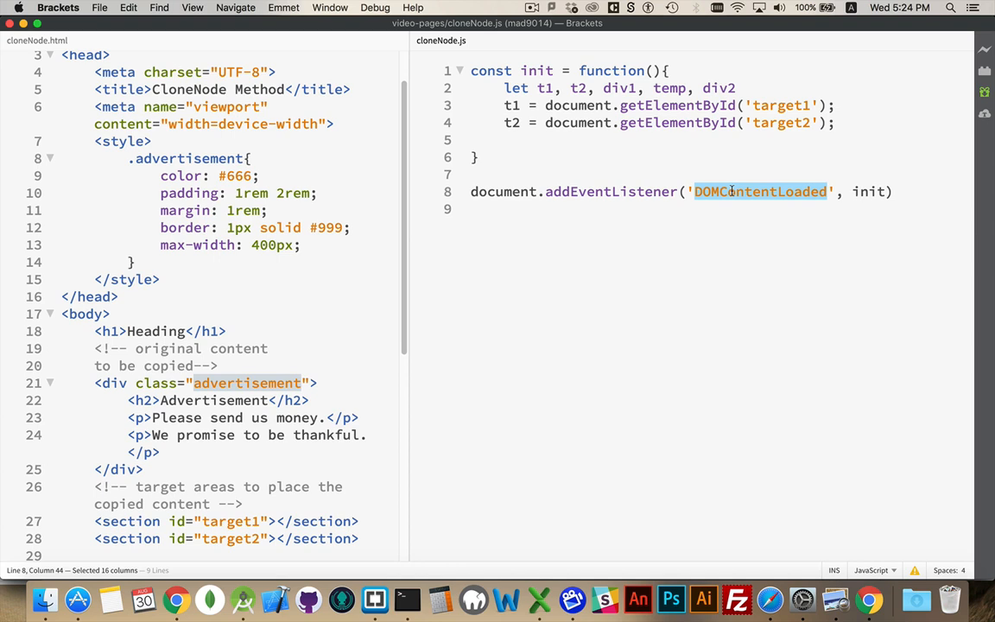
pyautogui.moveTo(793, 98)
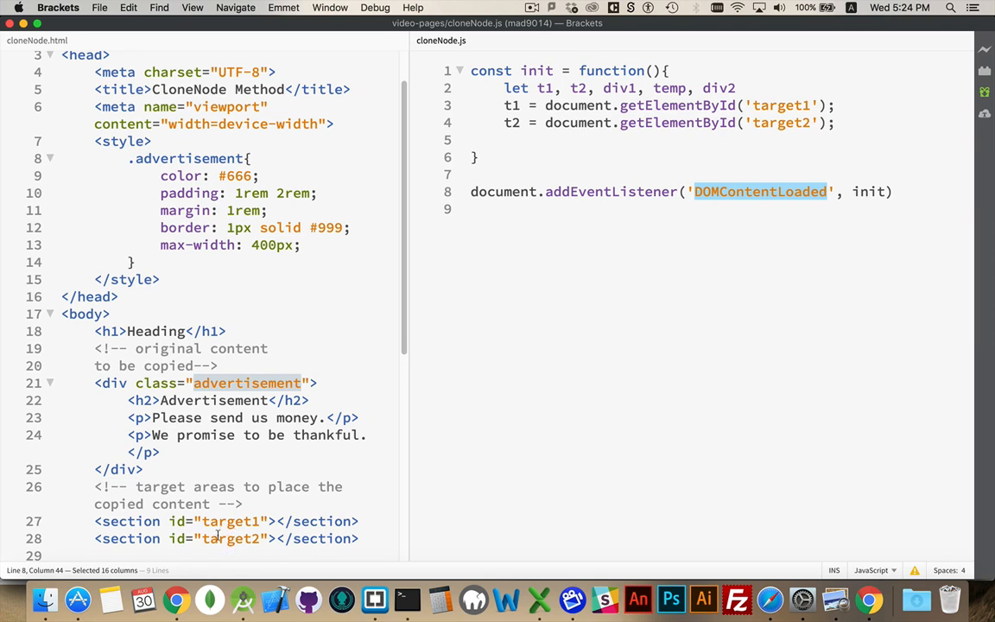
pyautogui.moveTo(277, 508)
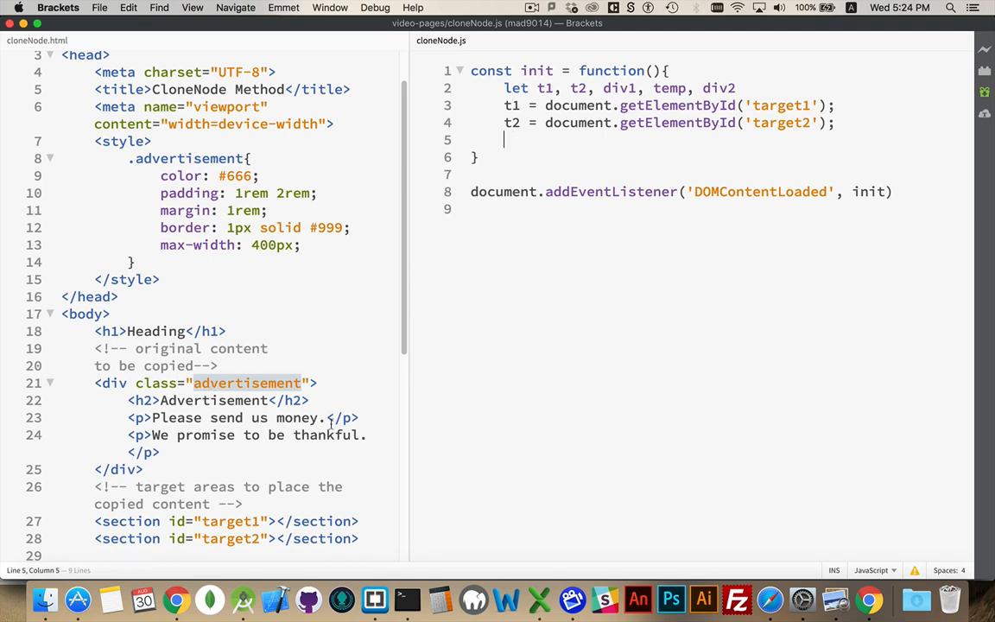
pyautogui.press('enter')
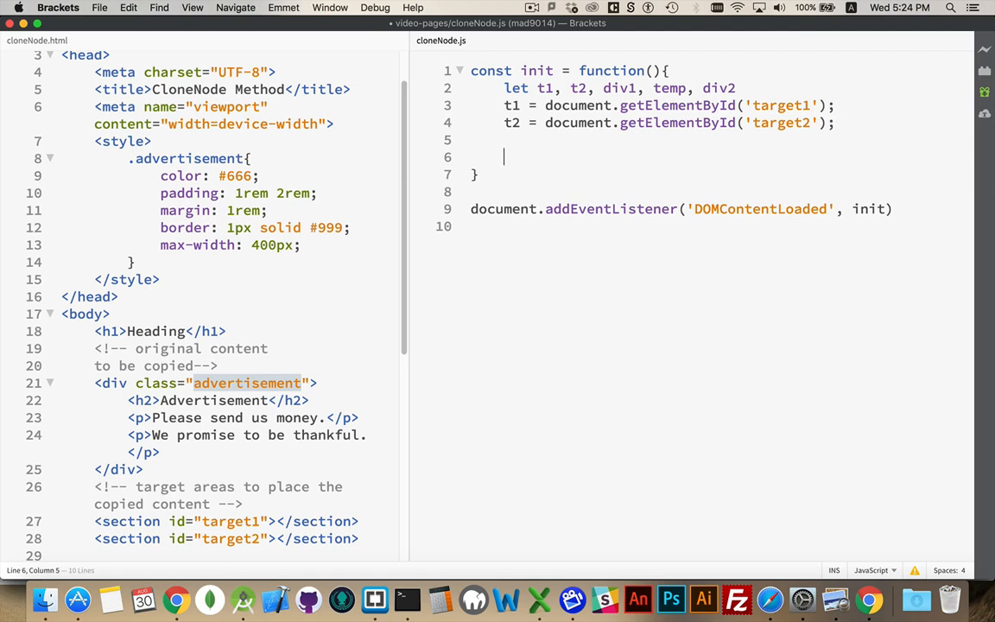
pyautogui.write('div1 =')
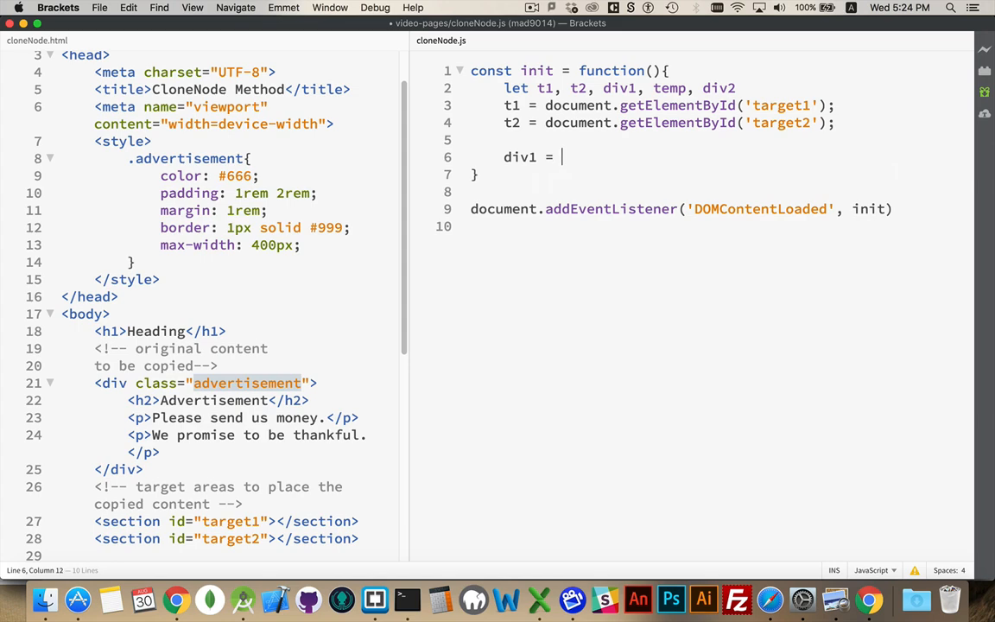
pyautogui.write('document.querySelector(')
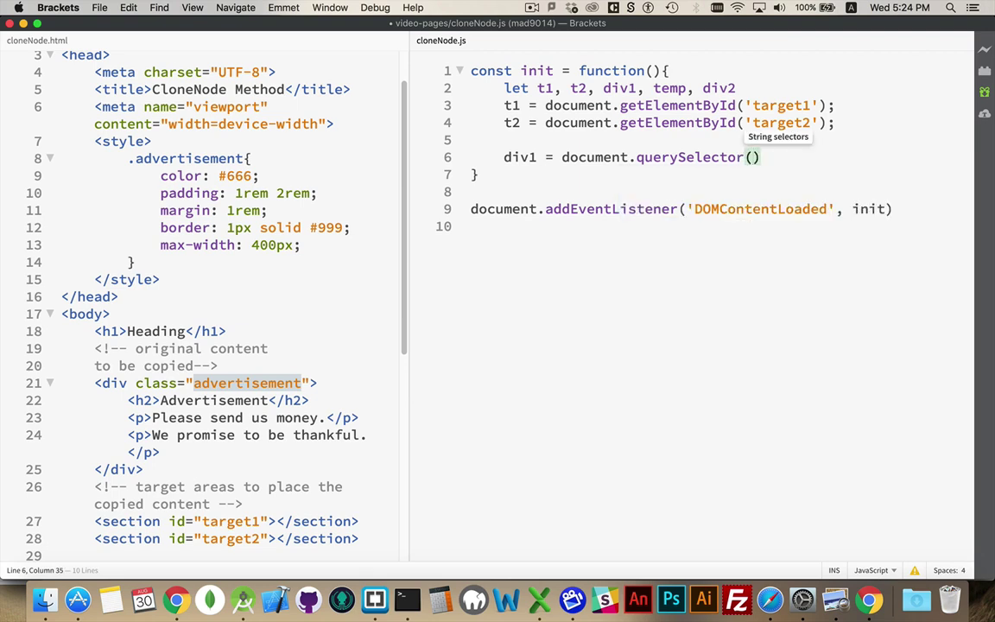
pyautogui.write("'.adver")
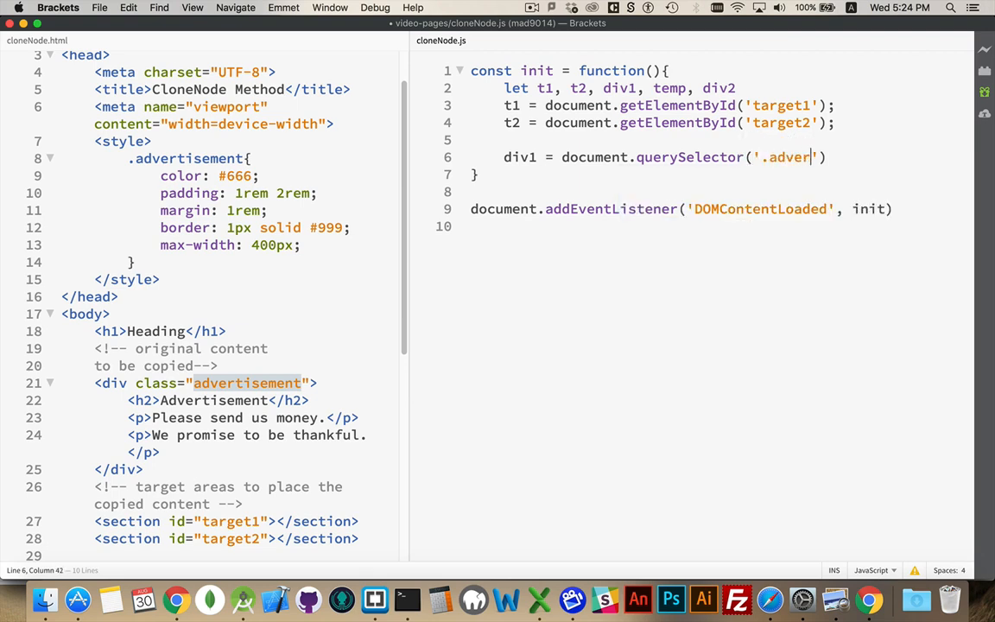
pyautogui.write('tis')
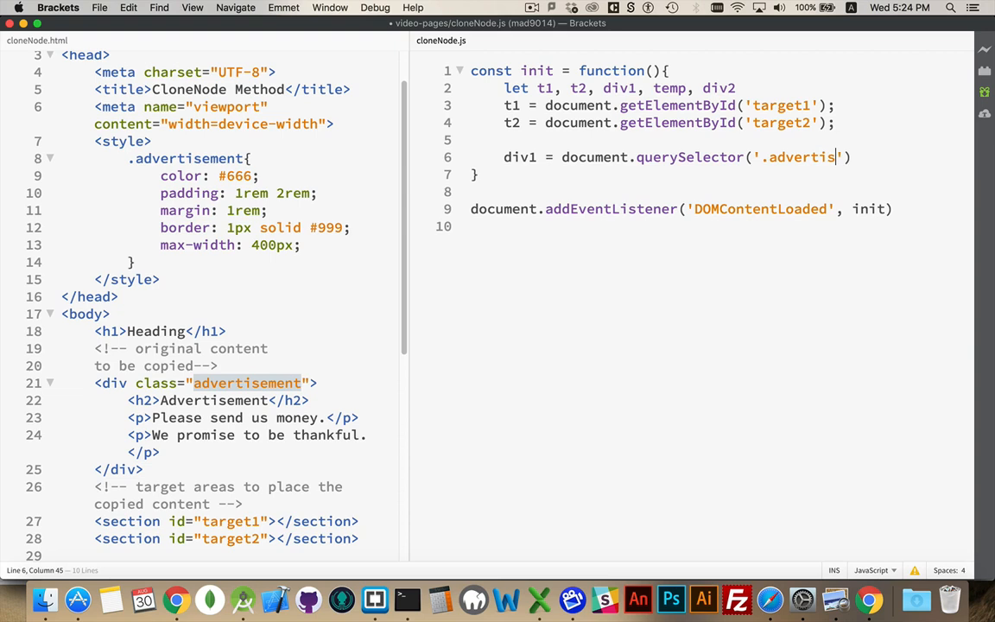
pyautogui.write("ement');")
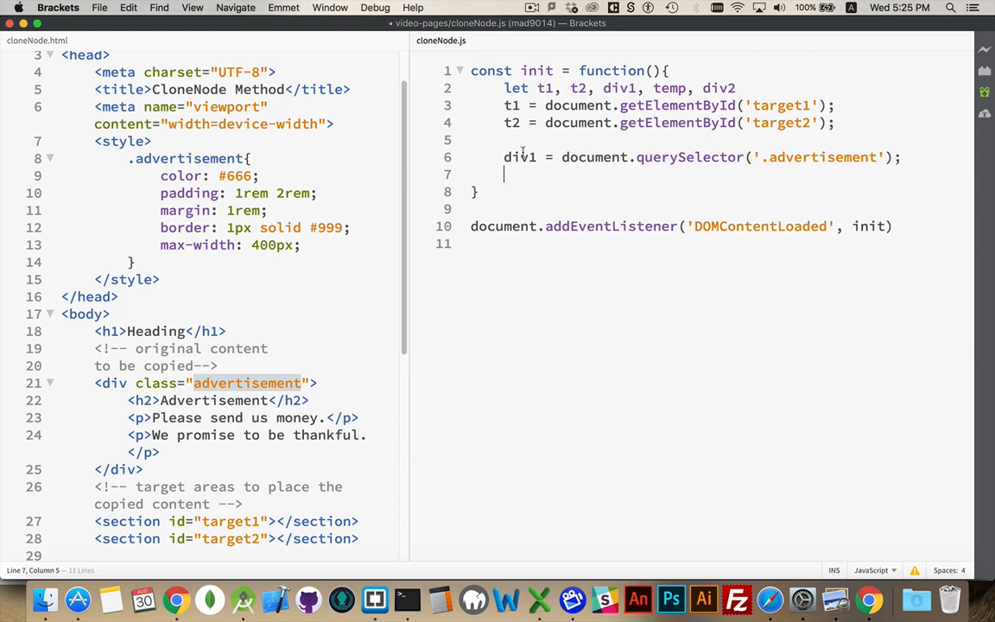
# Append div1 to the first target section with t1.appendChild(div1) on line 7
pyautogui.doubleClick(519, 157)
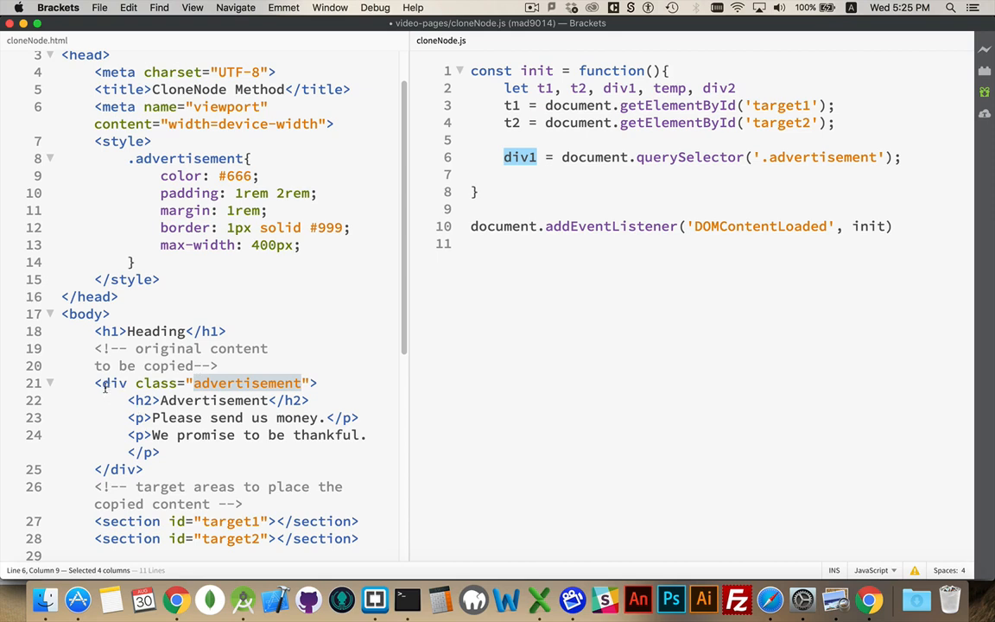
pyautogui.moveTo(95, 382); pyautogui.dragTo(159, 469)
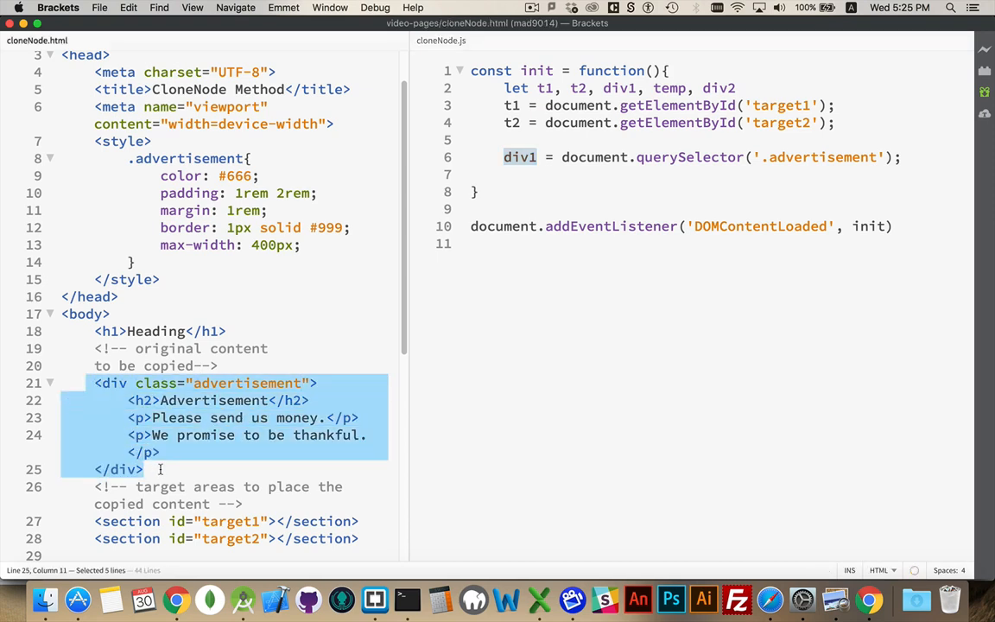
pyautogui.click(534, 188)
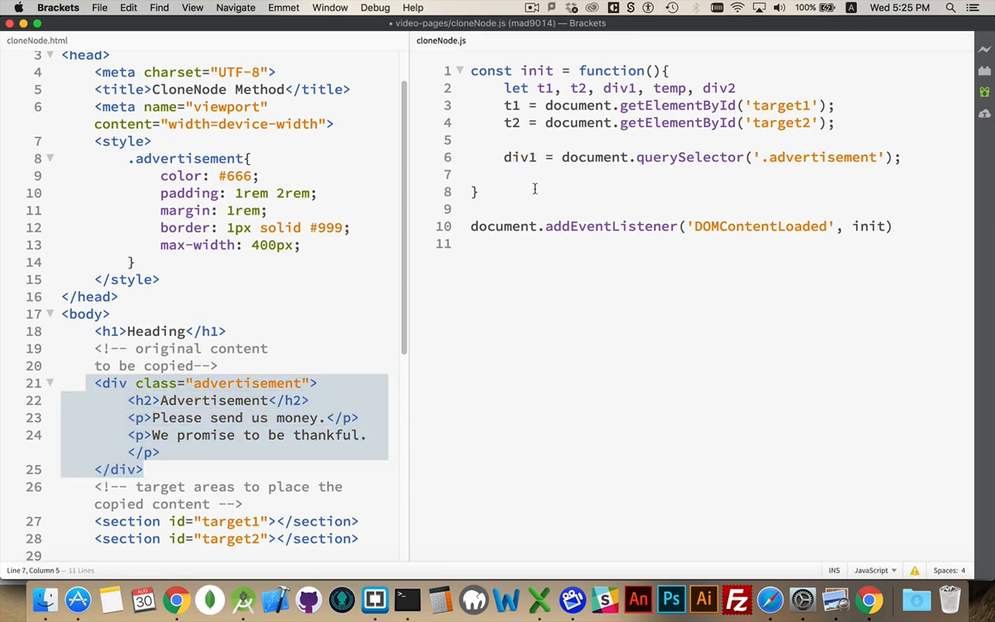
pyautogui.write('t1.appendChild(div1);')
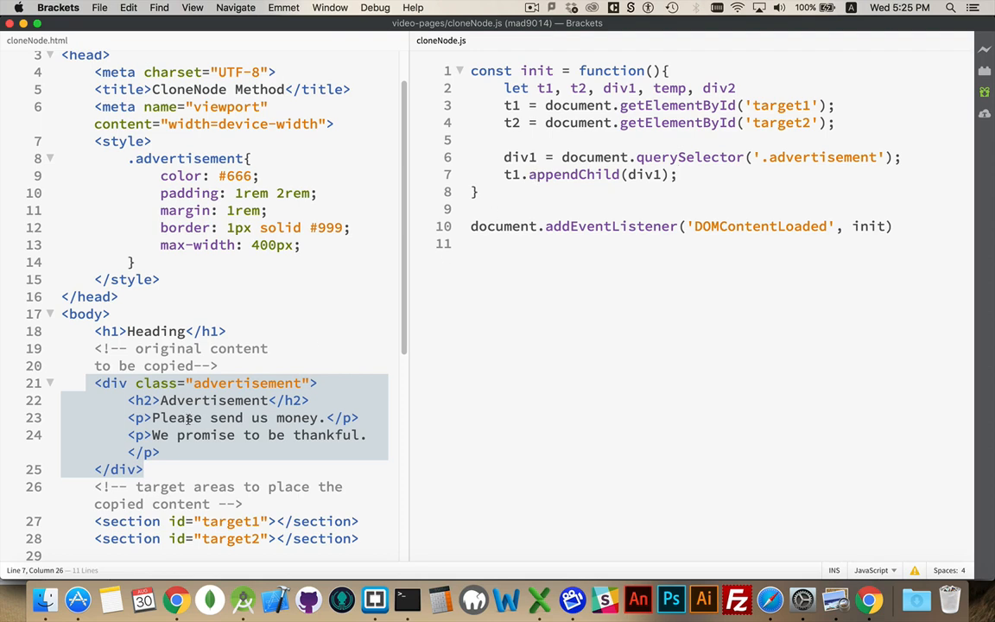
pyautogui.click(678, 174)
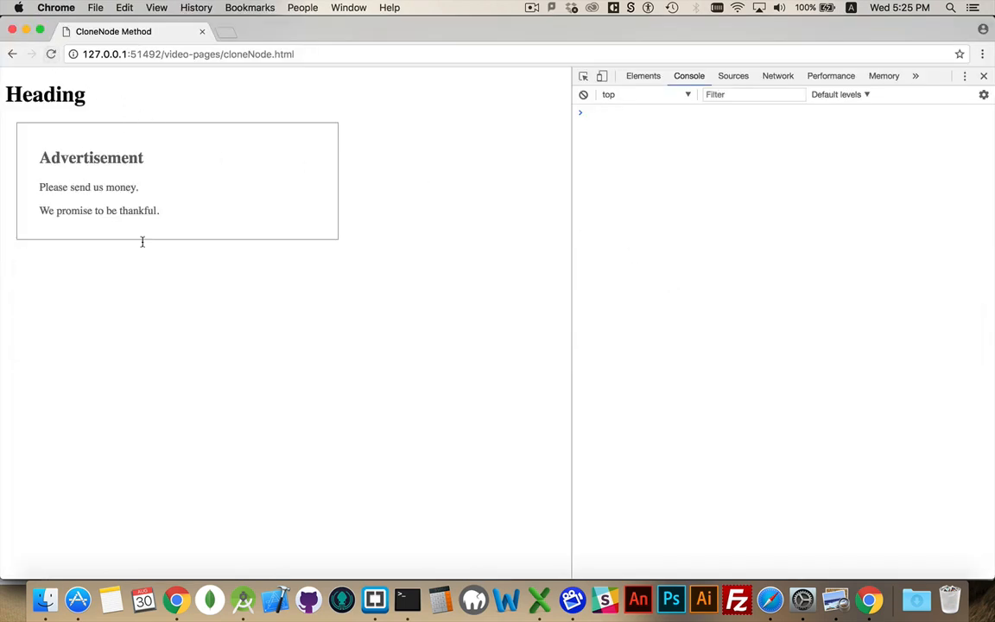
# Expand section#target1 in Chrome's Elements panel to see the moved advertisement div
pyautogui.click(642, 76)
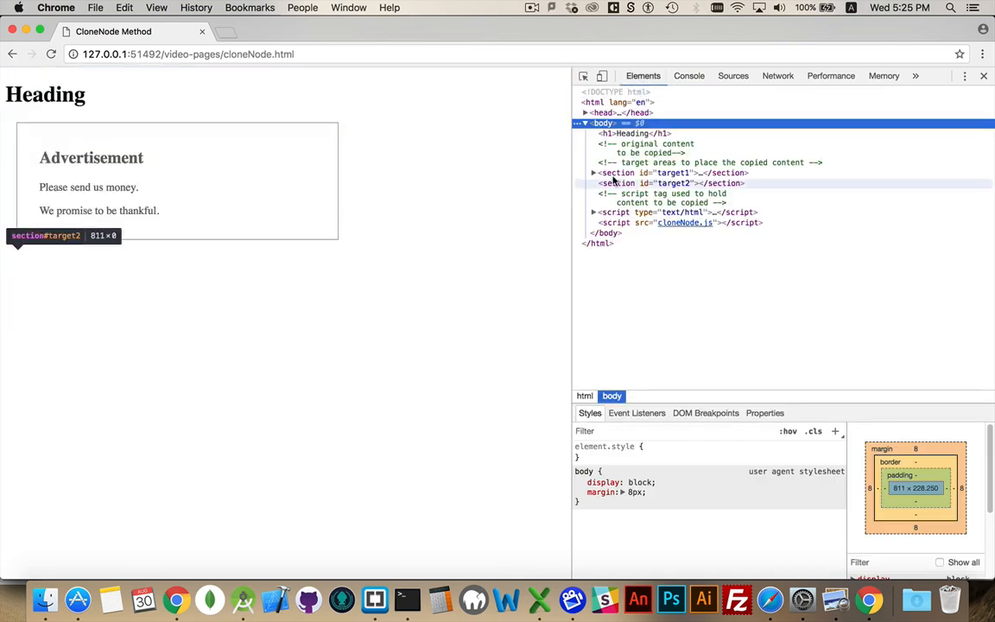
pyautogui.click(593, 173)
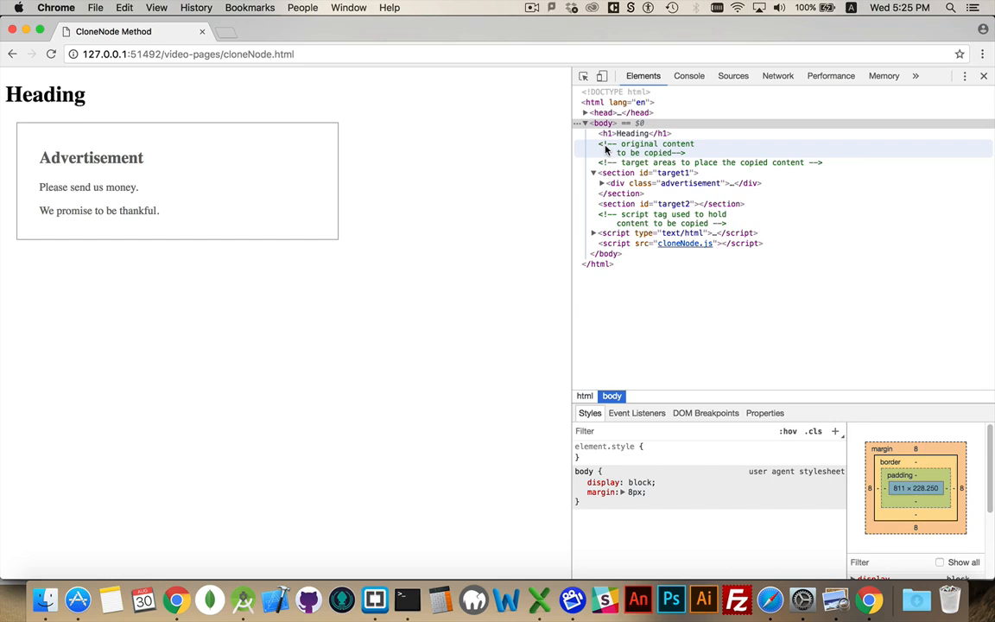
pyautogui.moveTo(606, 155)
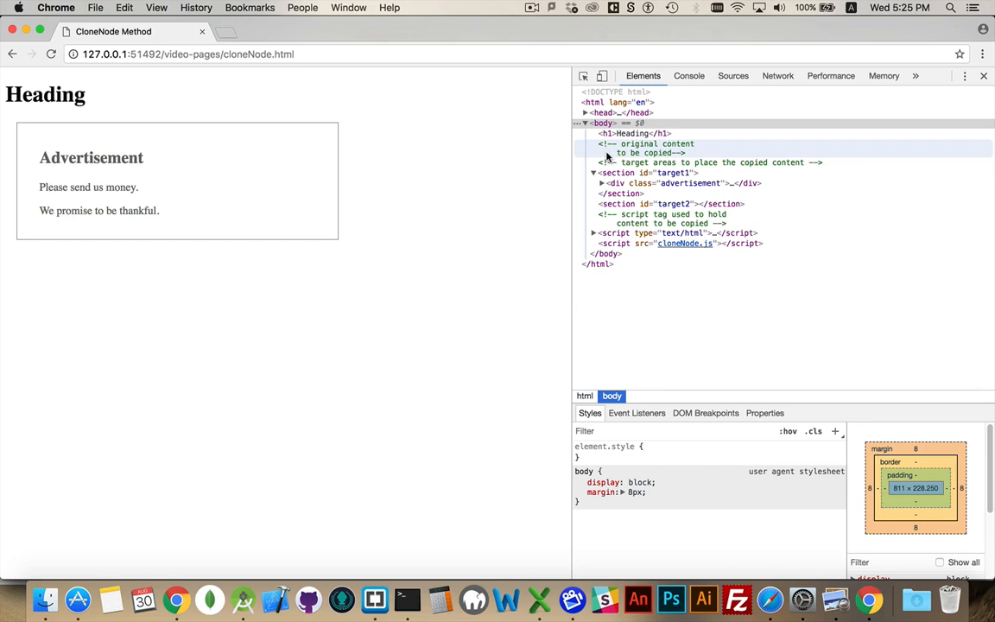
pyautogui.moveTo(633, 173)
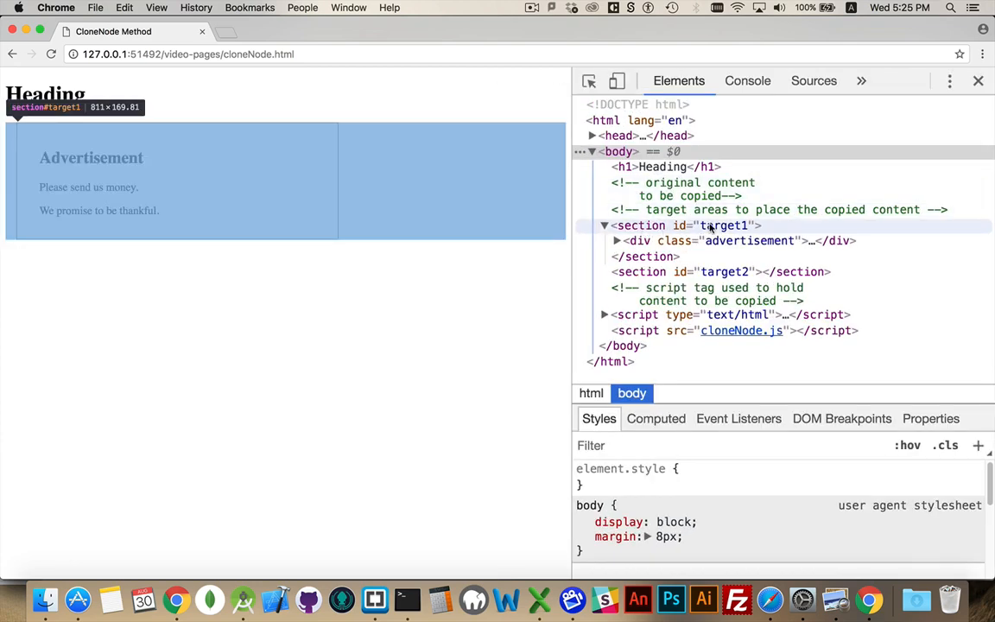
pyautogui.moveTo(749, 240)
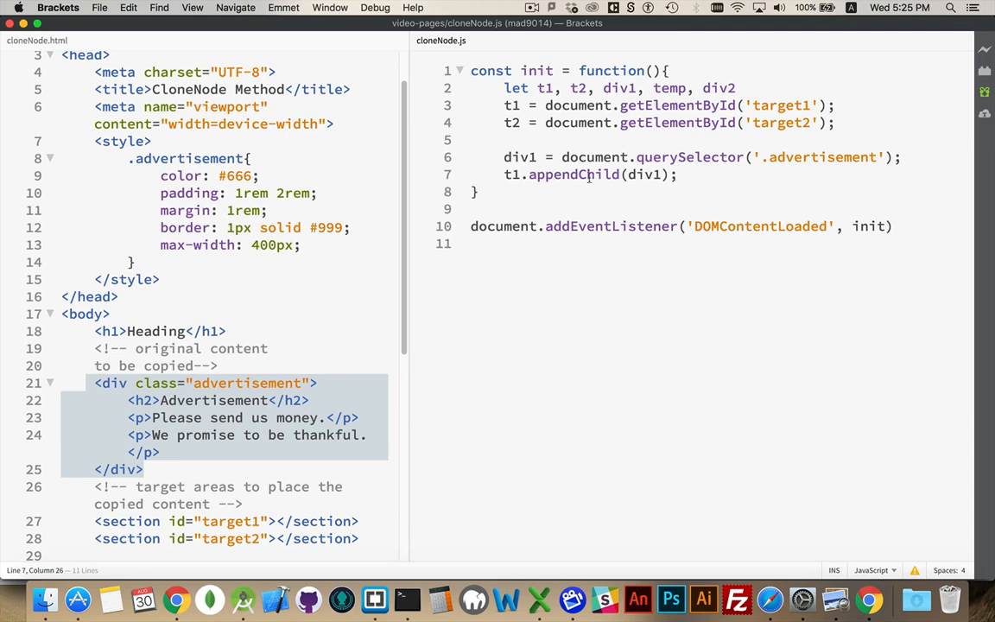
# Change line 7 to append div1.cloneNode(false) to target1 instead of div1
pyautogui.click(678, 175)
pyautogui.write('.cloneNode(')
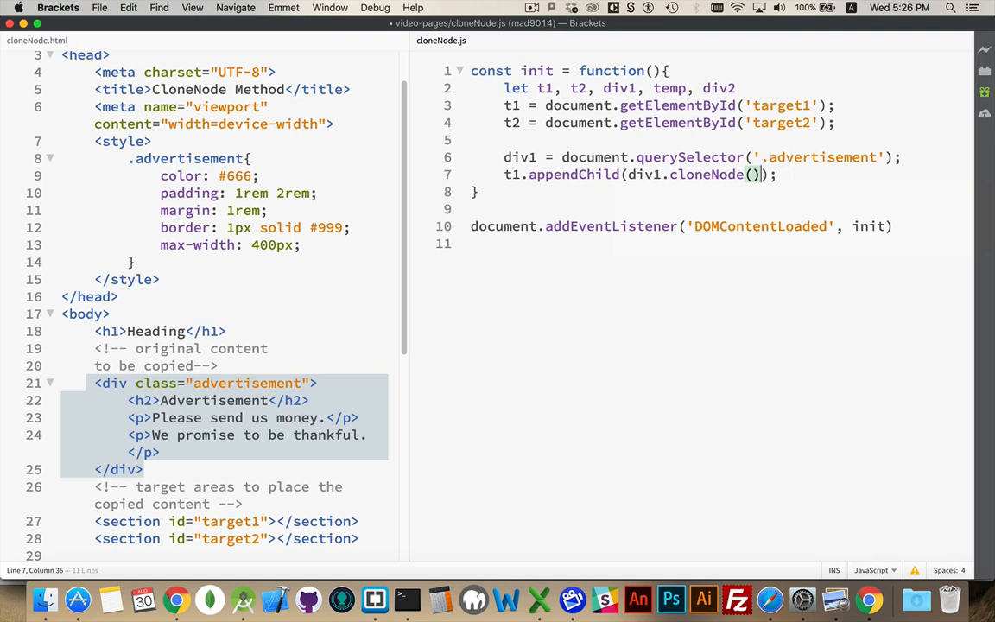
pyautogui.write('false')
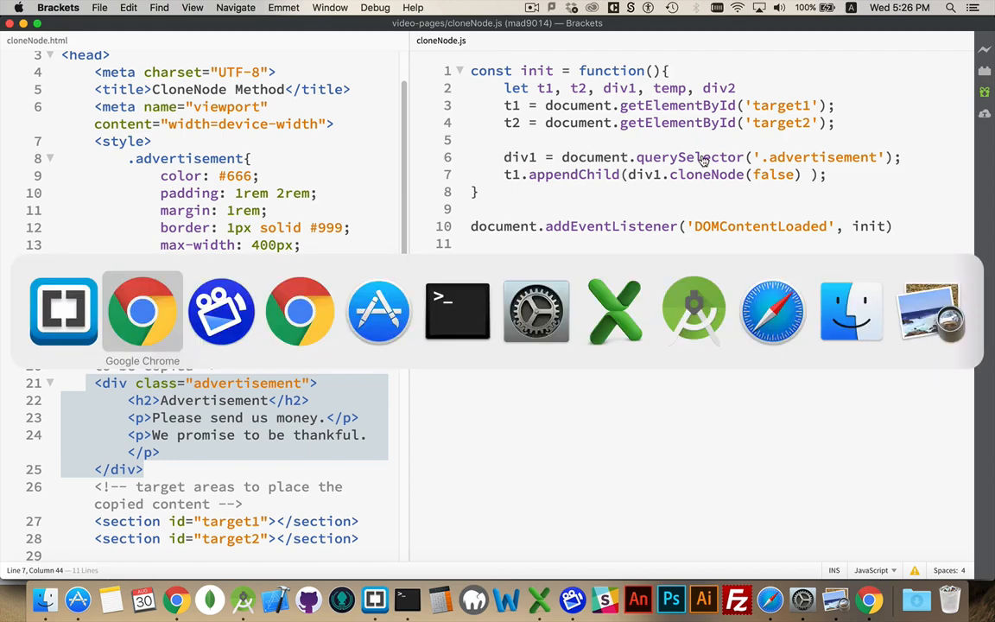
pyautogui.click(141, 311)
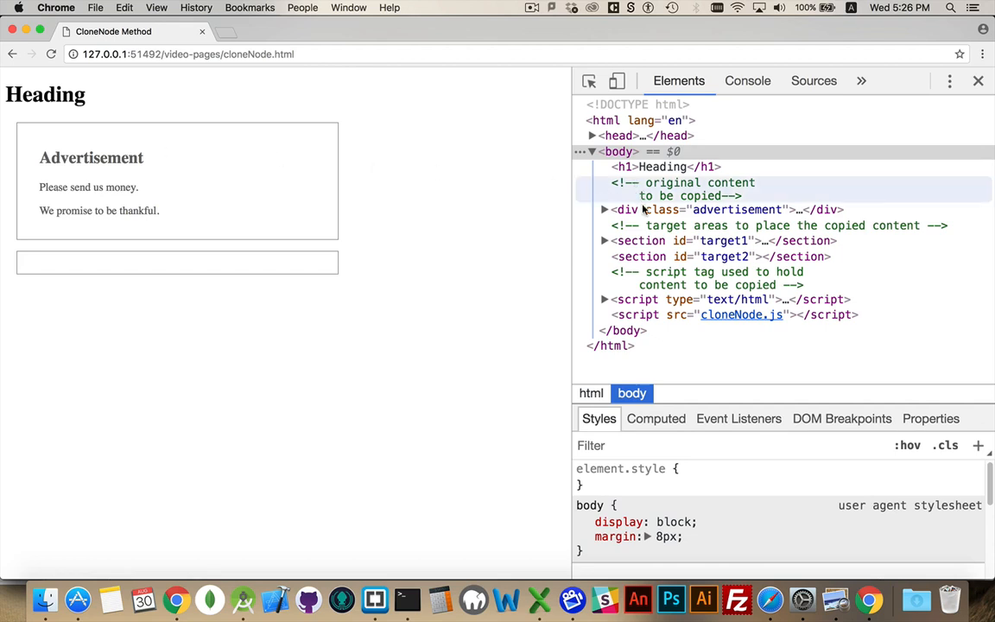
pyautogui.moveTo(645, 209)
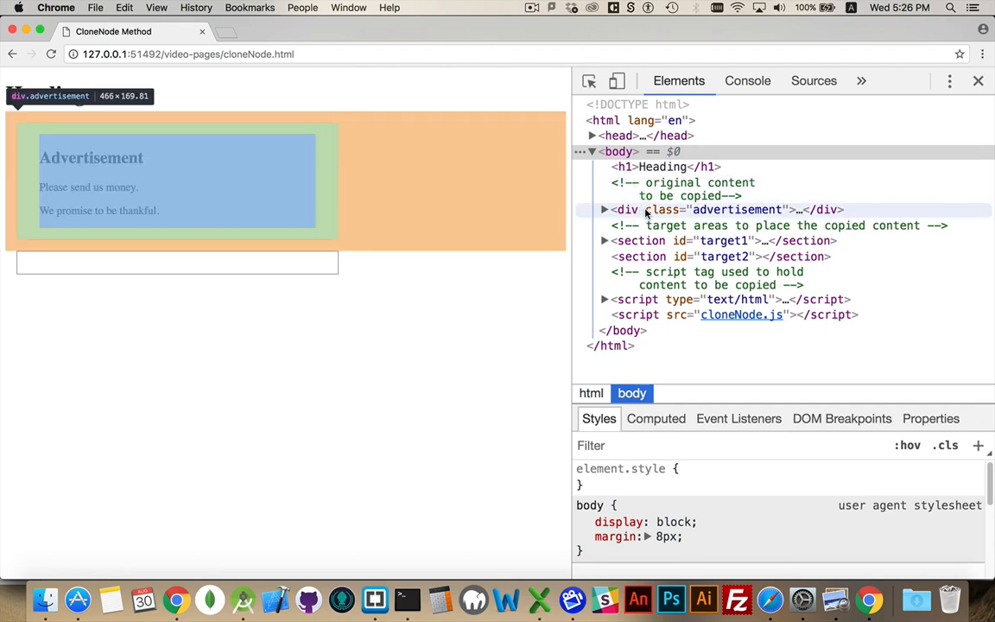
# Expand target1 in the Elements panel to reveal the empty advertisement div copy
pyautogui.click(604, 240)
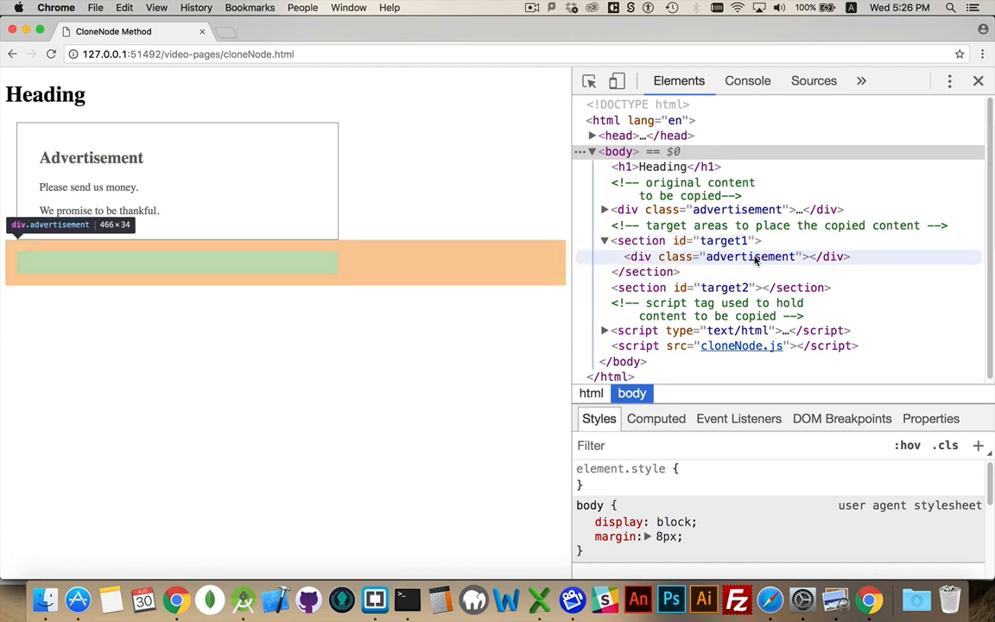
pyautogui.moveTo(637, 257)
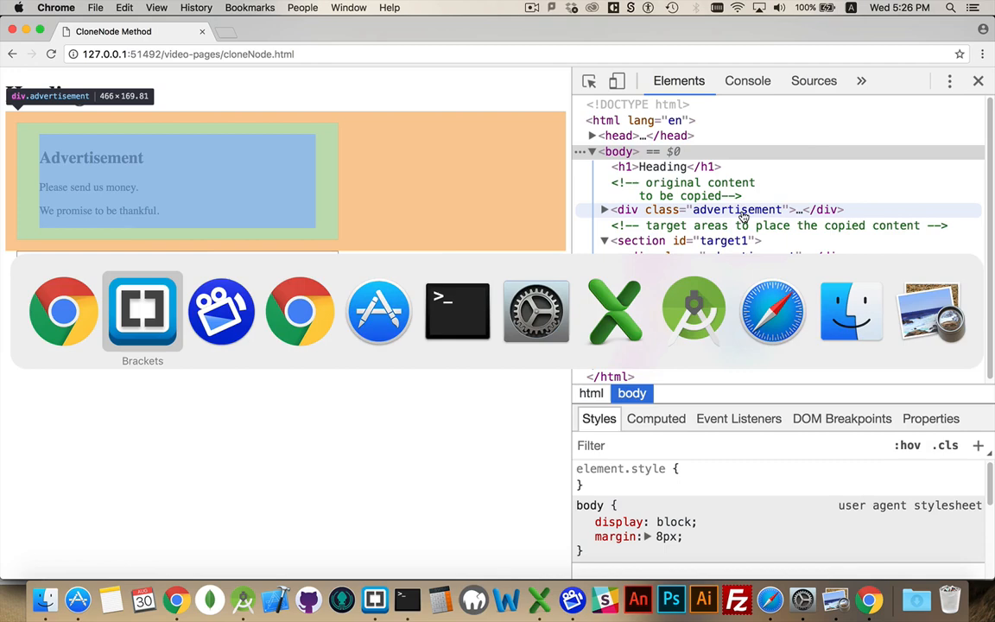
# Replace false with true in line 7's cloneNode call and check the full copy in Chrome
pyautogui.click(142, 311)
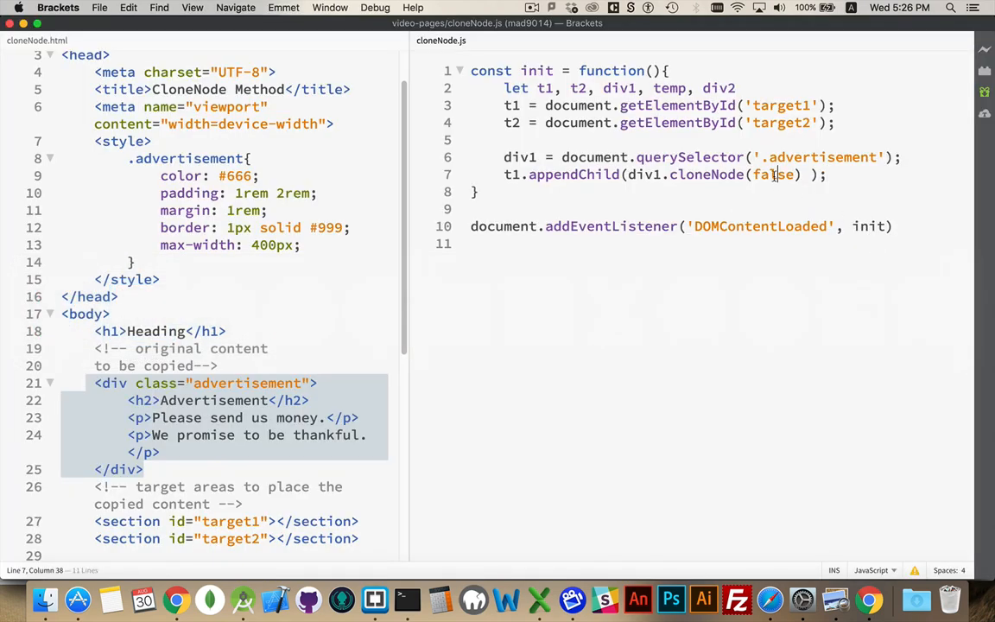
pyautogui.doubleClick(774, 174)
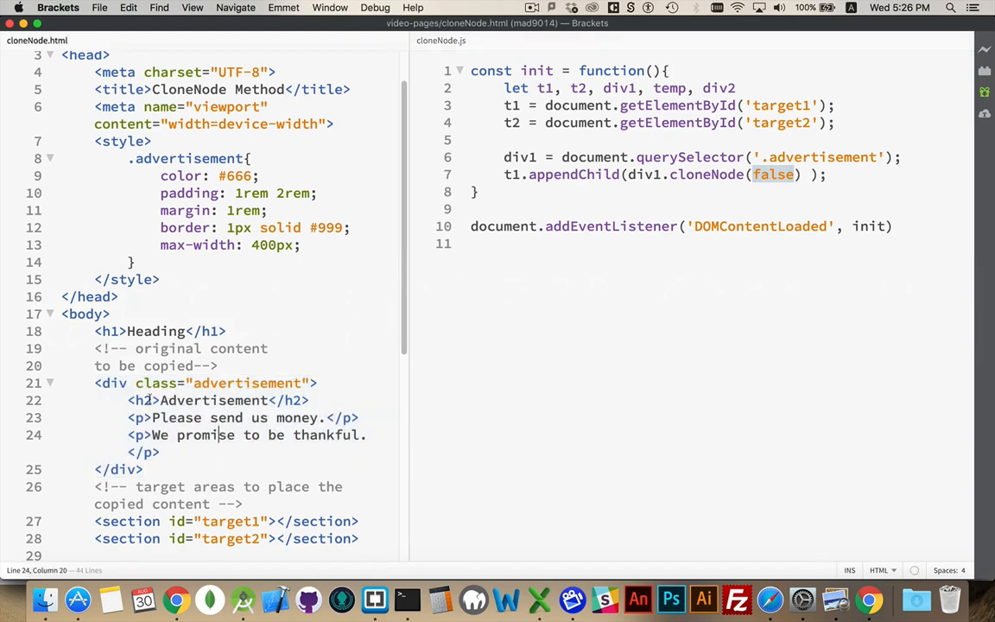
pyautogui.moveTo(128, 399); pyautogui.dragTo(160, 451)
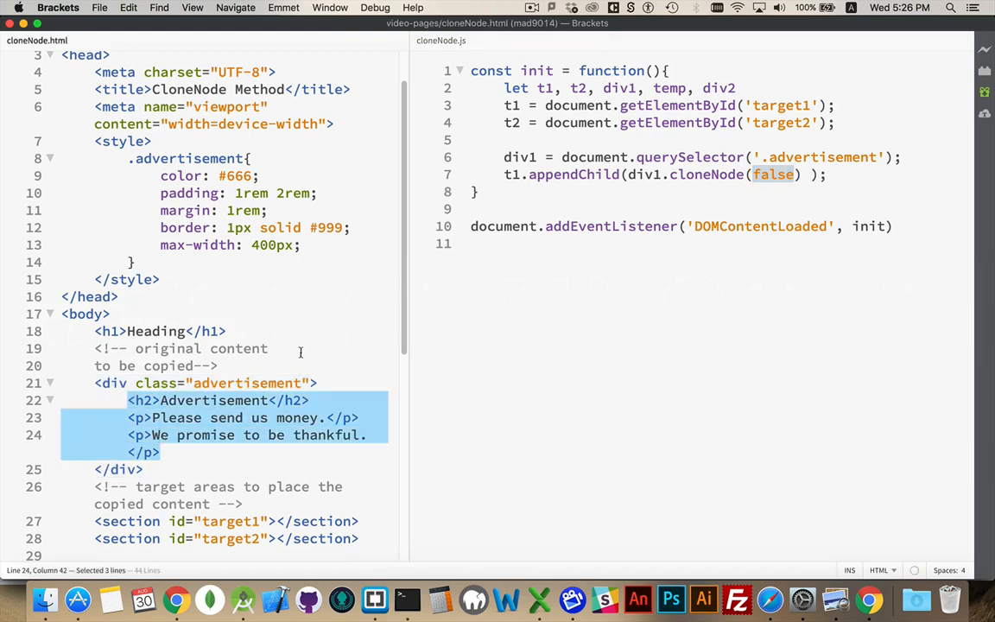
pyautogui.moveTo(337, 411)
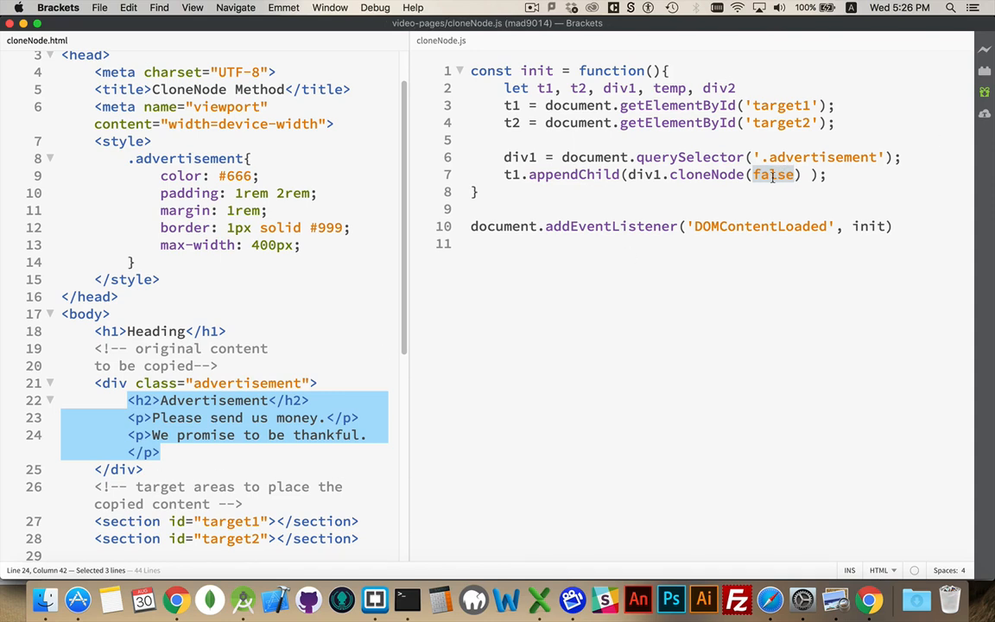
pyautogui.write('true')
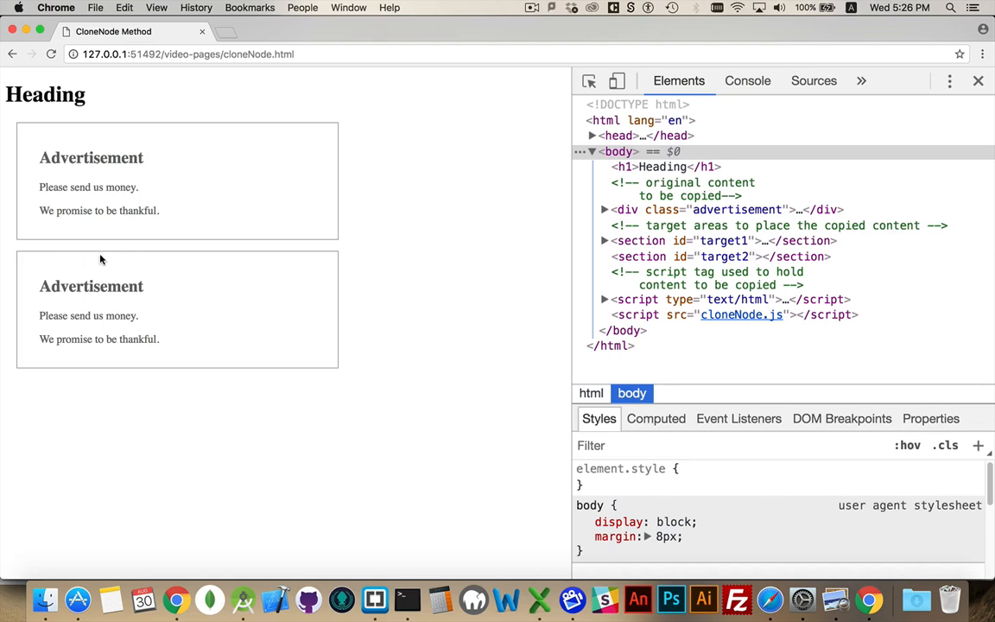
pyautogui.moveTo(198, 314)
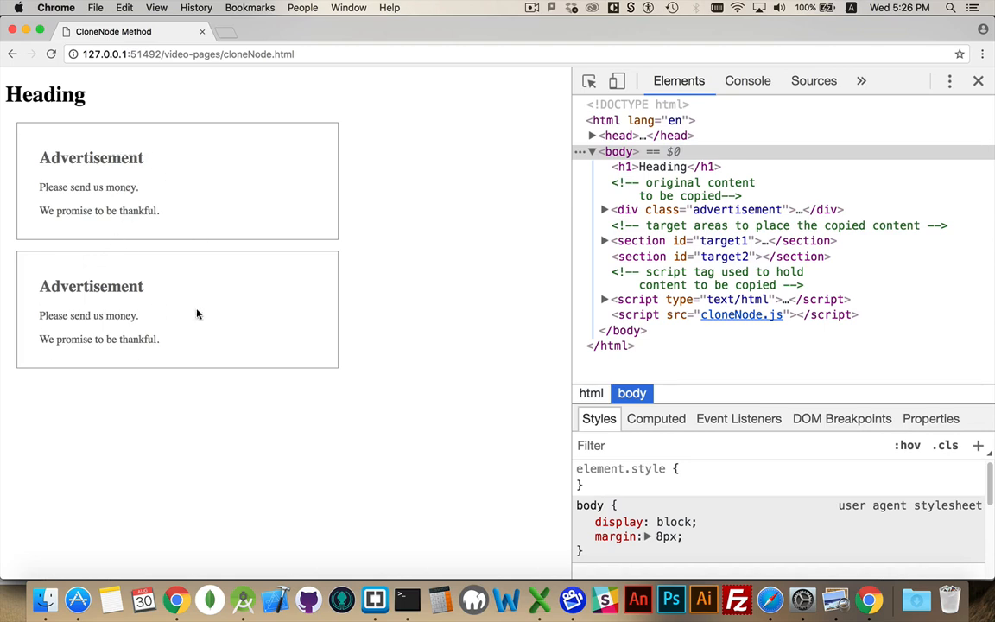
pyautogui.click(605, 240)
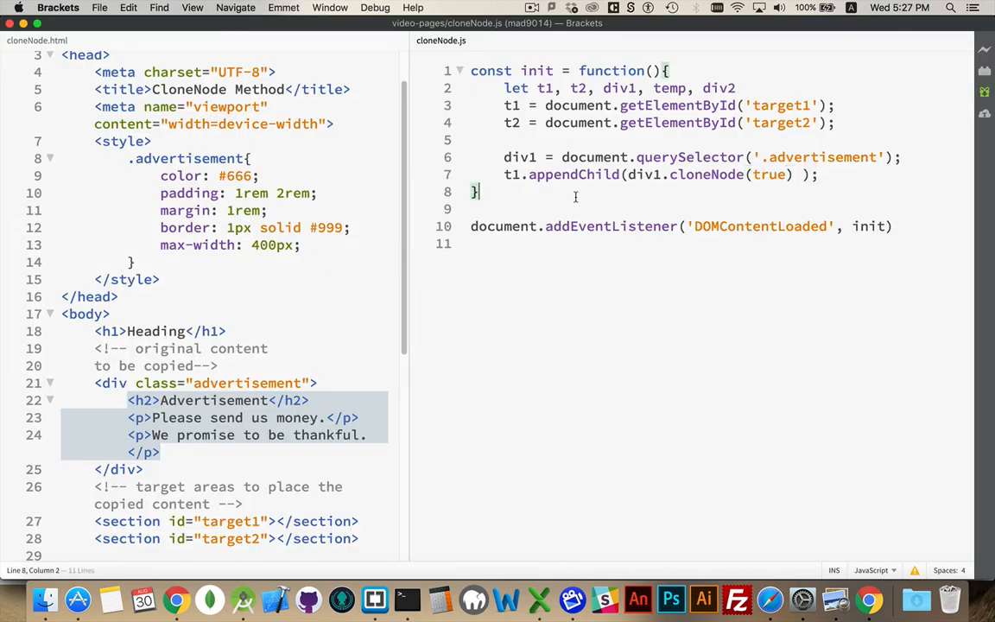
# Wrap the cloneNode(true) append in a for loop with i from 0 to 5
pyautogui.click(904, 157)
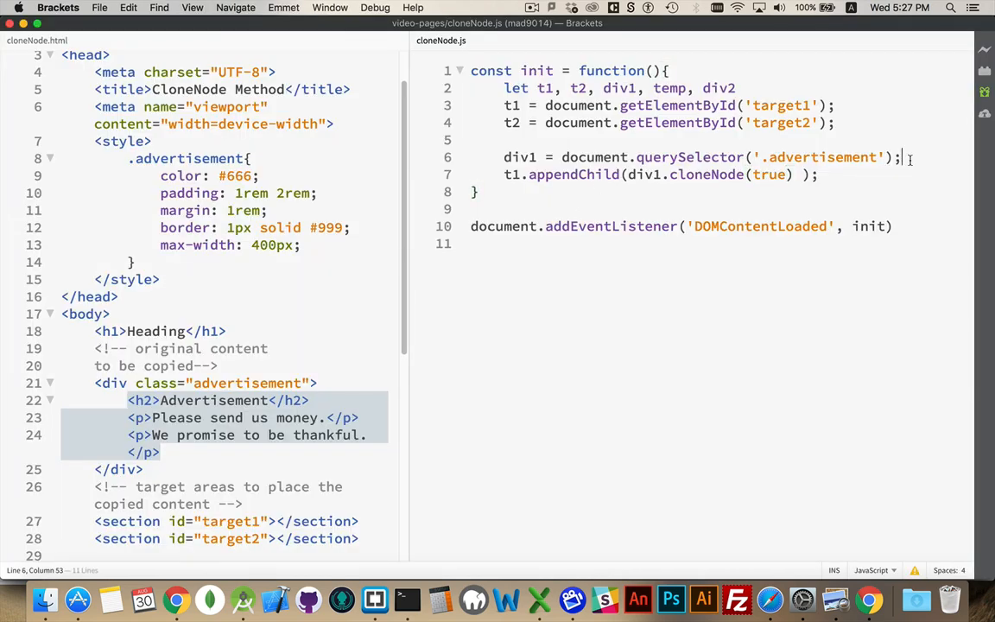
pyautogui.write('for()')
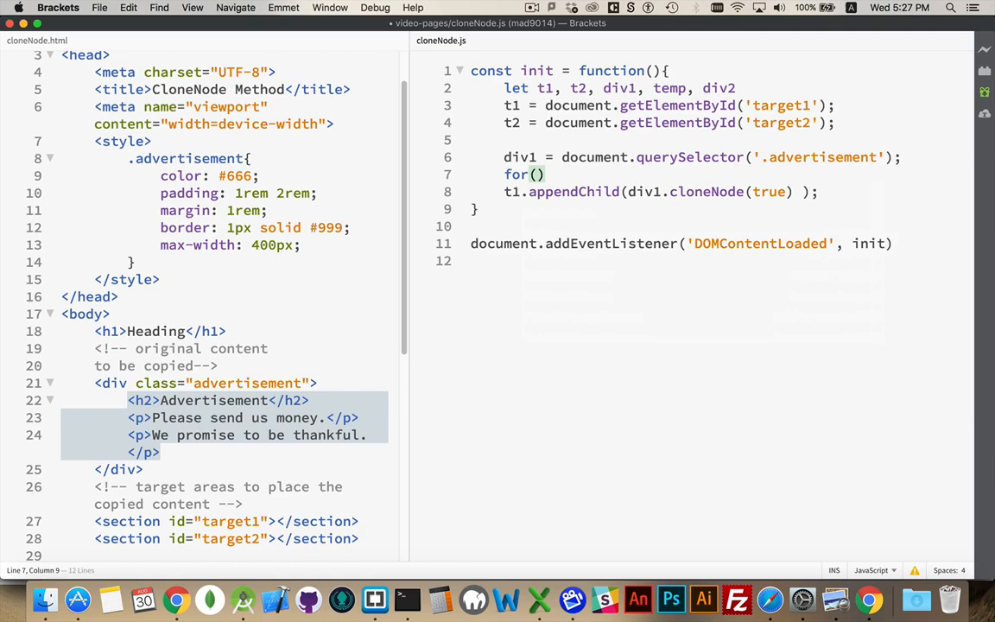
pyautogui.write('let i')
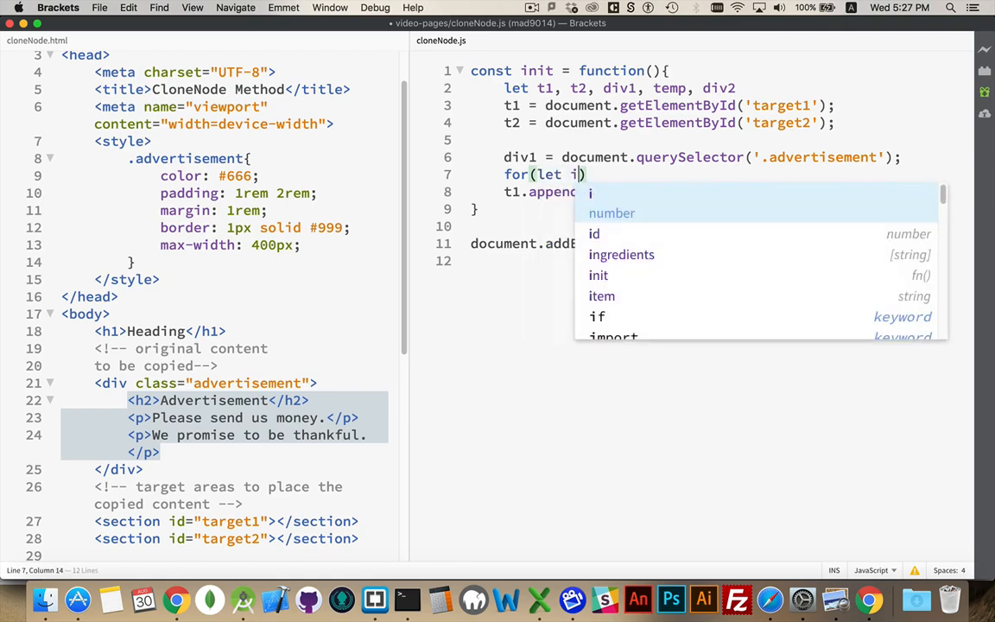
pyautogui.write('=0; i<')
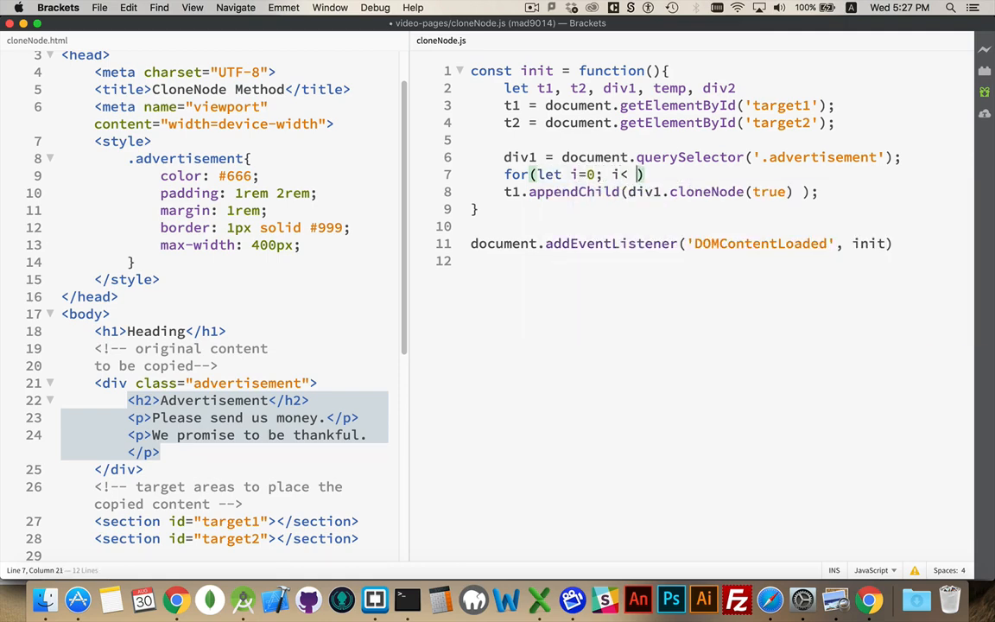
pyautogui.write('5; I')
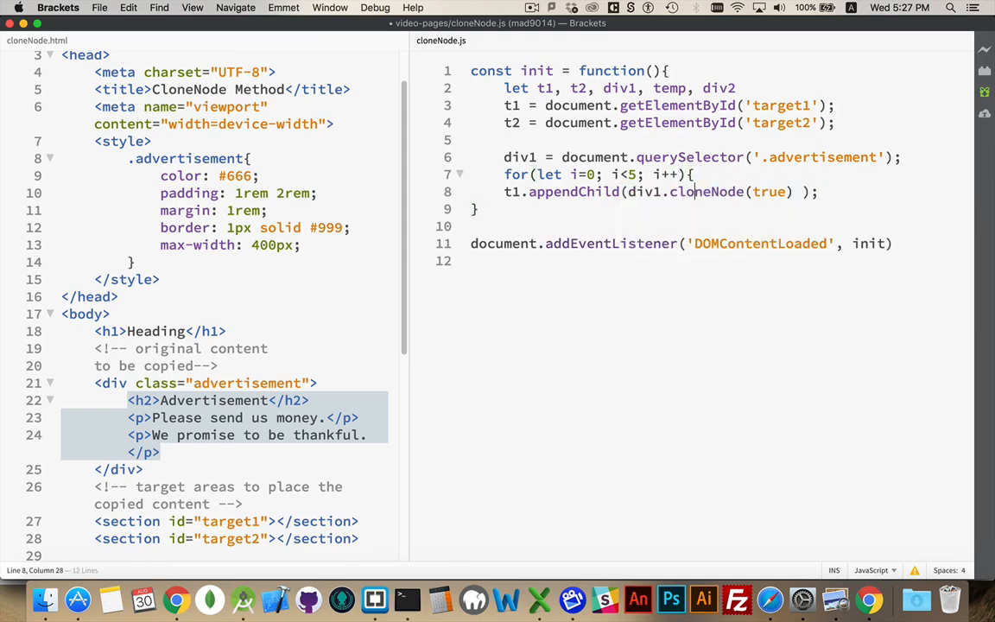
pyautogui.click(474, 209)
pyautogui.write('}')
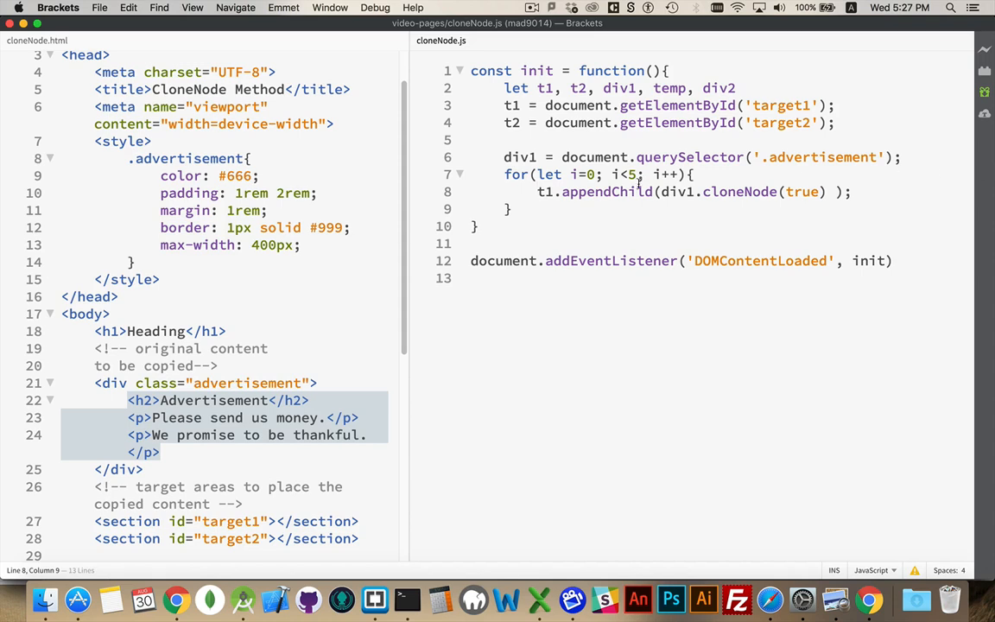
pyautogui.doubleClick(677, 191)
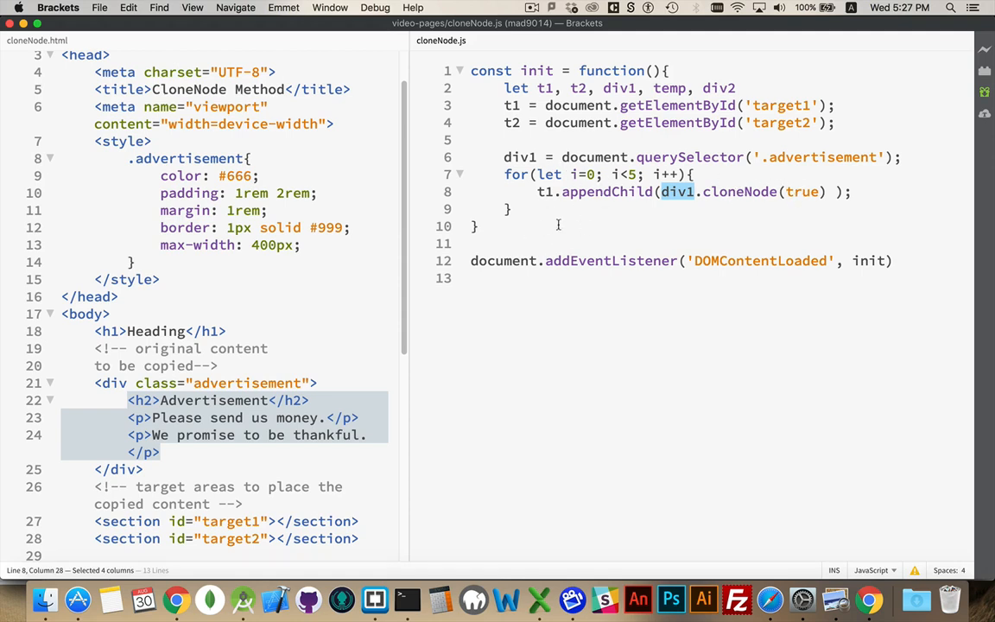
pyautogui.click(175, 599)
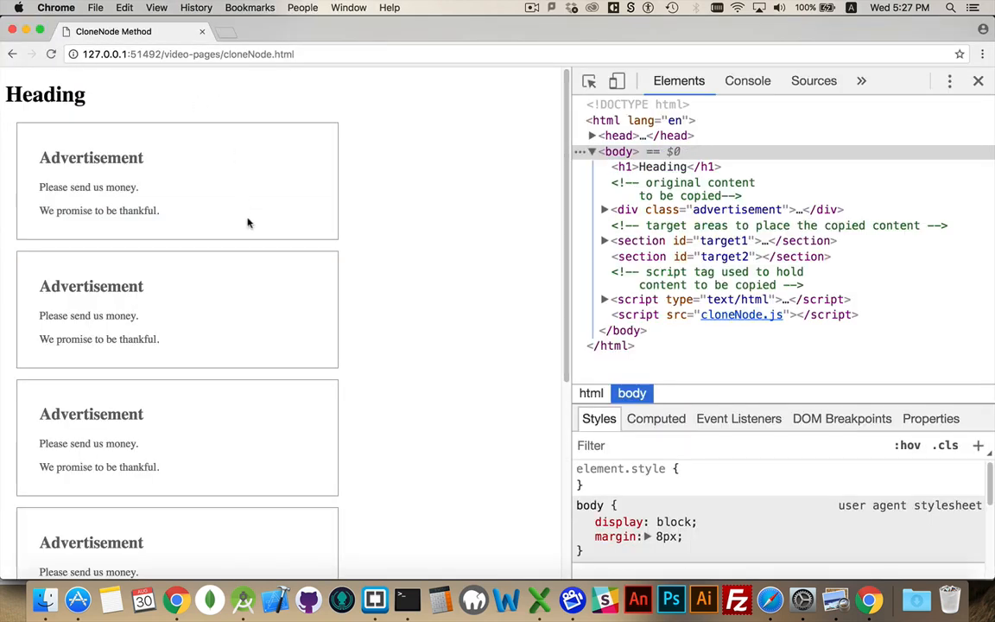
pyautogui.moveTo(257, 424)
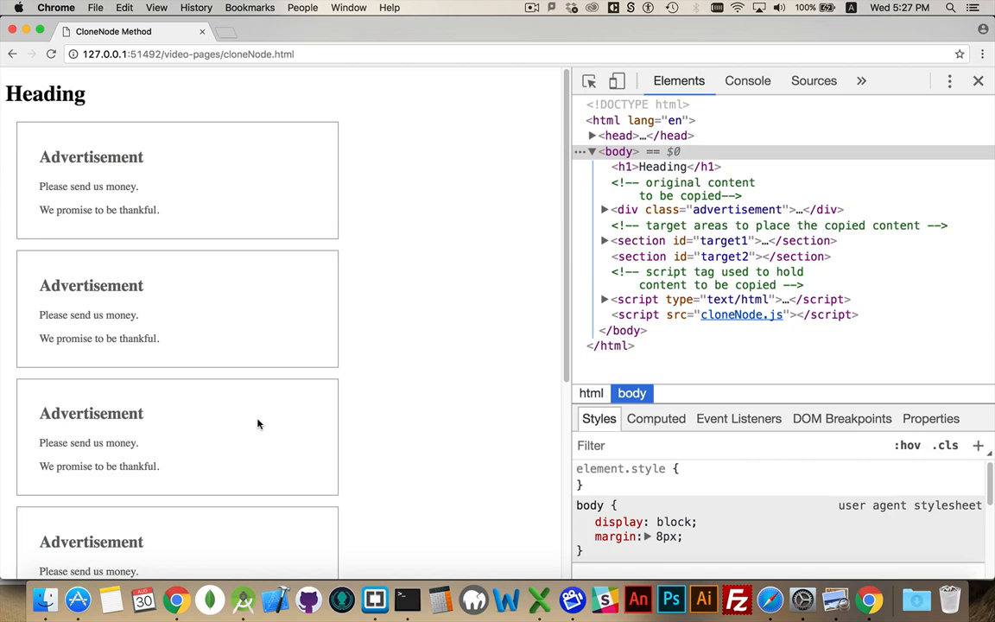
# Scroll the page and expand target1 to list its five advertisement div copies
pyautogui.scroll(-3)
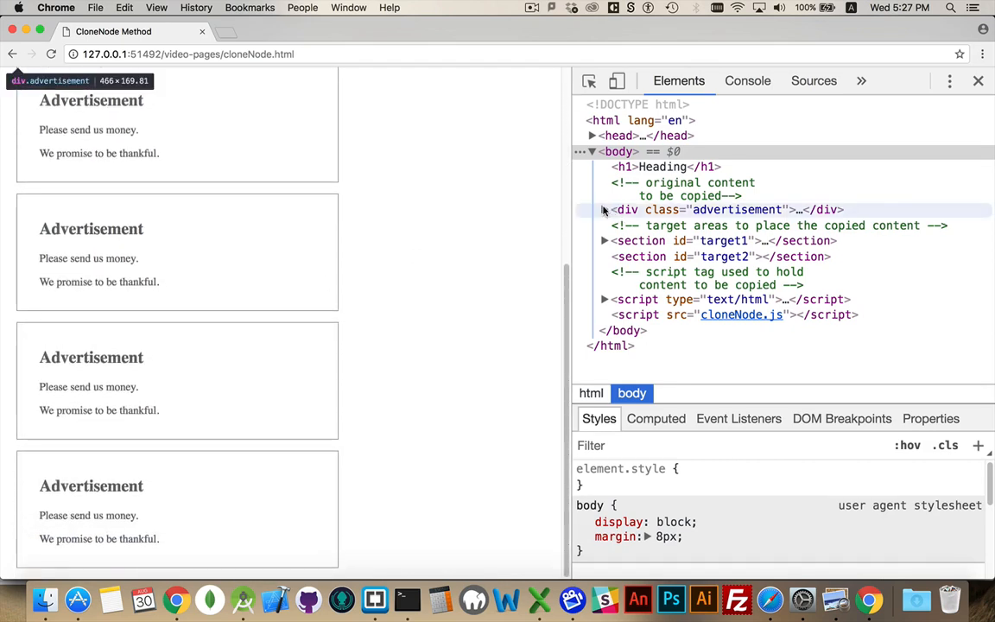
pyautogui.click(605, 209)
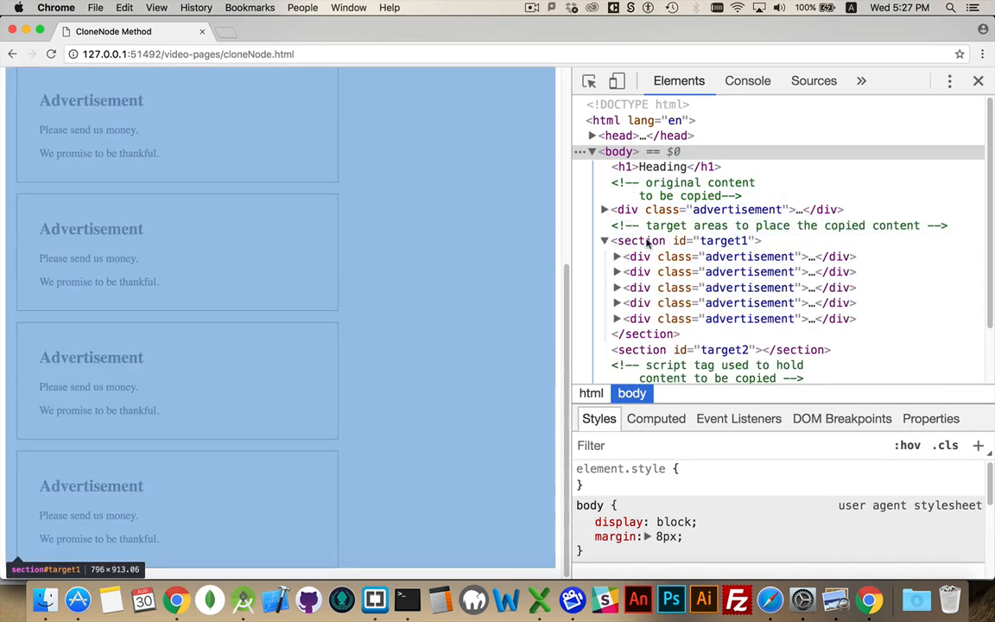
pyautogui.moveTo(750, 303)
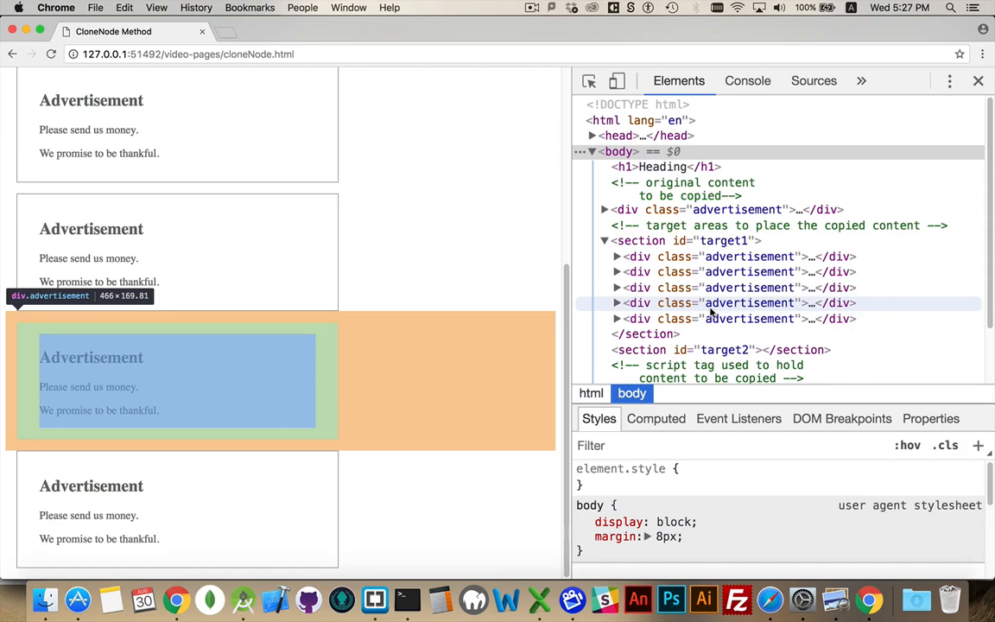
pyautogui.click(373, 599)
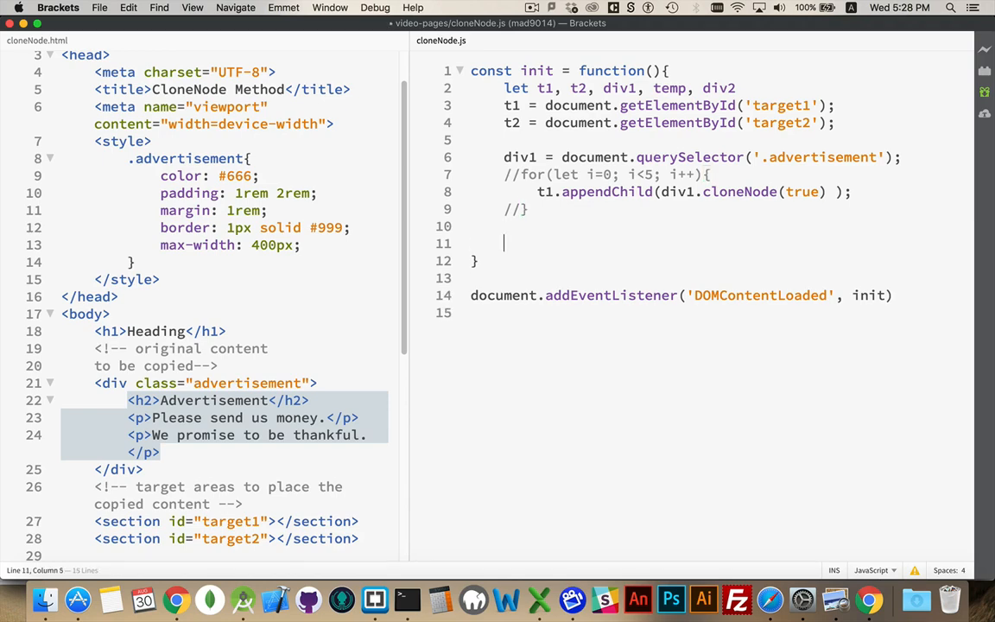
pyautogui.scroll(-3)
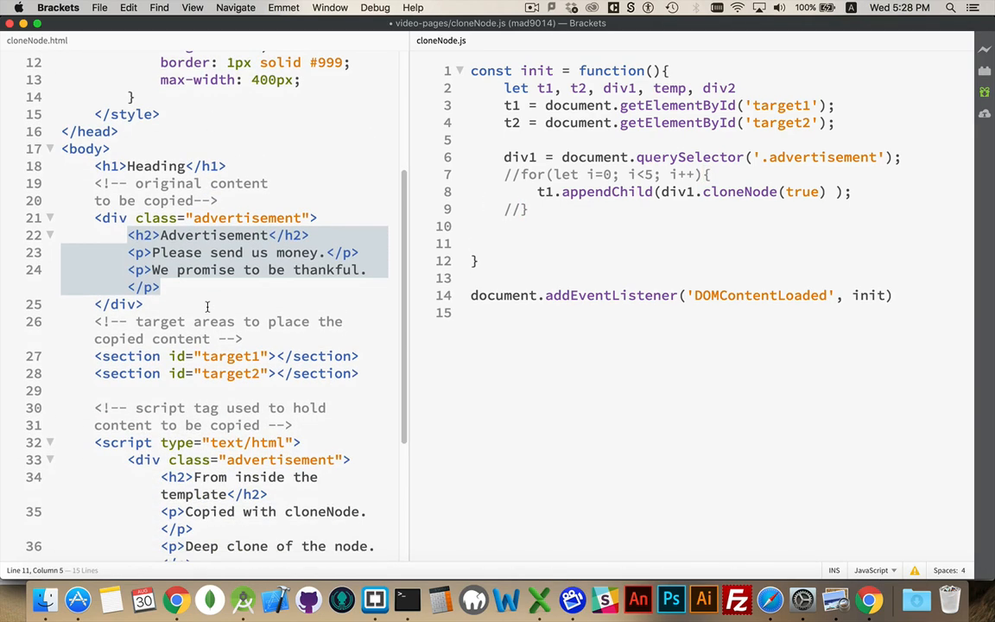
pyautogui.scroll(-3)
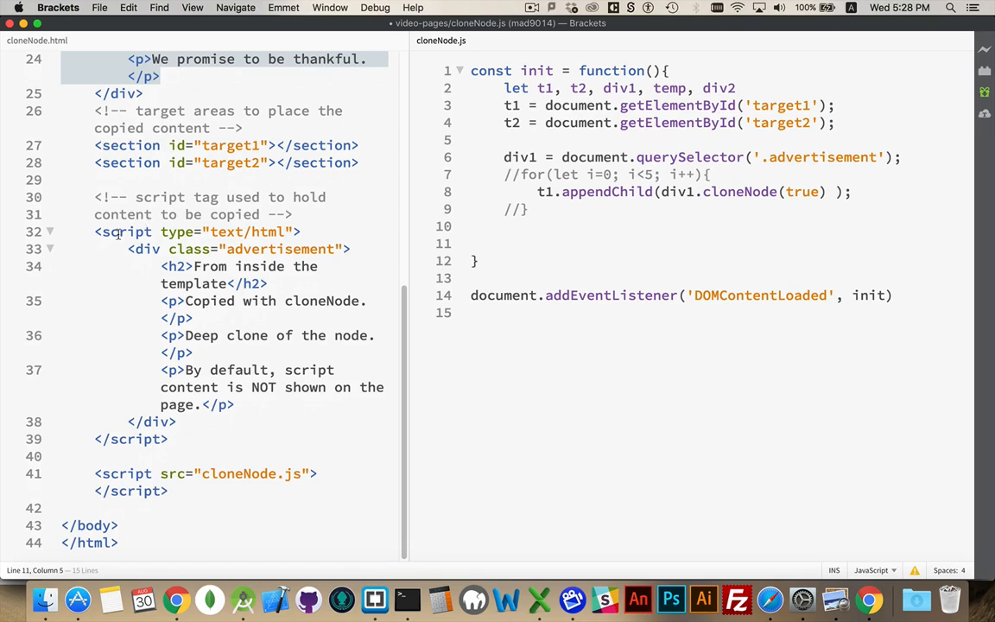
pyautogui.doubleClick(126, 231)
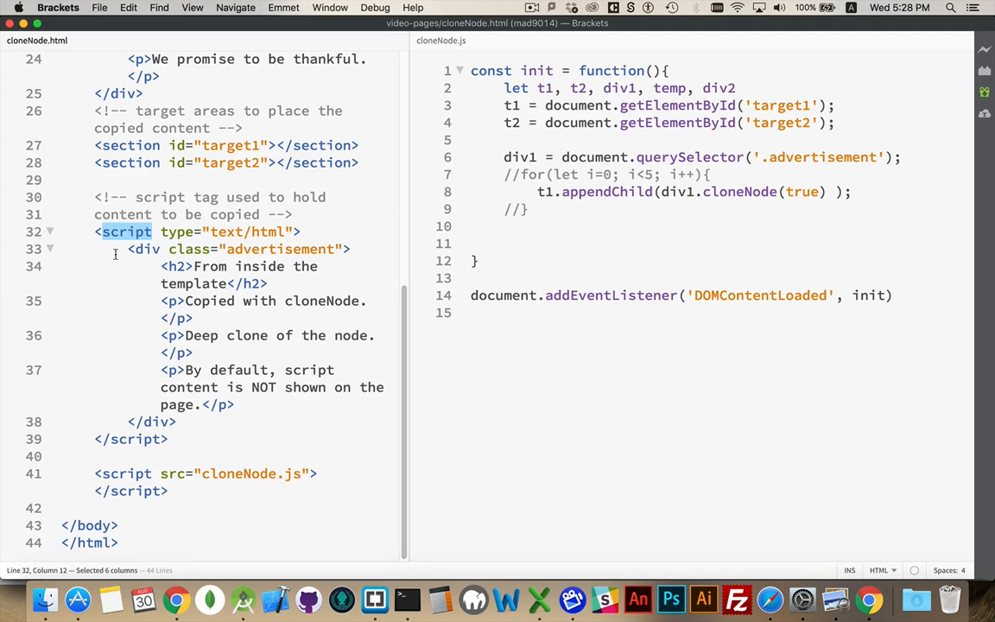
pyautogui.moveTo(113, 256)
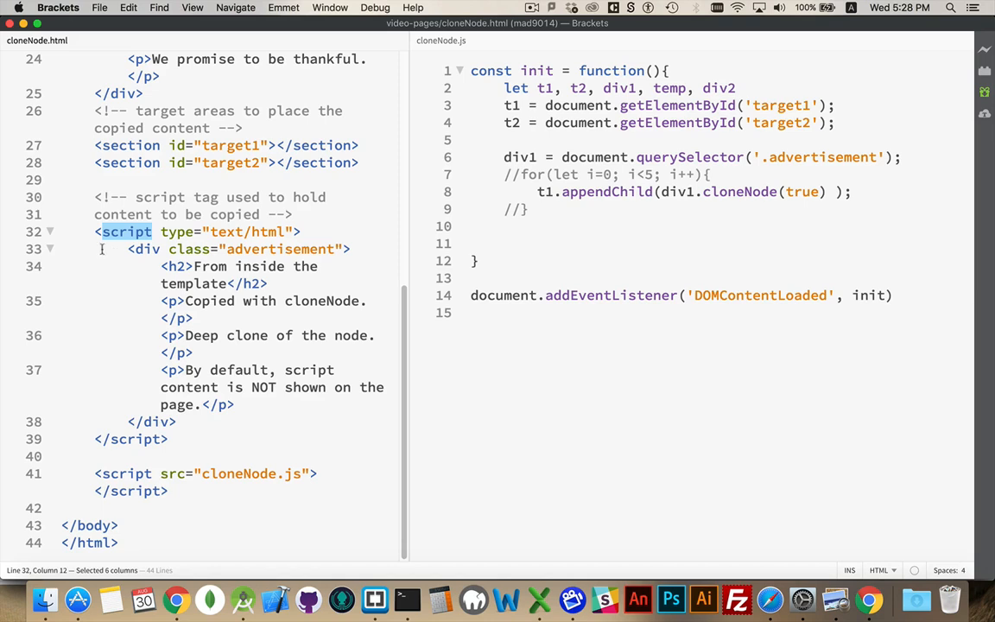
pyautogui.doubleClick(175, 232)
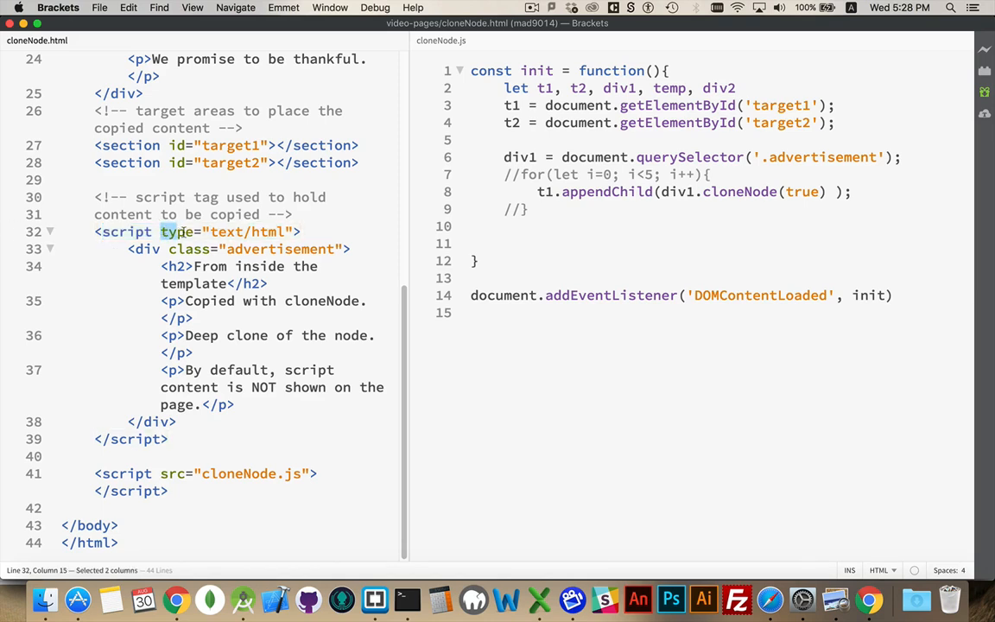
pyautogui.moveTo(161, 232); pyautogui.dragTo(294, 231)
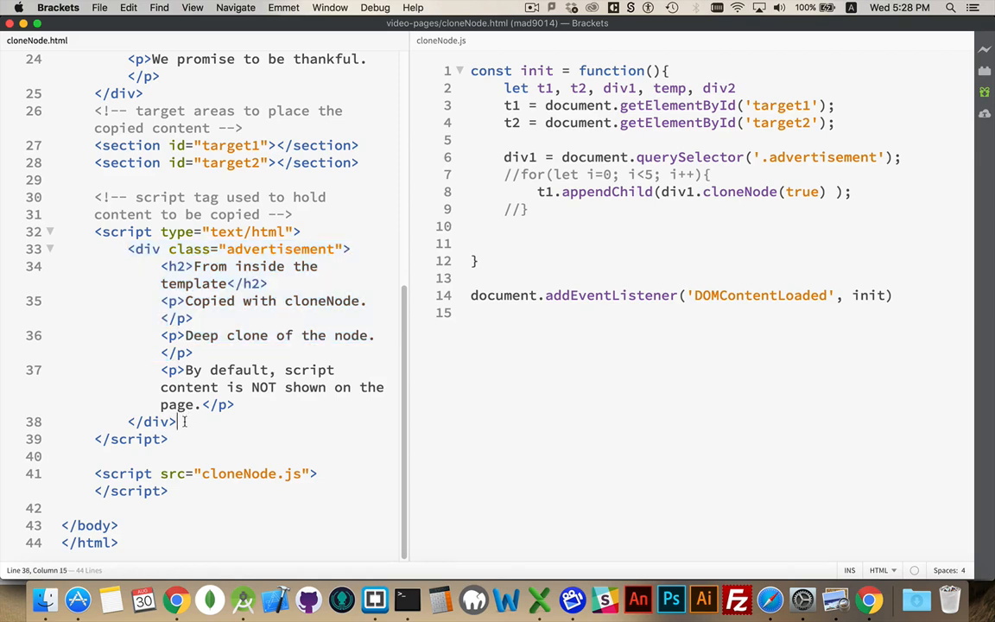
pyautogui.moveTo(127, 248); pyautogui.dragTo(178, 422)
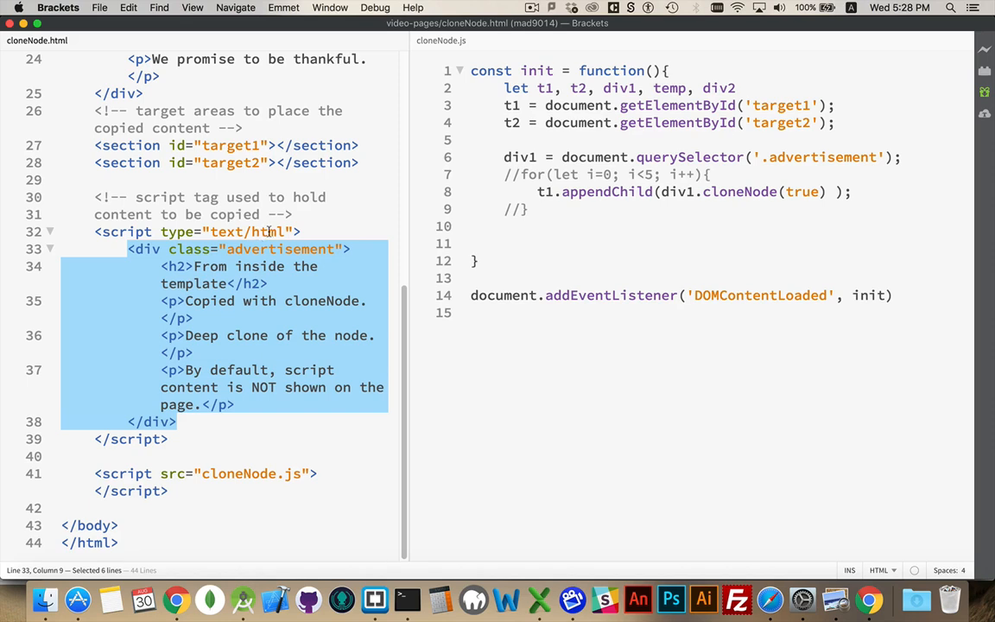
pyautogui.moveTo(187, 335)
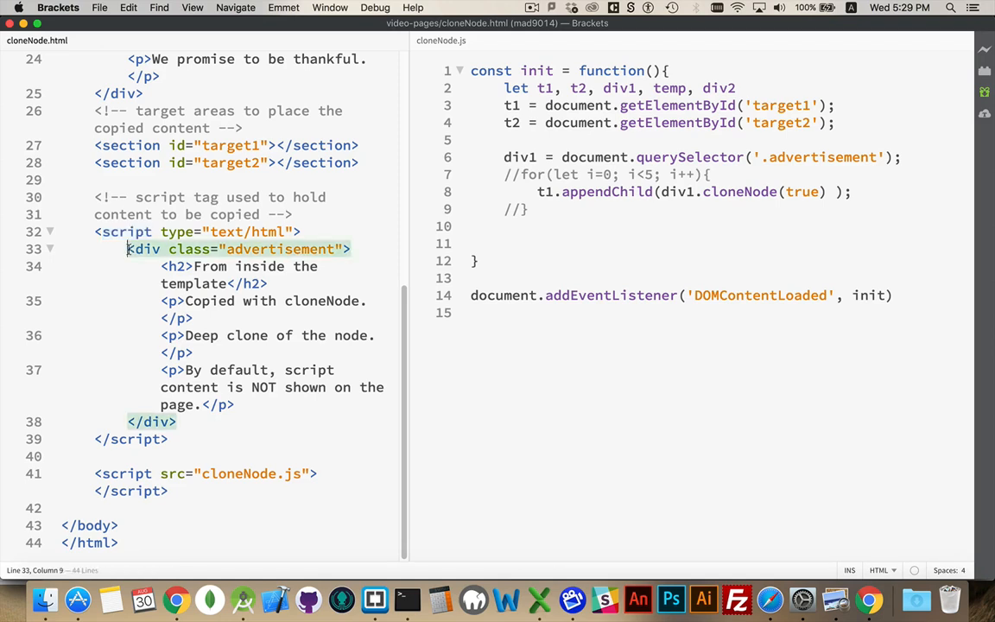
pyautogui.moveTo(127, 249); pyautogui.dragTo(177, 422)
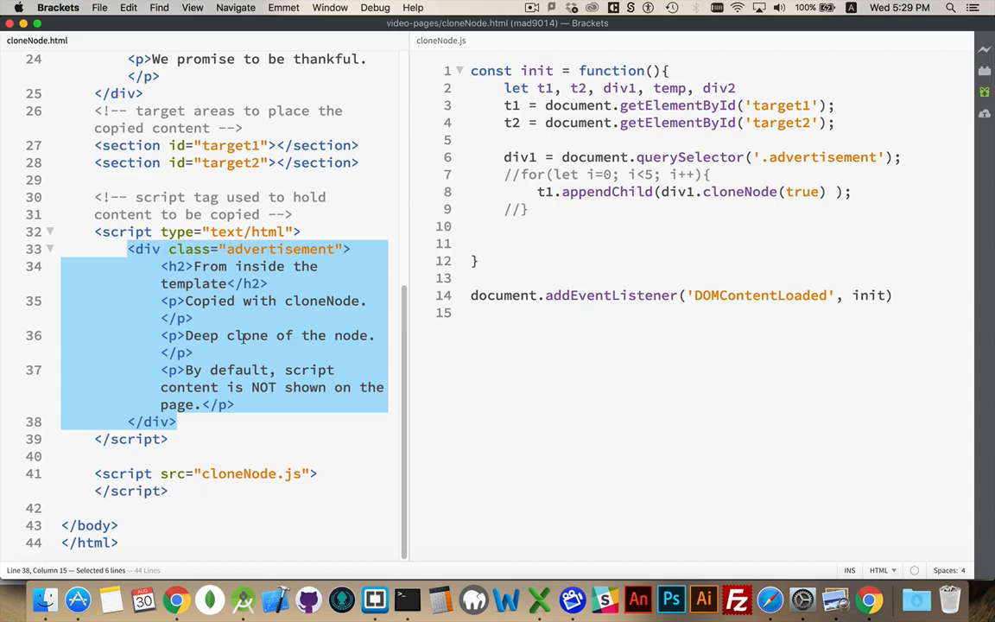
pyautogui.moveTo(250, 335)
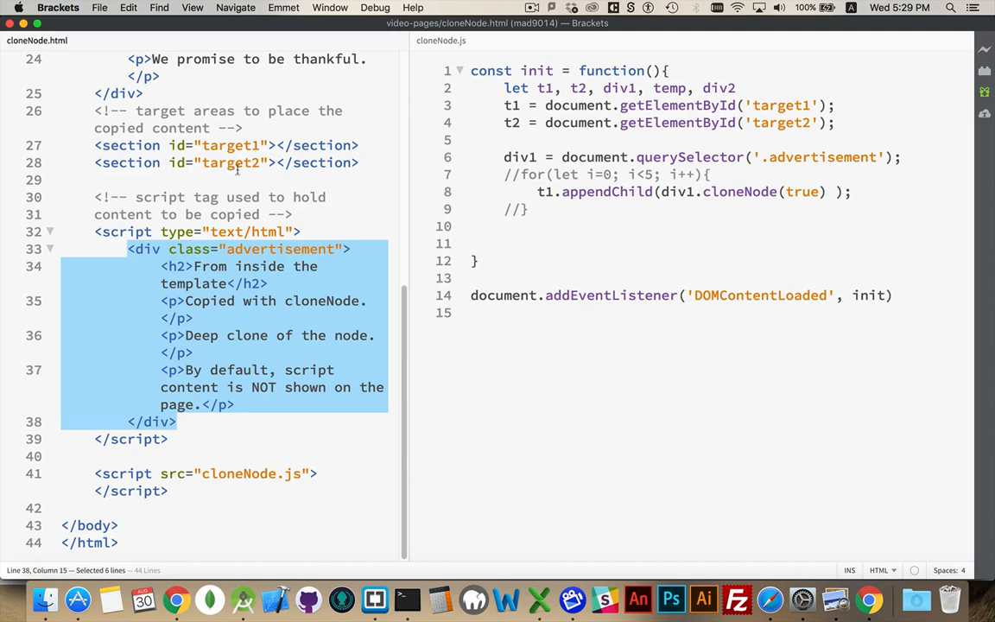
pyautogui.click(504, 242)
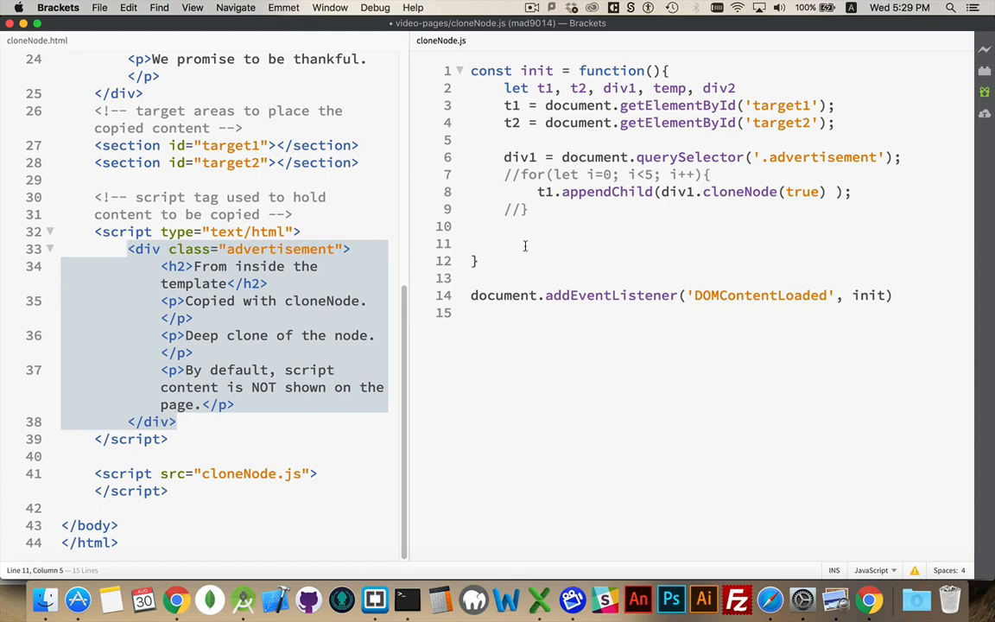
pyautogui.moveTo(554, 251)
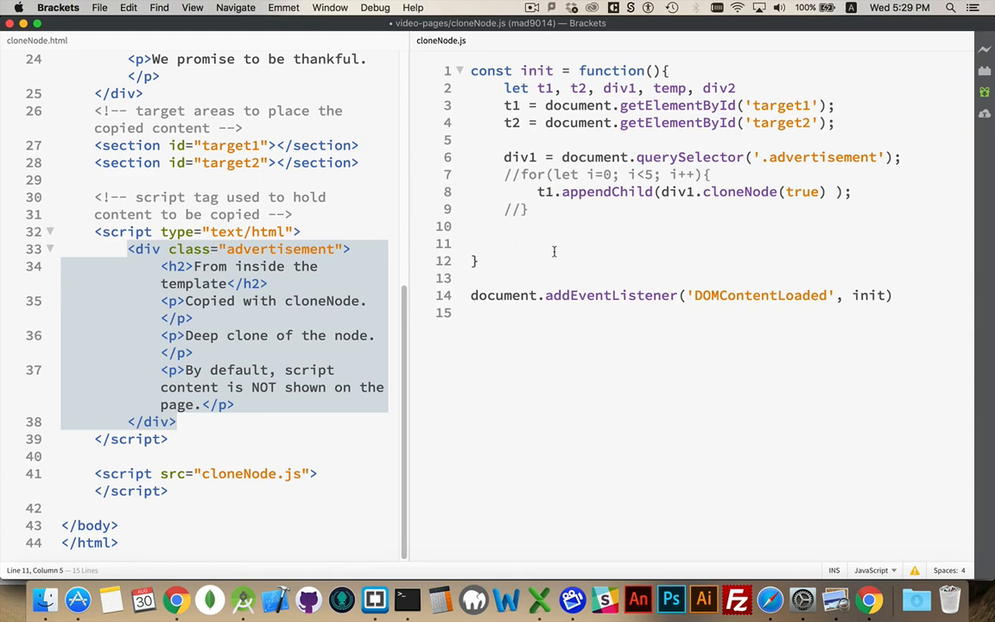
# Add temp = document.querySelector('type="text/html"') to grab the template script
pyautogui.write('t')
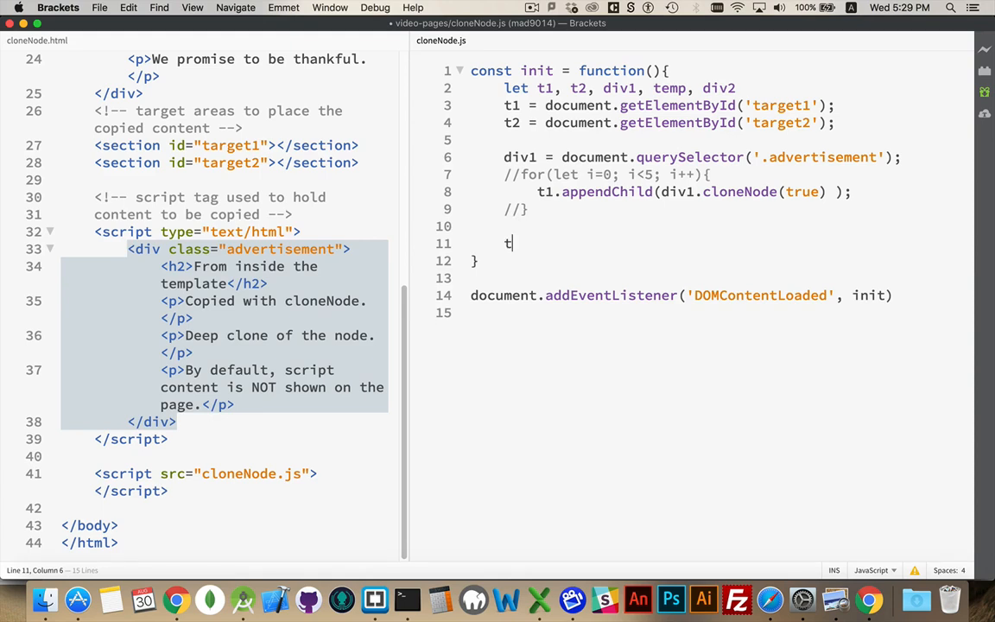
pyautogui.write('emp =')
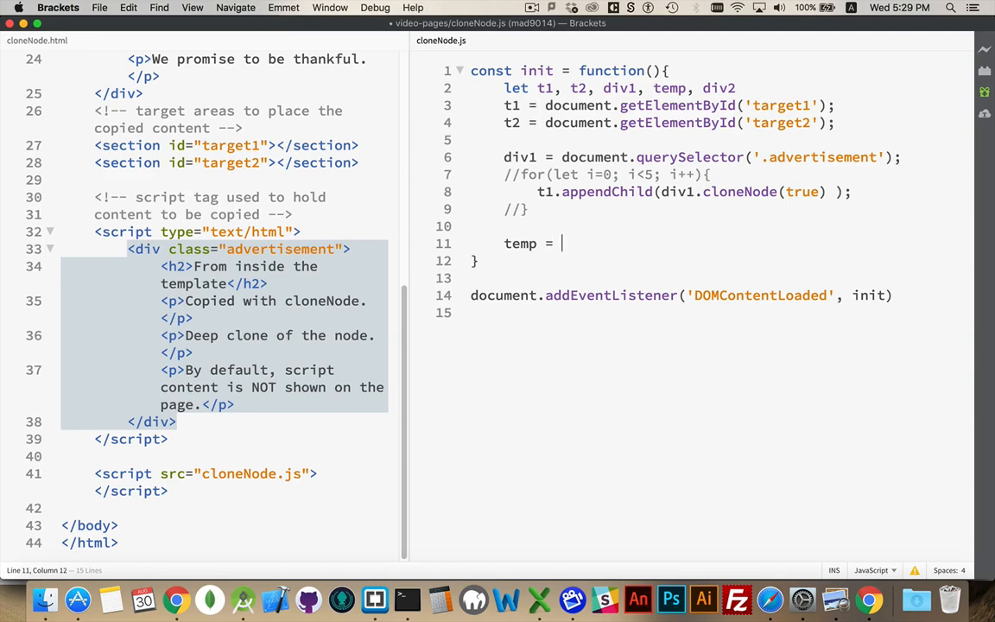
pyautogui.write('document.q')
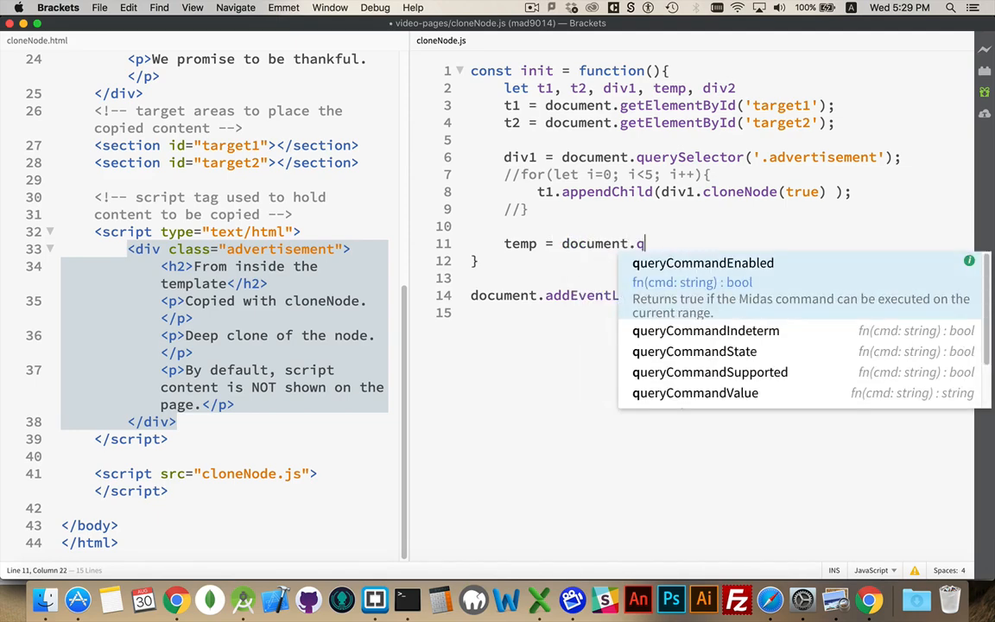
pyautogui.write('uerySelector(')
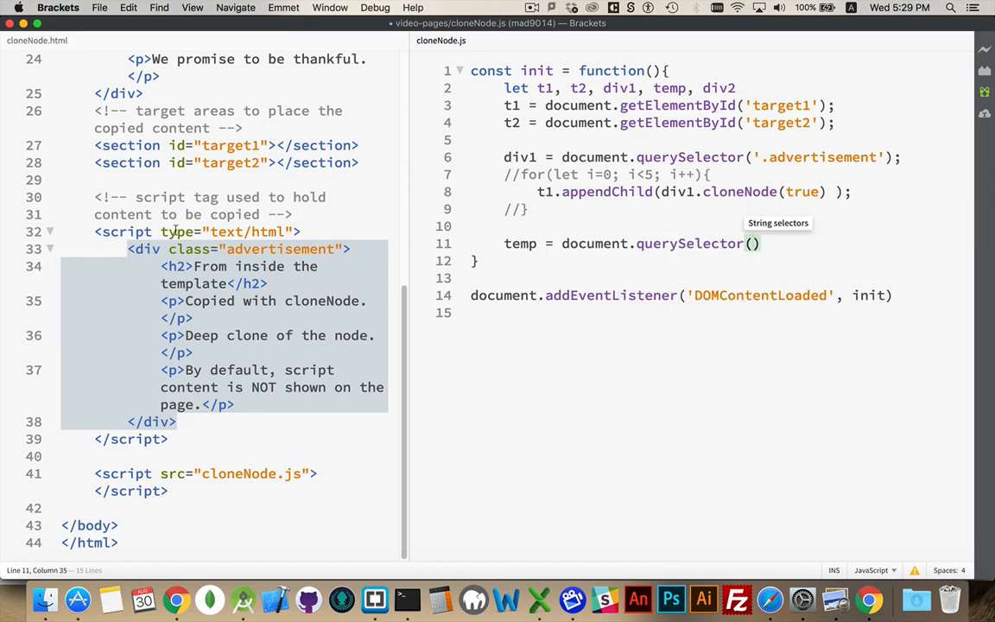
pyautogui.doubleClick(173, 232)
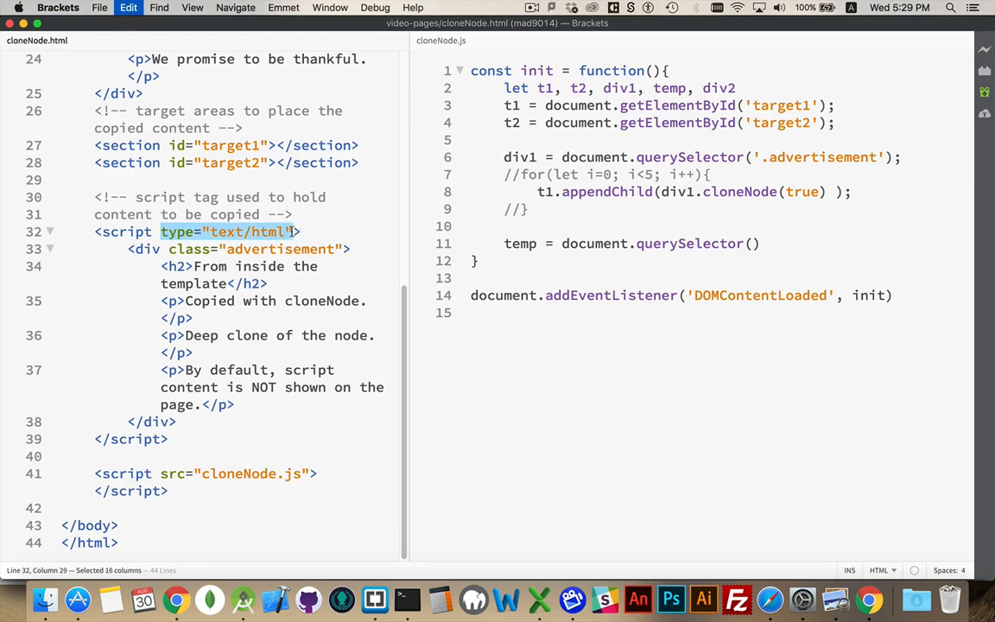
pyautogui.click(750, 243)
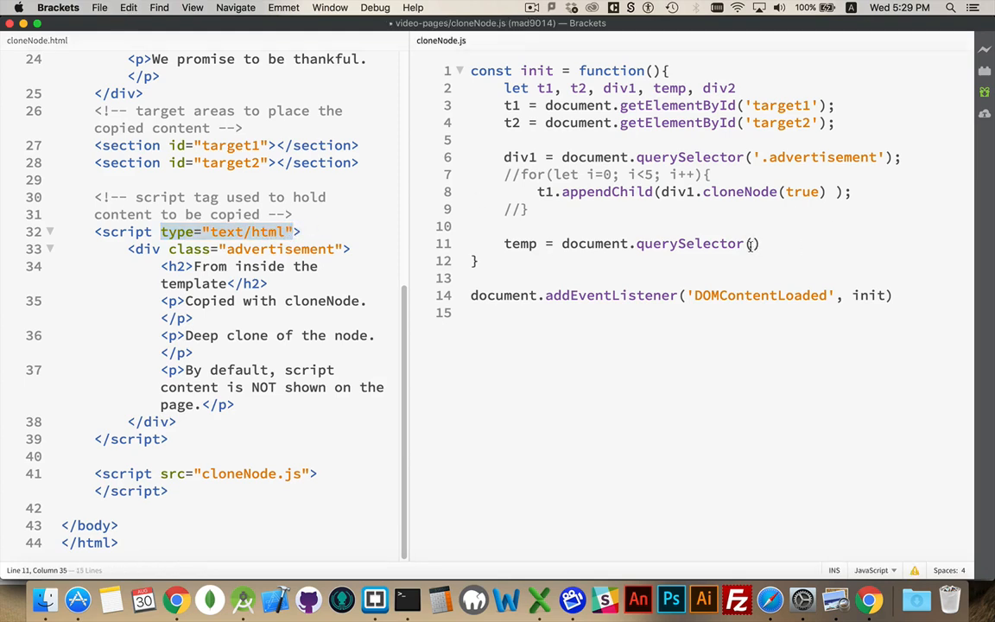
pyautogui.write('\'type="text/html"\'')
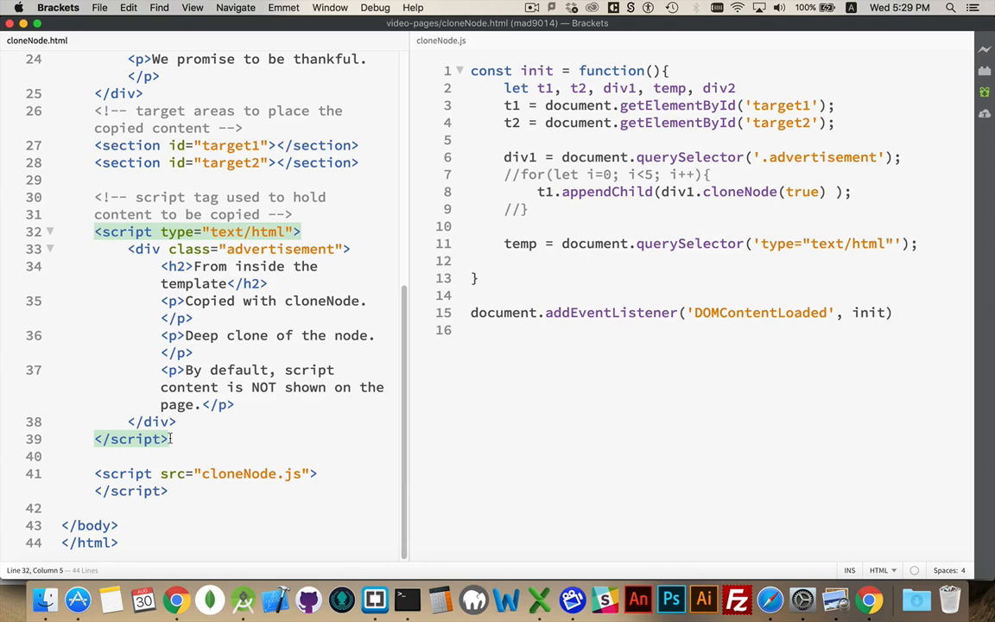
pyautogui.moveTo(95, 232); pyautogui.dragTo(168, 438)
pyautogui.write(',')
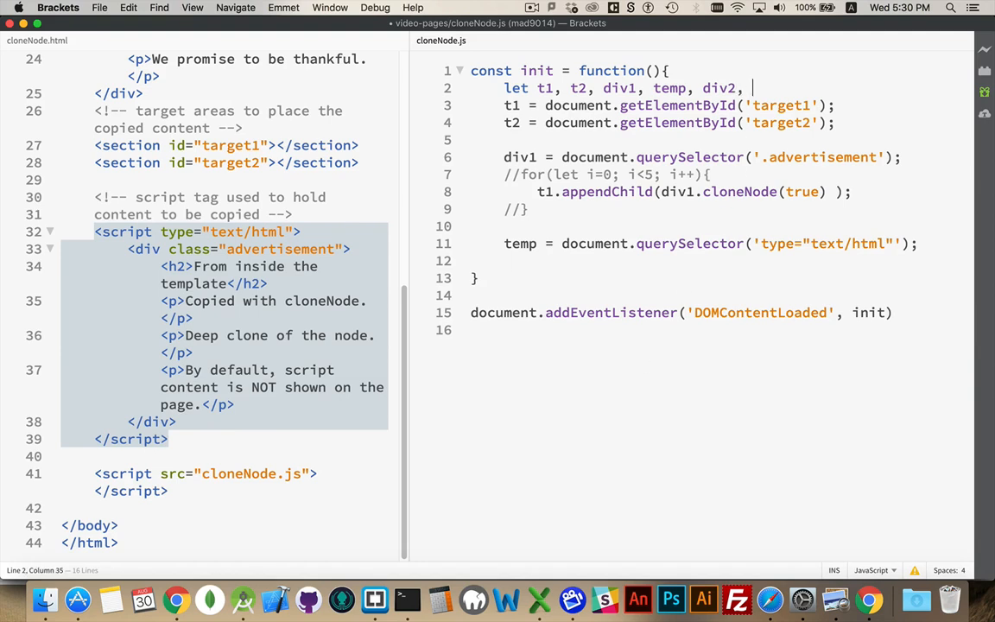
# Store a deep clone of temp in a cln variable
pyautogui.write('cln')
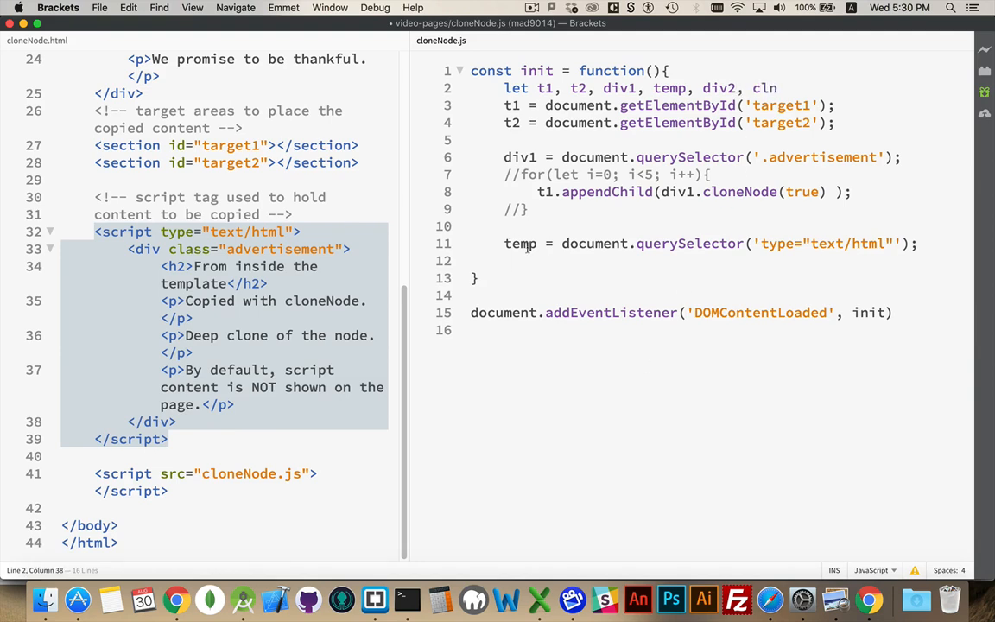
pyautogui.write('cl')
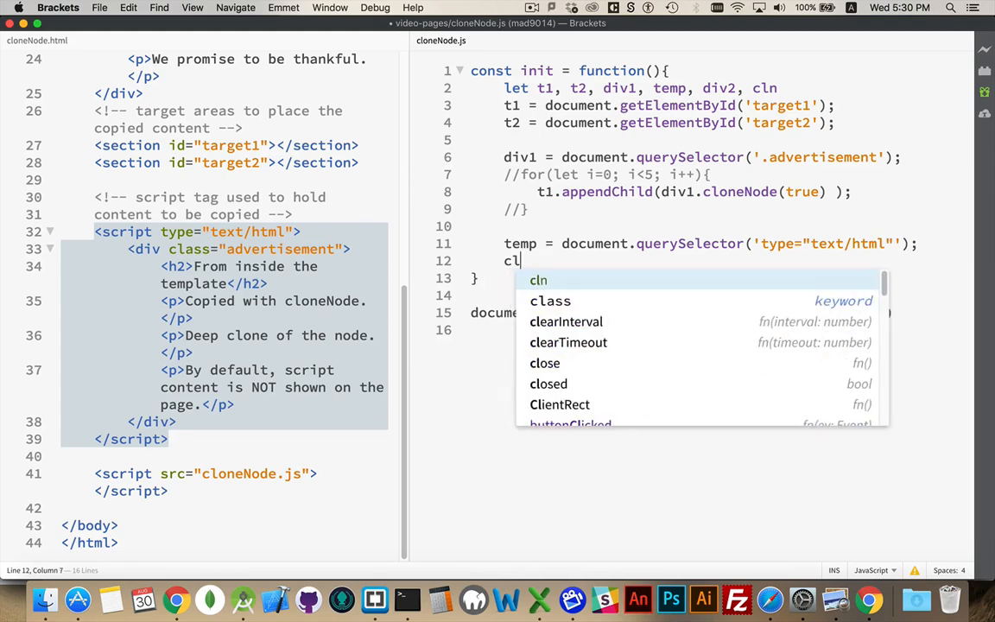
pyautogui.write('= templ')
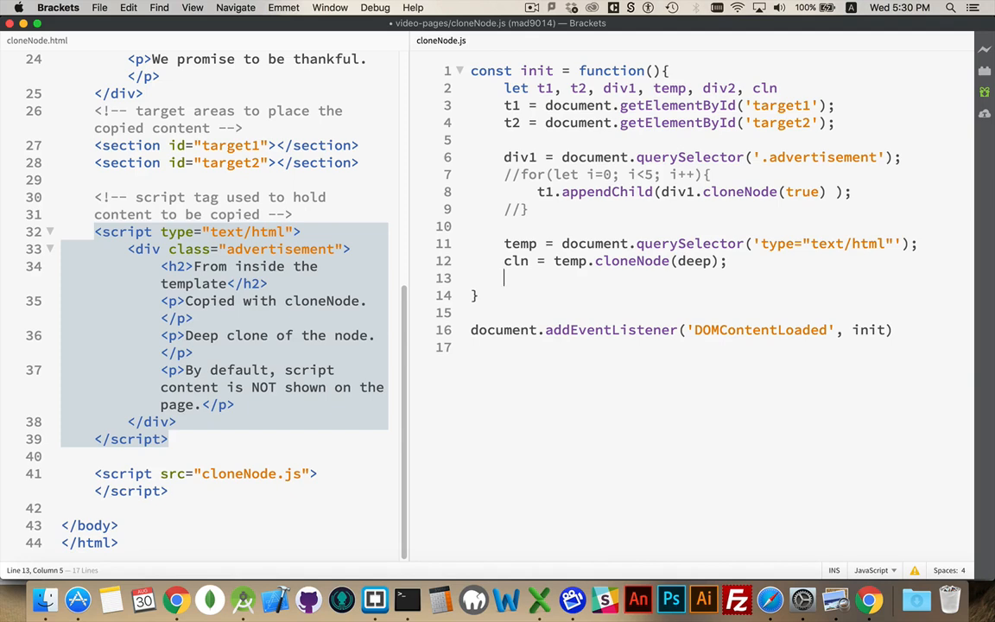
pyautogui.moveTo(616, 262)
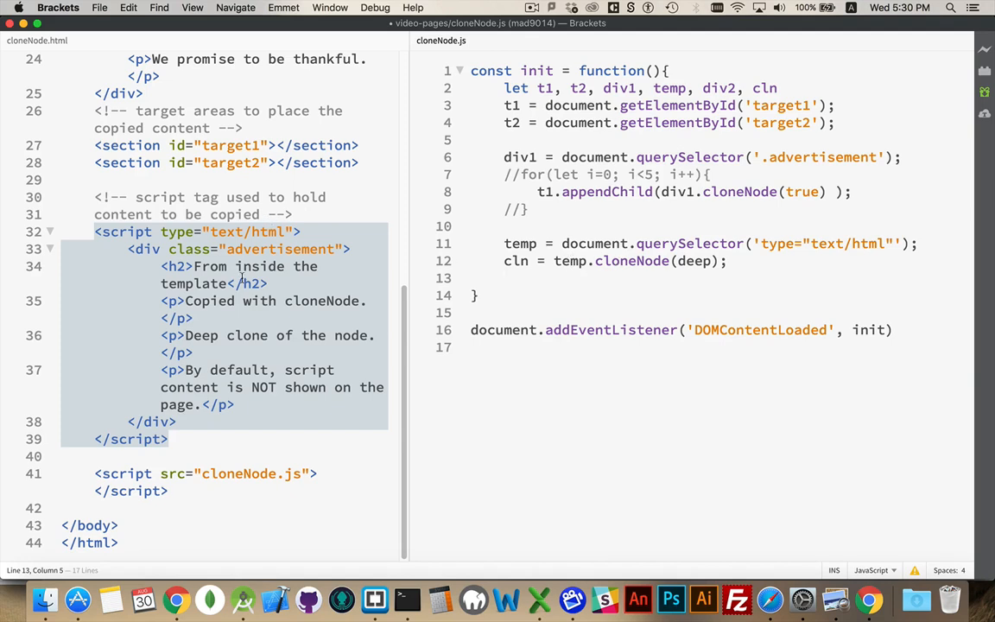
pyautogui.moveTo(580, 311)
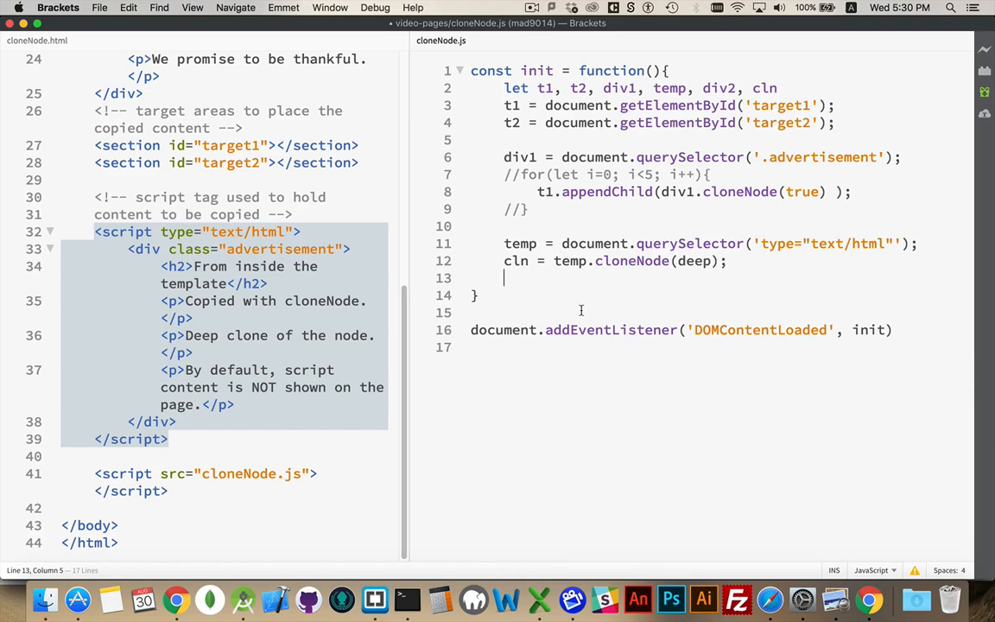
# Assign div2 = cln.textContent; and review line 13 against the template markup
pyautogui.write('div2')
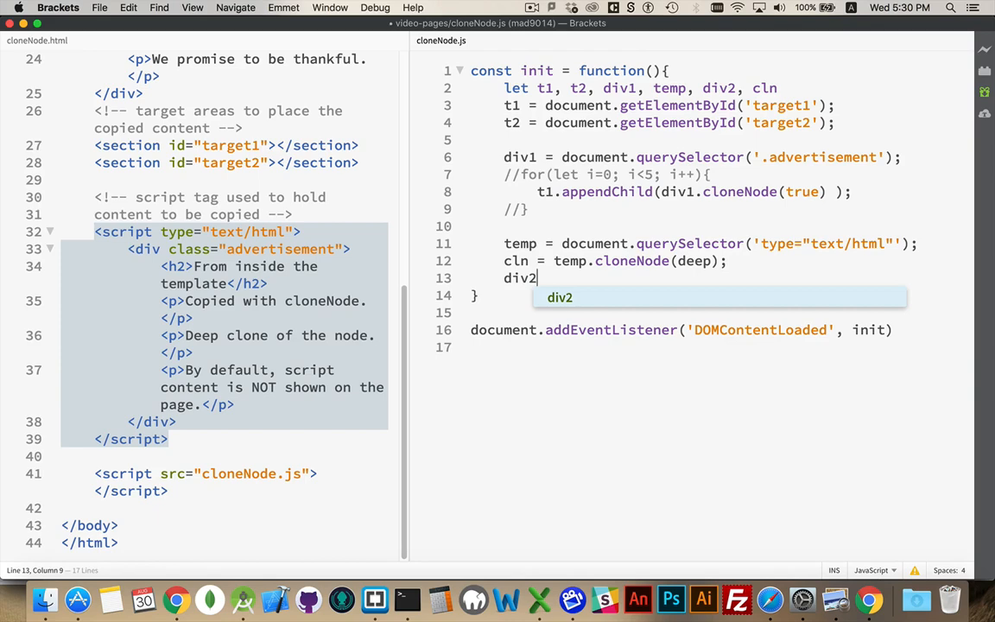
pyautogui.write('=')
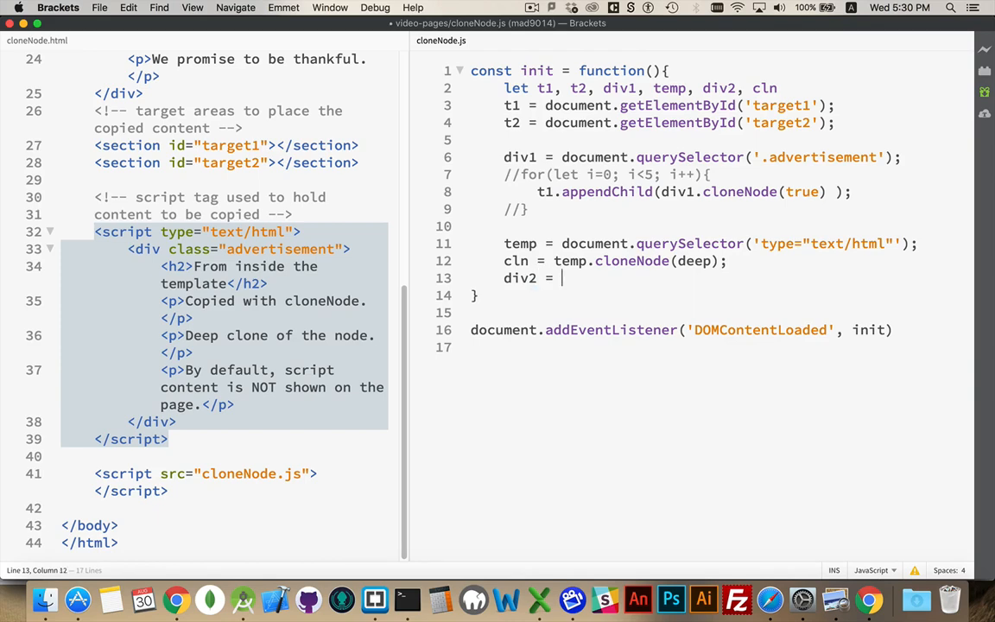
pyautogui.write('cln')
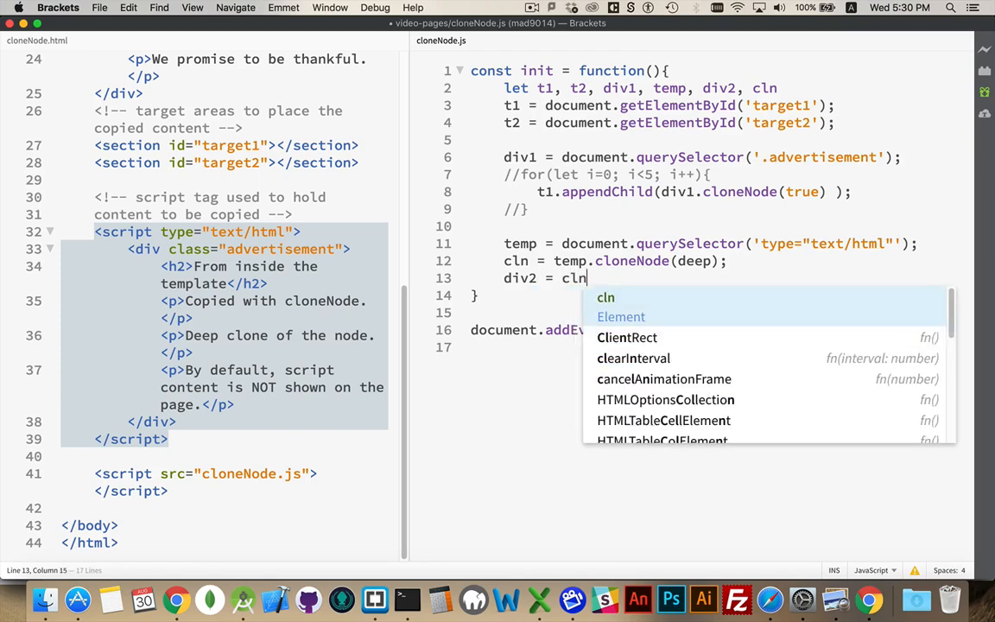
pyautogui.write('.')
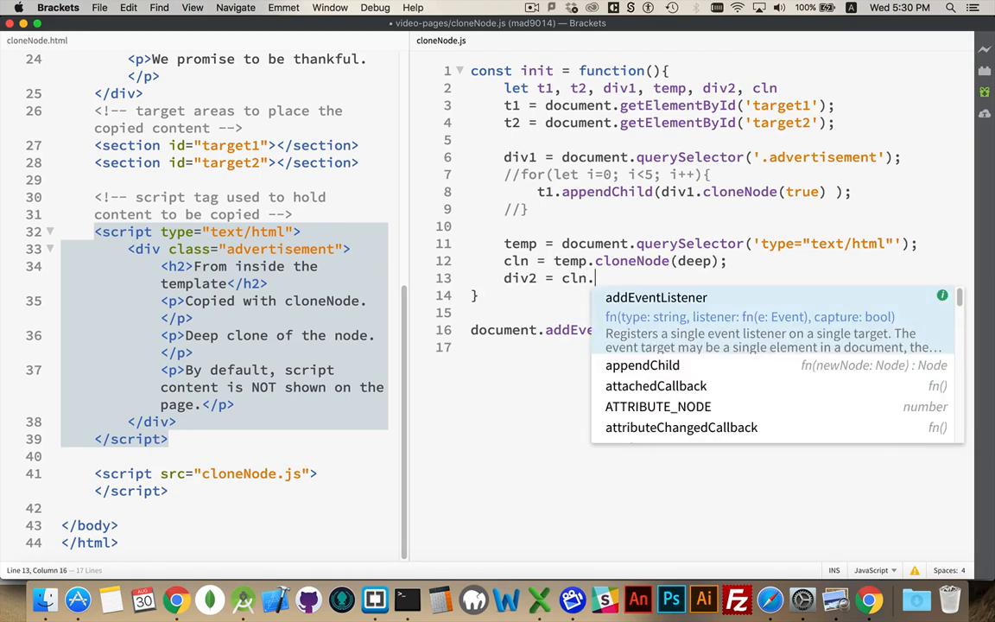
pyautogui.write('textContent;')
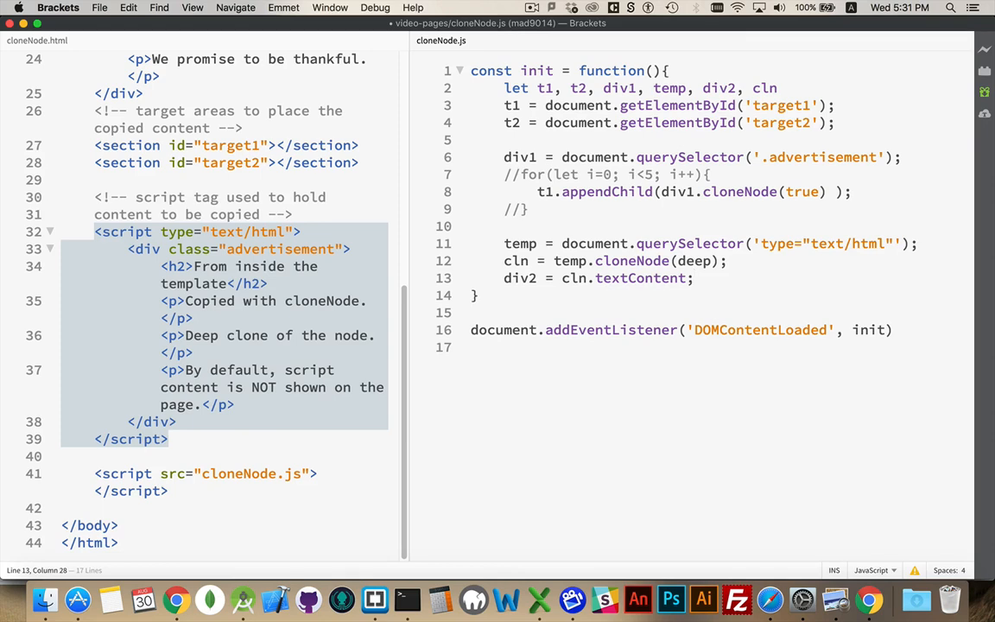
pyautogui.click(173, 266)
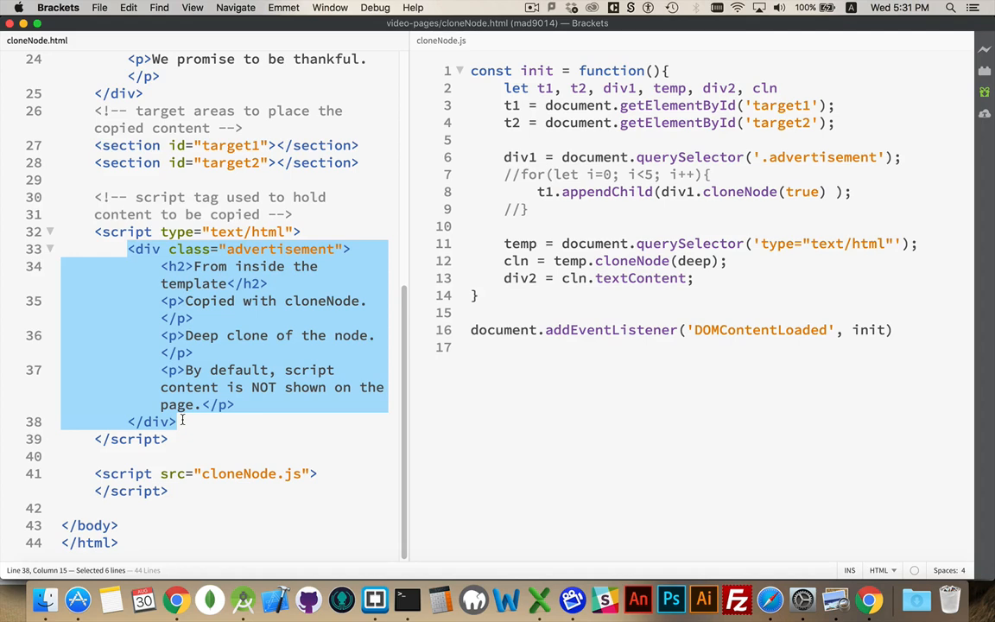
pyautogui.moveTo(456, 329)
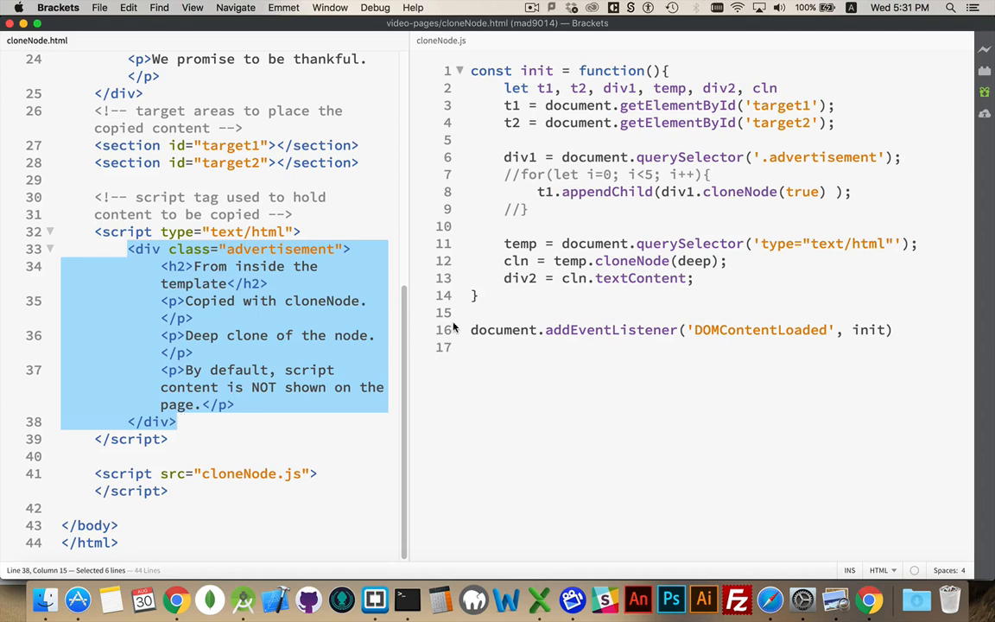
pyautogui.doubleClick(521, 277)
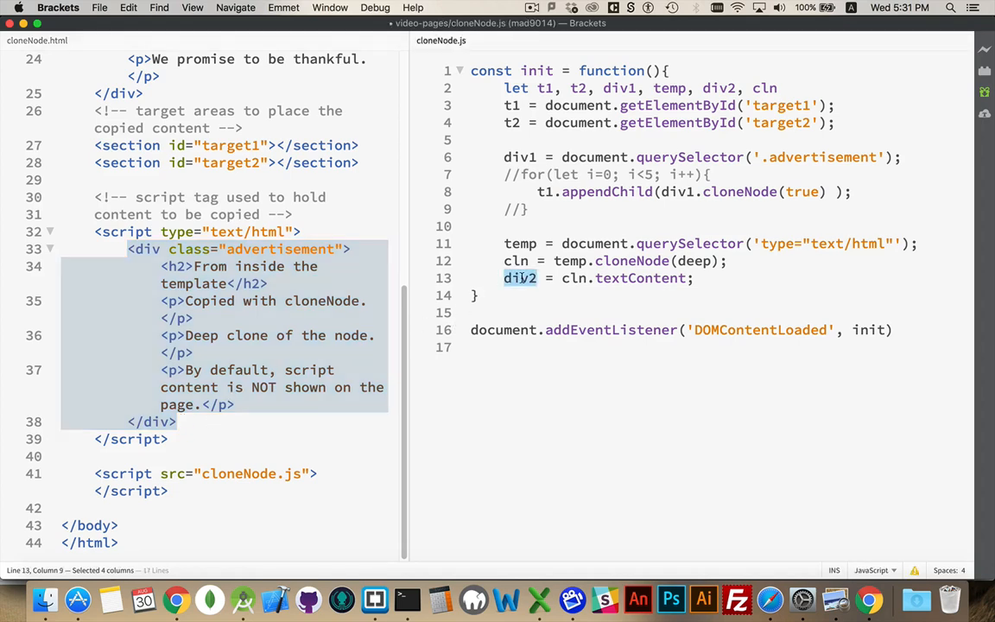
pyautogui.click(695, 279)
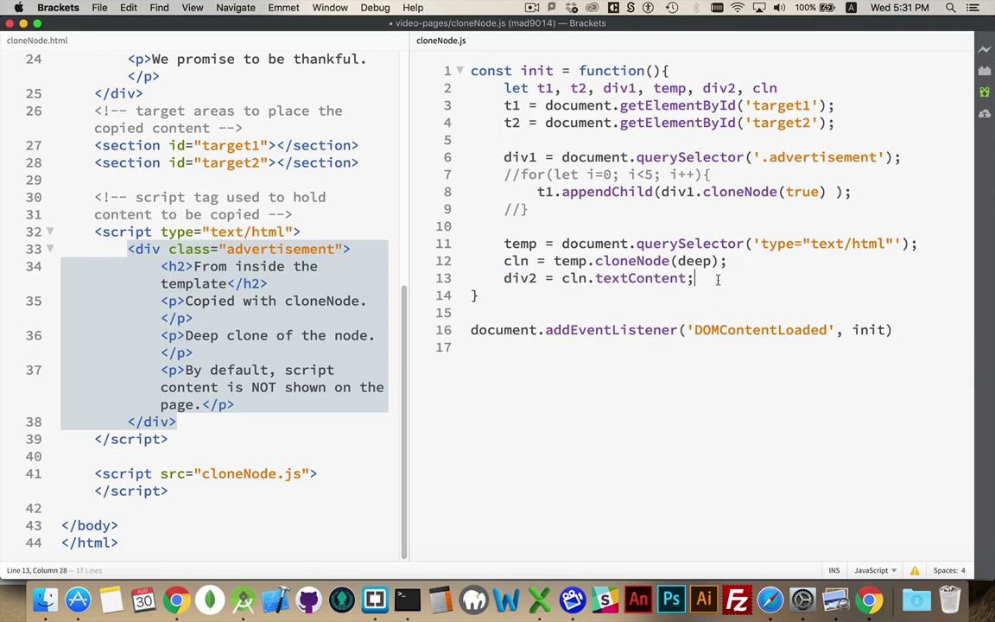
# Add t2.innerHTML = div2 on line 14, highlighting cln.textContent and div2 while explaining
pyautogui.write('t2')
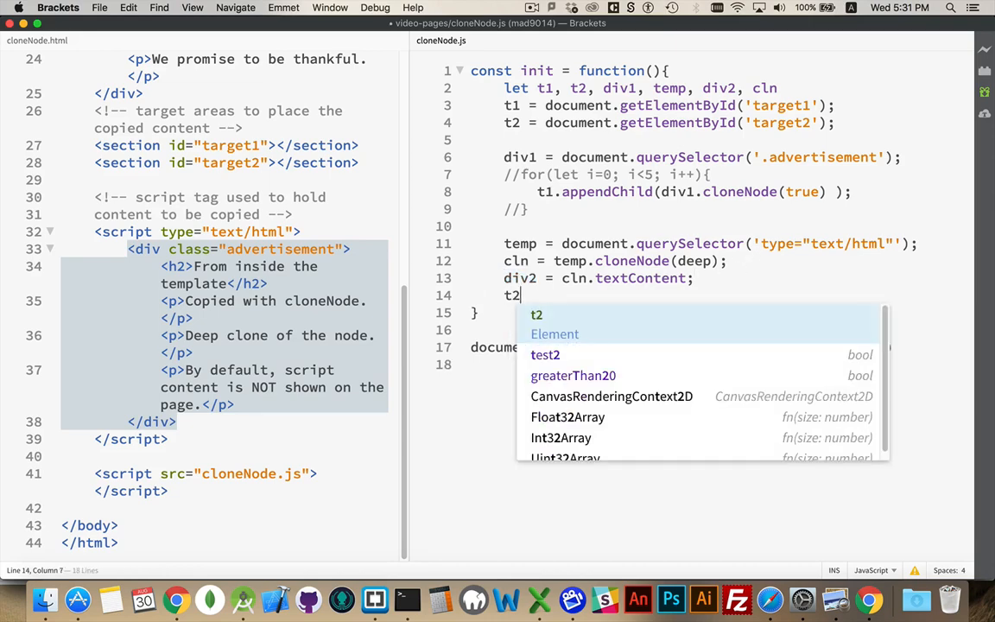
pyautogui.write('.innerHTML')
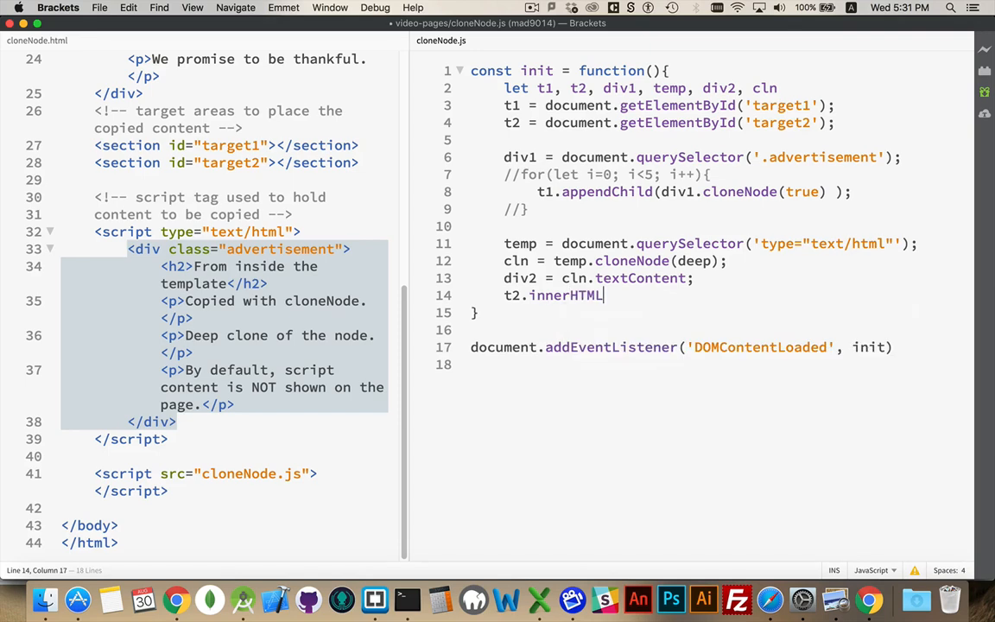
pyautogui.write('= div2;')
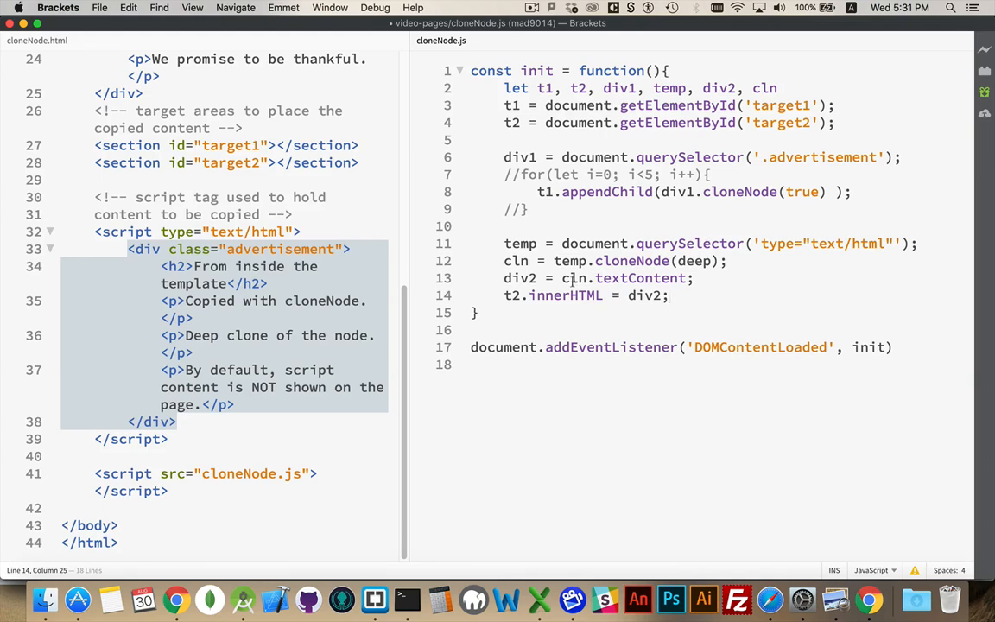
pyautogui.doubleClick(624, 278)
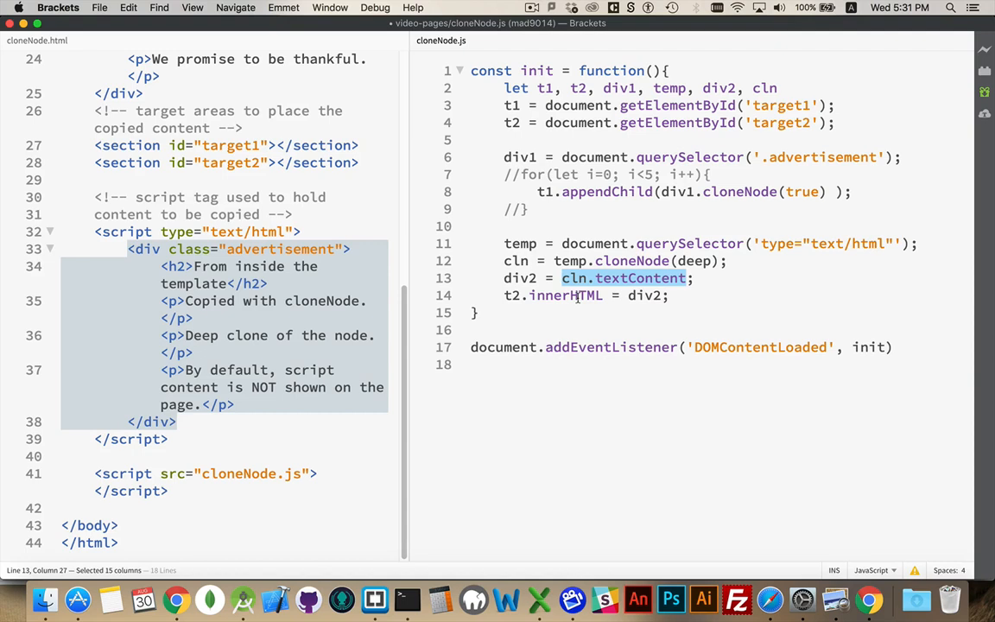
pyautogui.moveTo(577, 298)
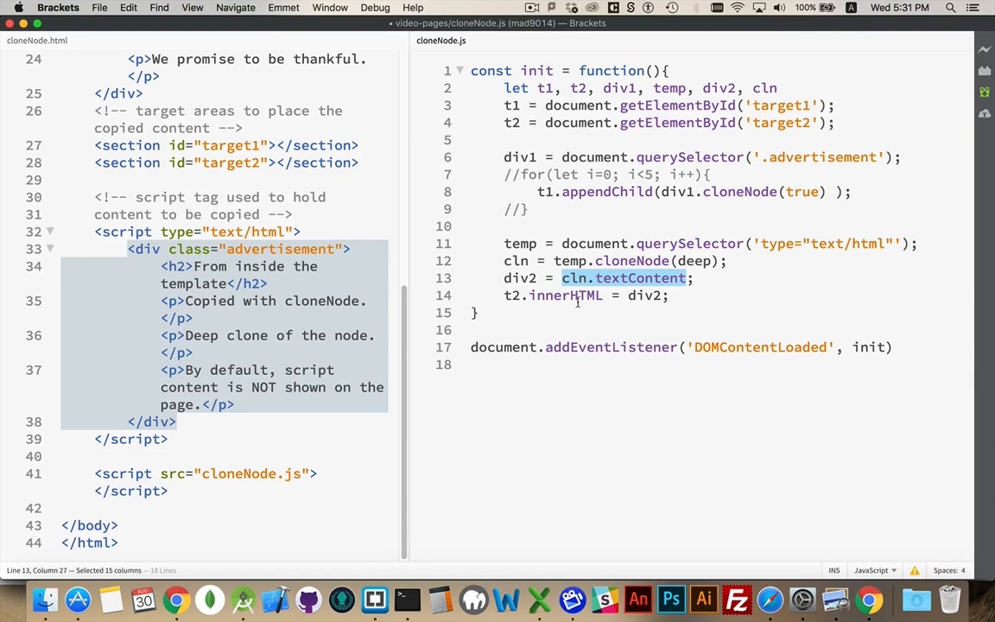
pyautogui.moveTo(646, 313)
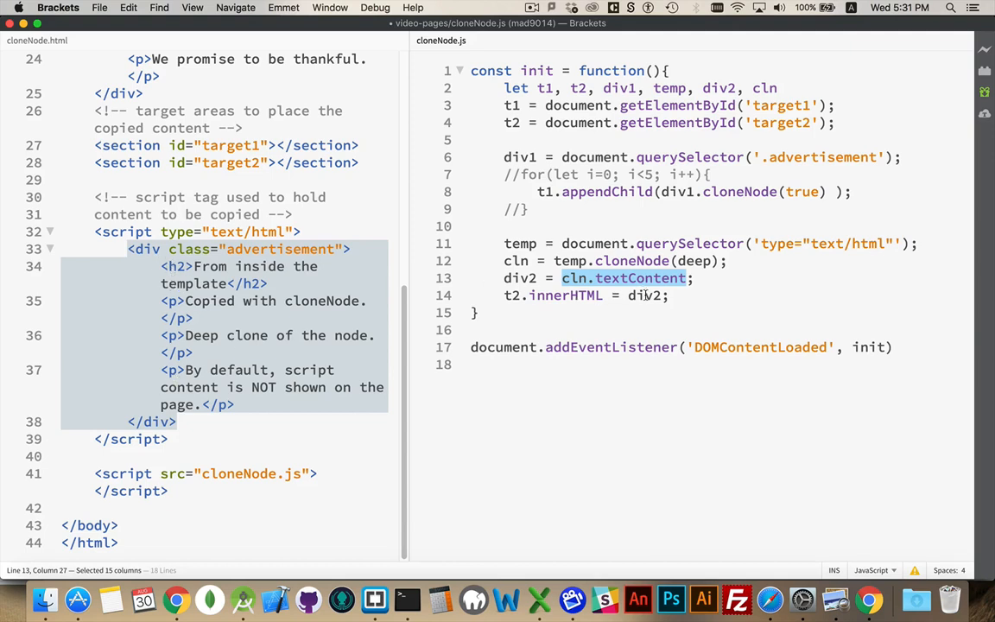
pyautogui.doubleClick(645, 295)
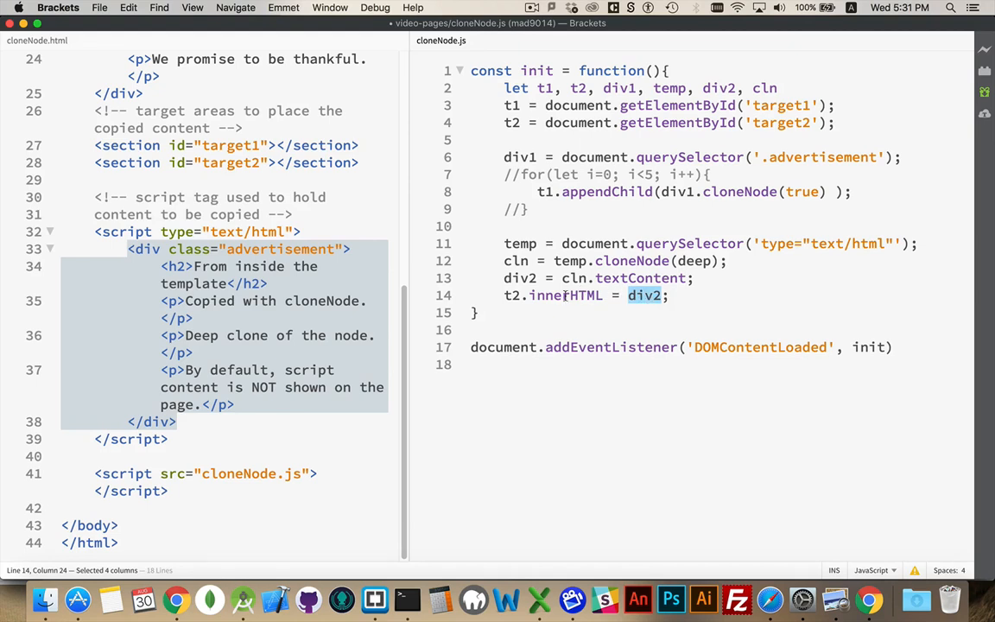
pyautogui.doubleClick(565, 295)
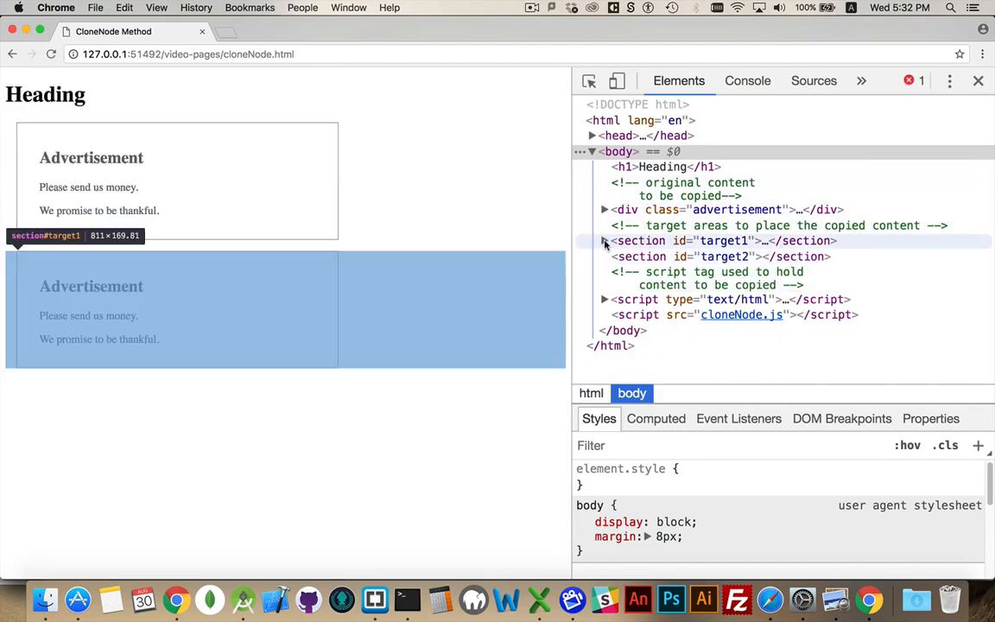
# Inspect the still-empty target2 section after reloading, where the console shows an invalid selector error
pyautogui.click(604, 240)
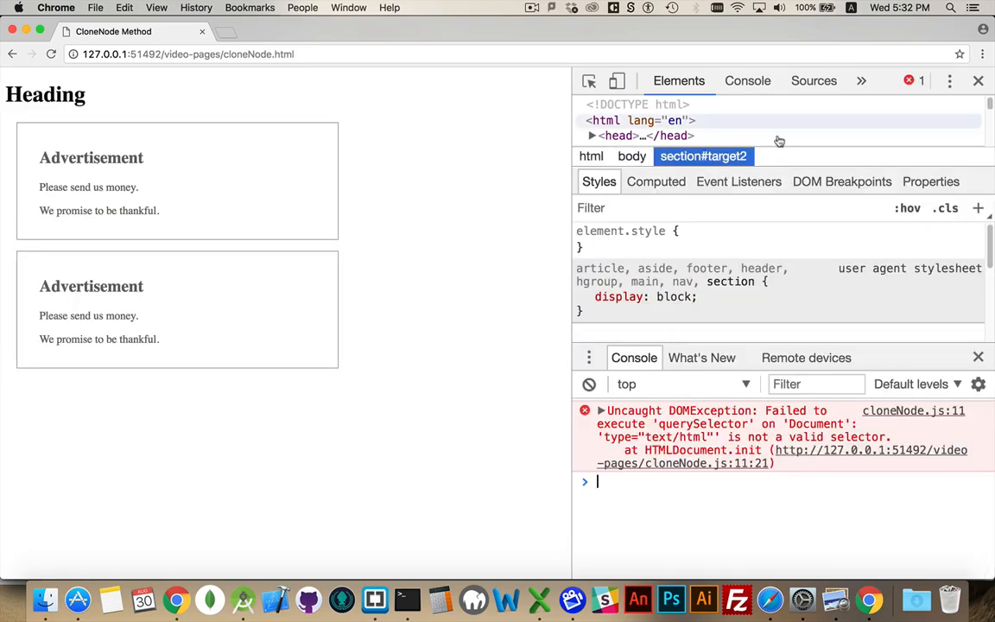
pyautogui.moveTo(746, 427)
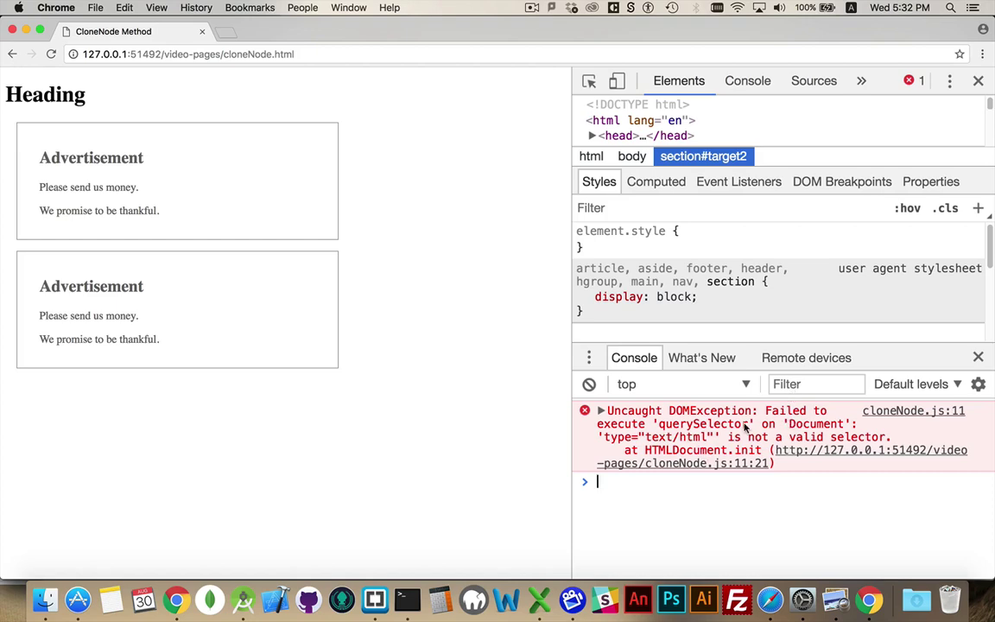
pyautogui.moveTo(843, 428)
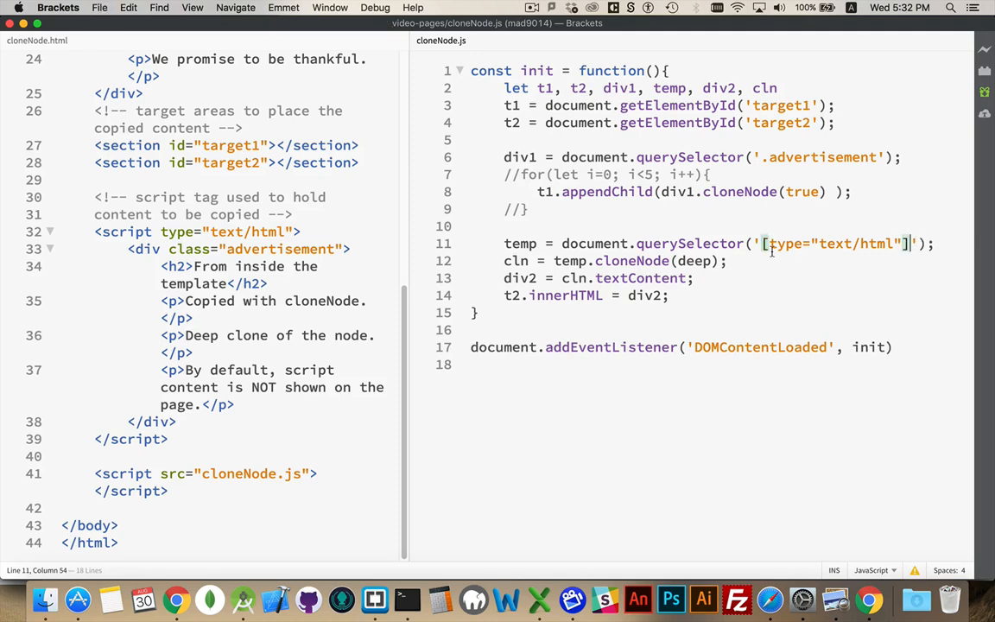
pyautogui.moveTo(881, 212)
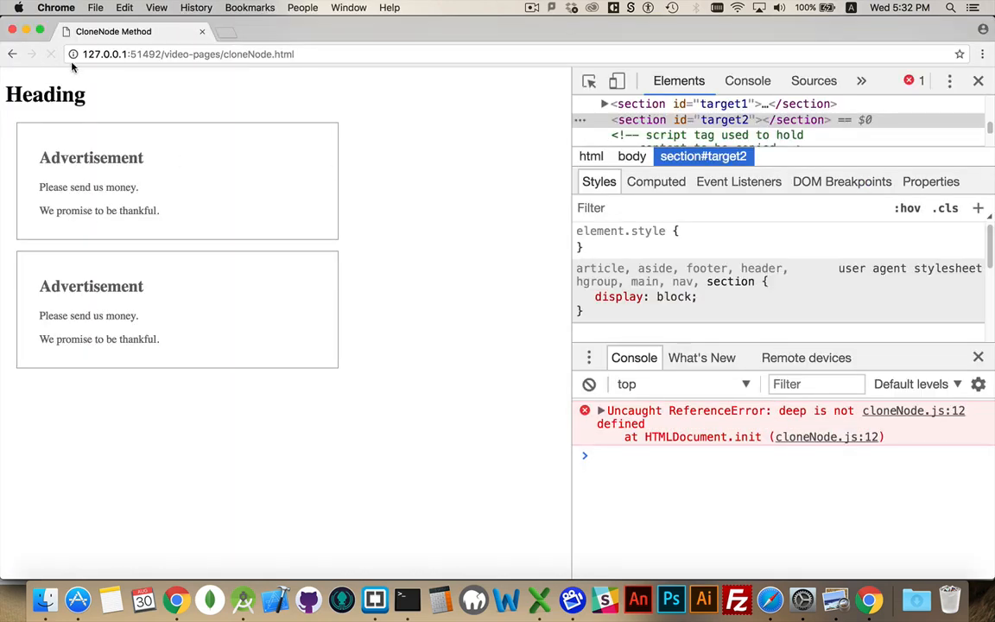
# Change cloneNode(deep) to cloneNode(true) and reload Chrome to run the corrected script
pyautogui.click(51, 54)
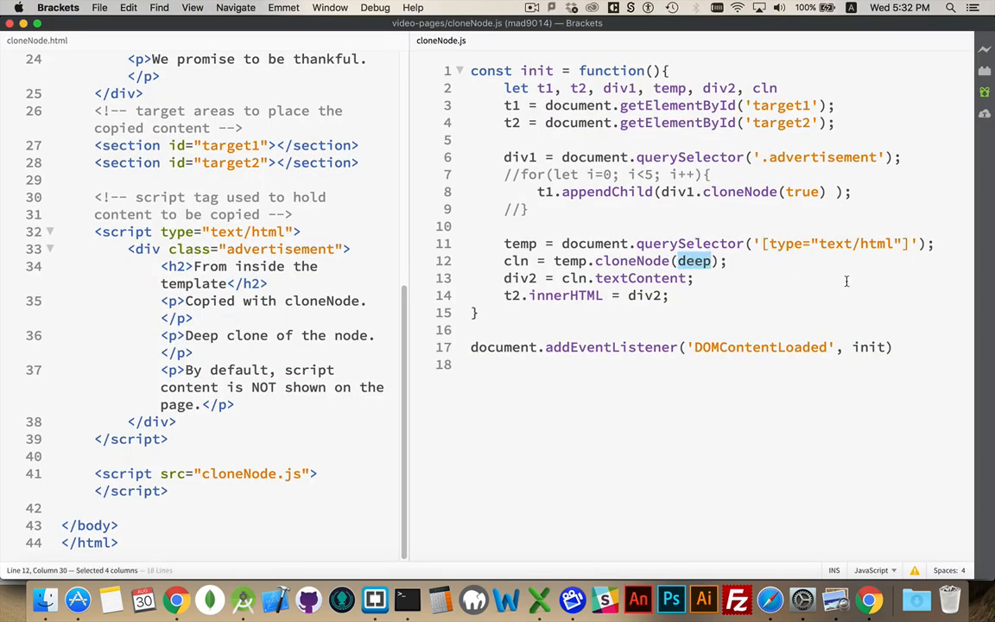
pyautogui.write('true')
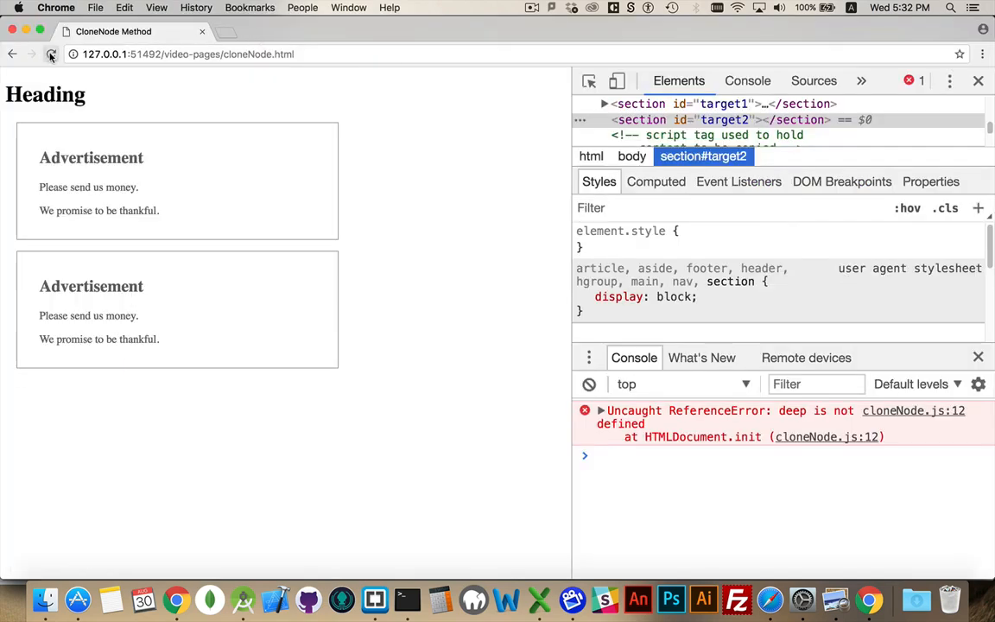
pyautogui.click(51, 54)
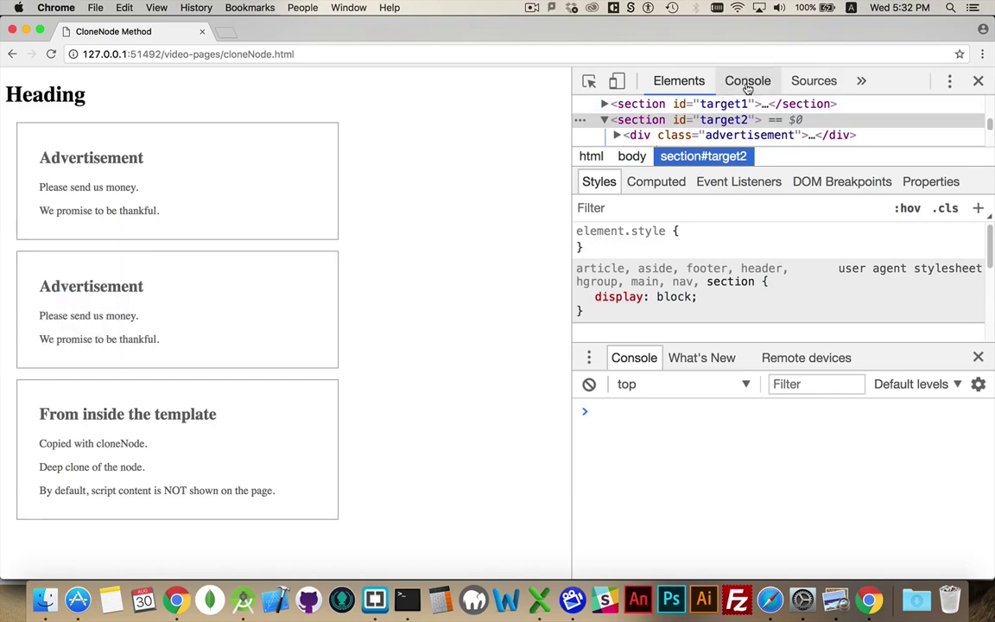
# Close the Console drawer and expand target2's advertisement div and the text/html template script
pyautogui.click(679, 80)
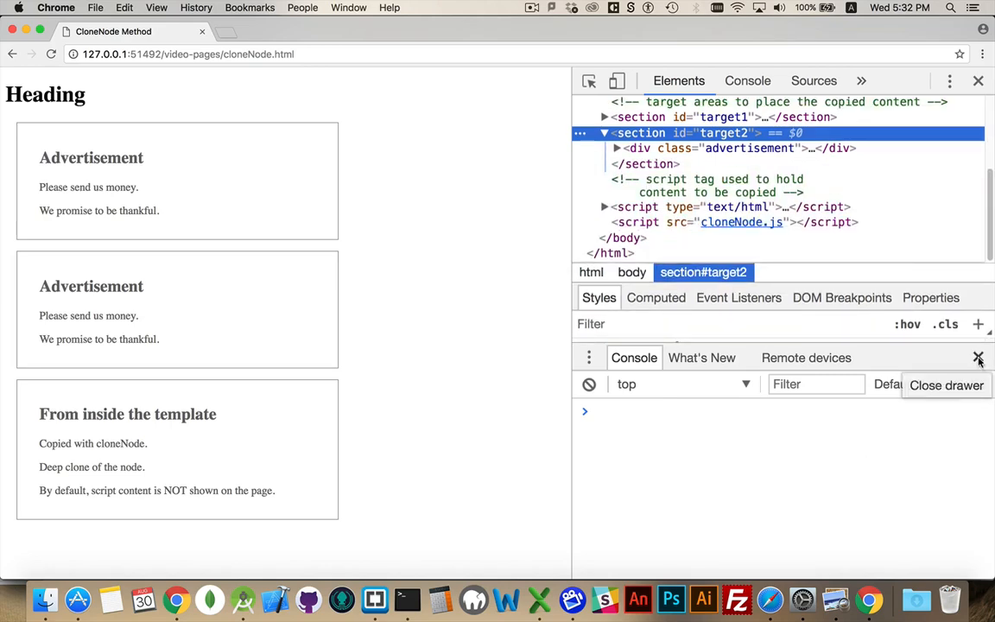
pyautogui.click(978, 358)
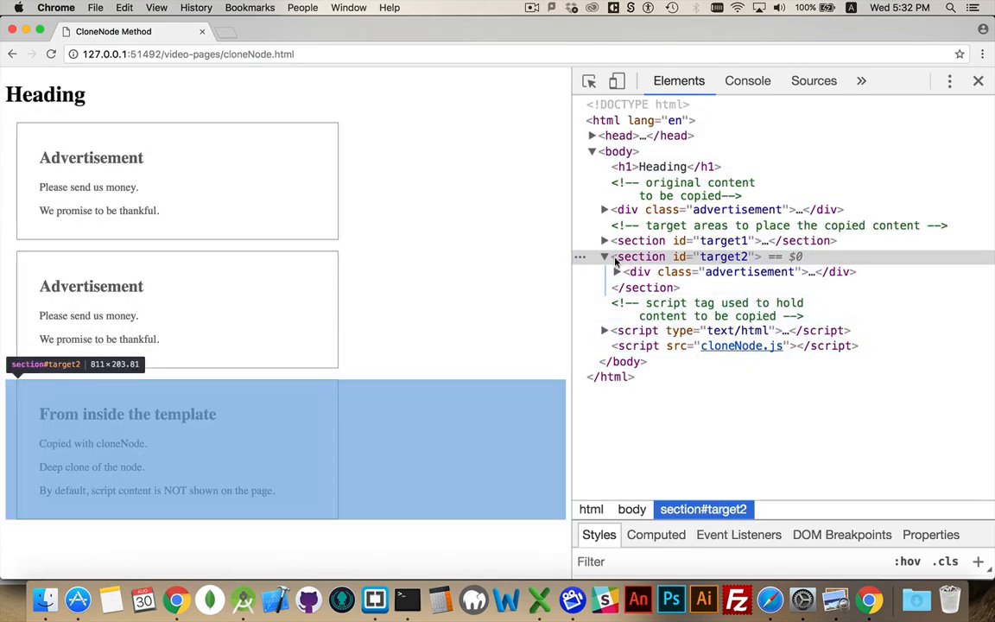
pyautogui.click(616, 271)
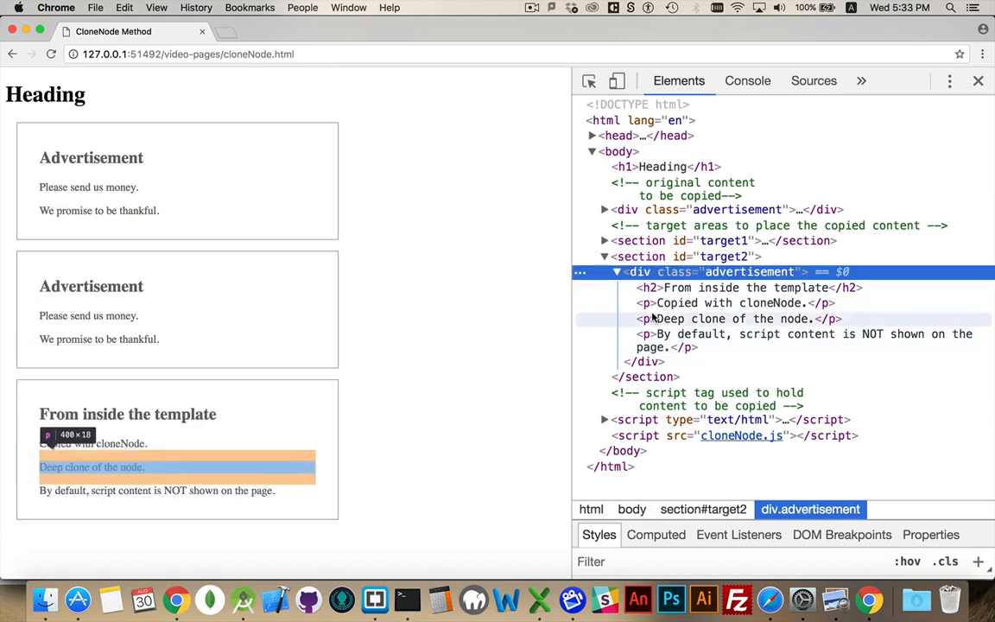
pyautogui.moveTo(666, 423)
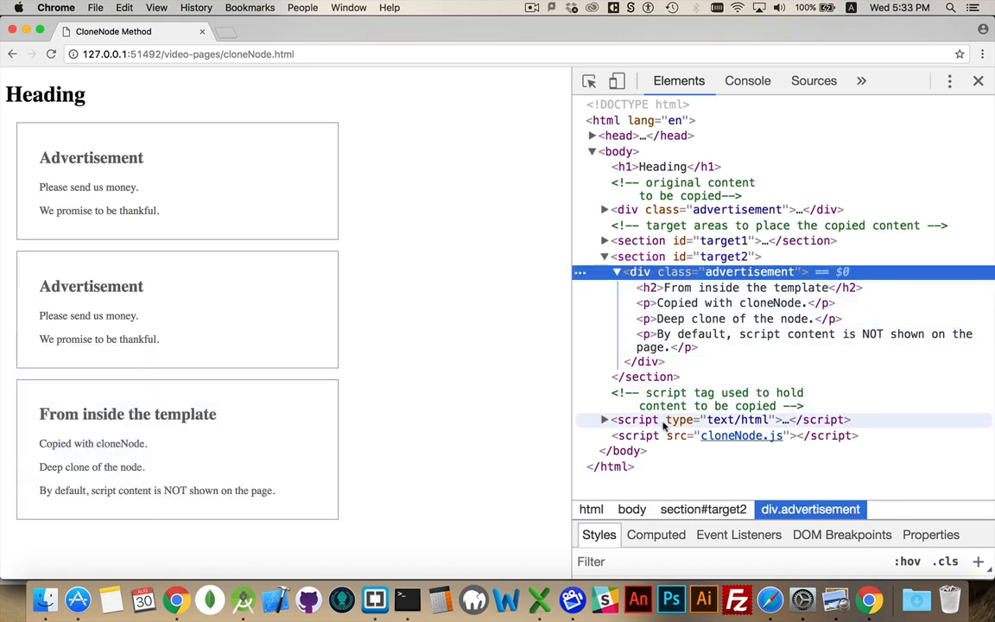
pyautogui.click(604, 420)
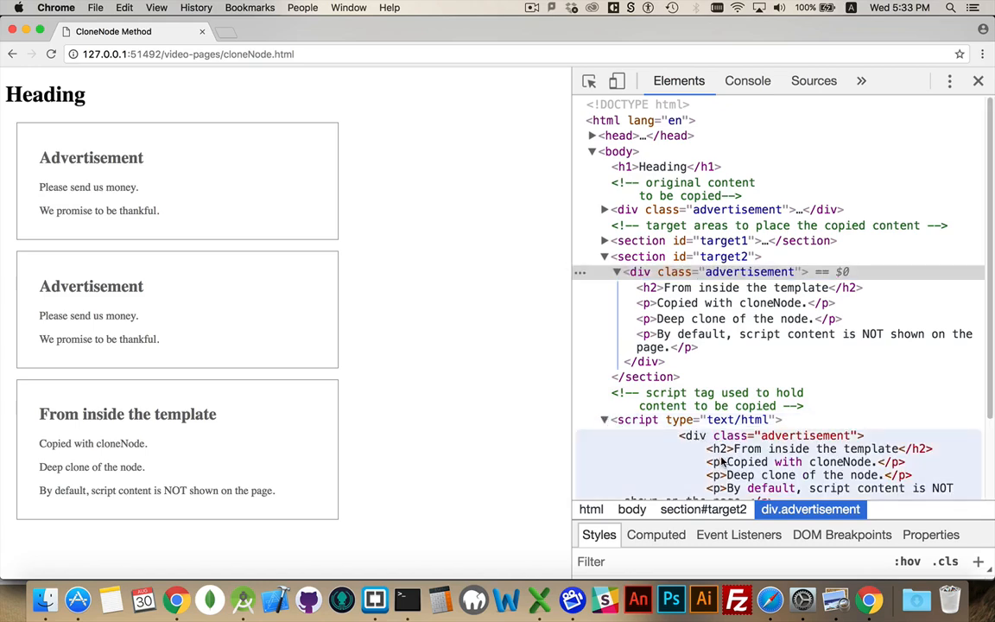
pyautogui.moveTo(680, 361)
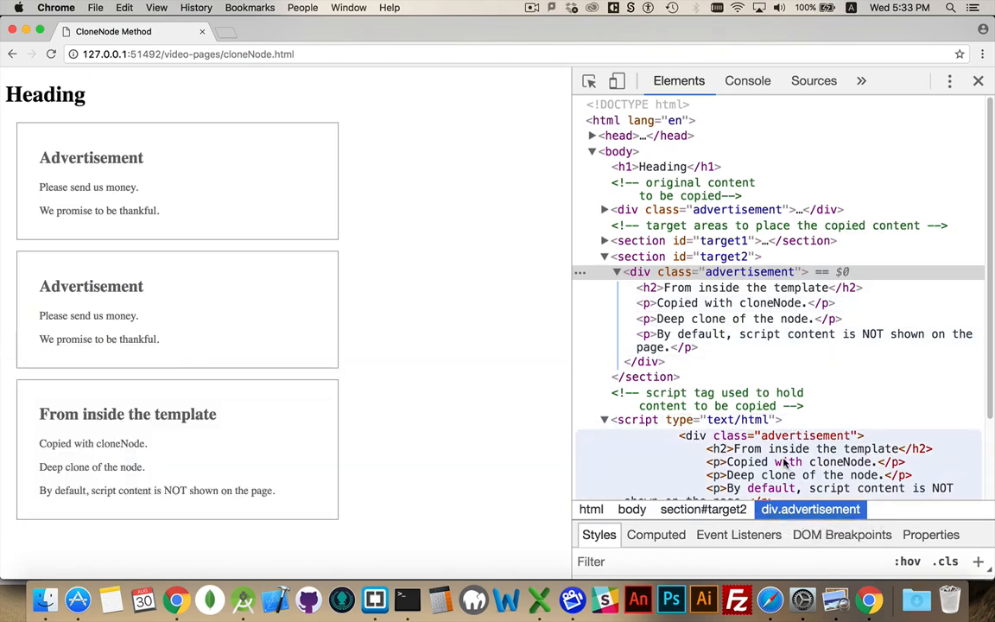
pyautogui.moveTo(750, 272)
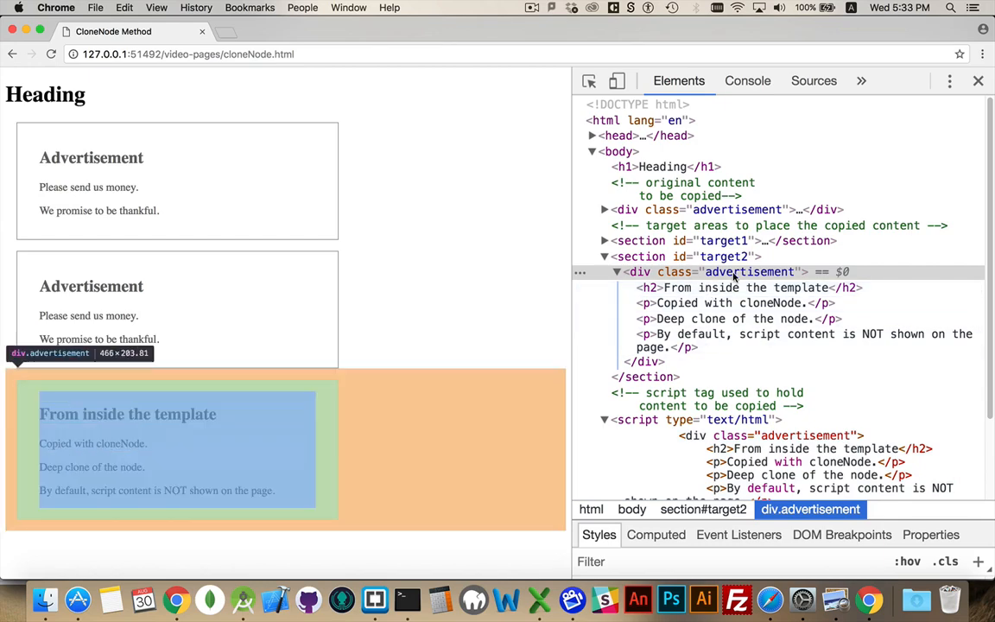
pyautogui.moveTo(391, 283)
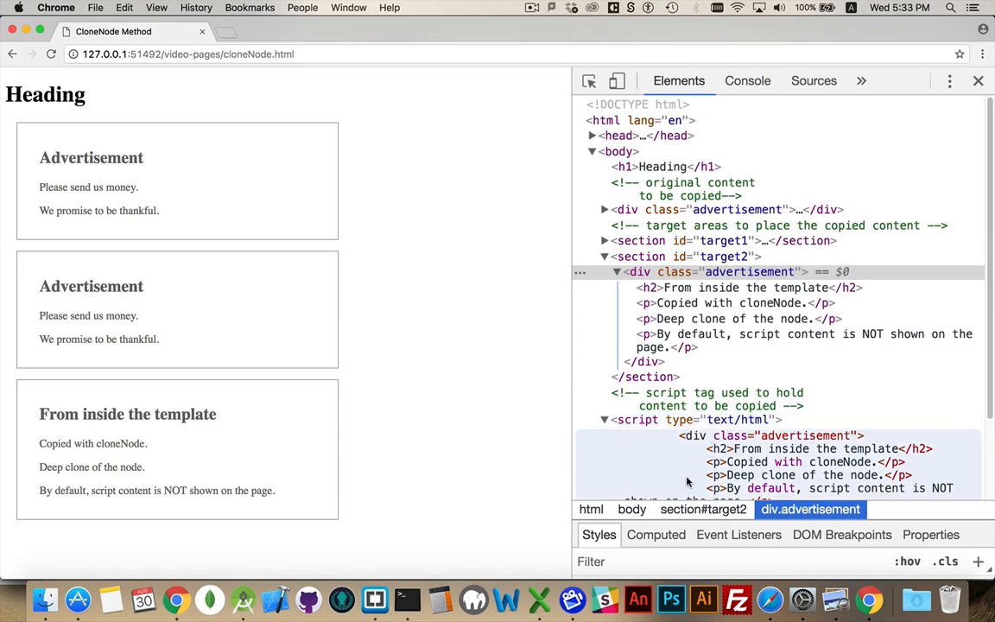
pyautogui.moveTo(691, 456)
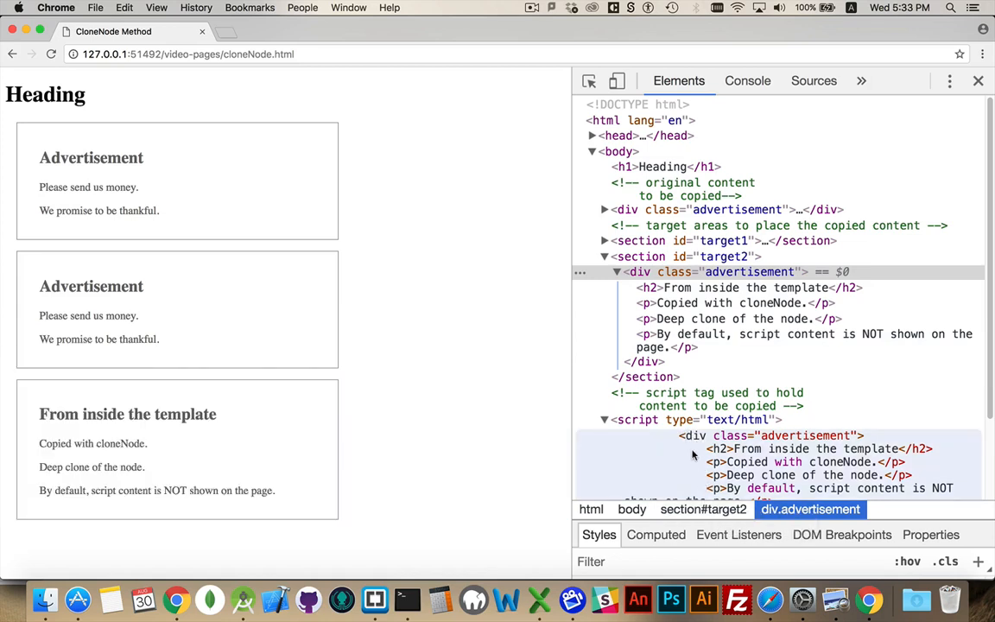
pyautogui.moveTo(691, 451)
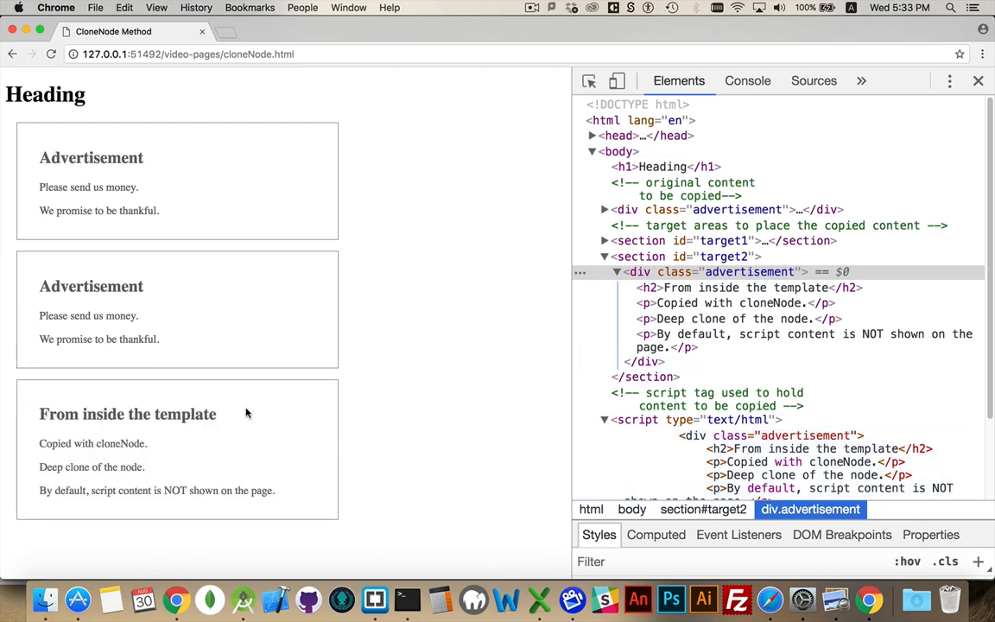
pyautogui.moveTo(447, 317)
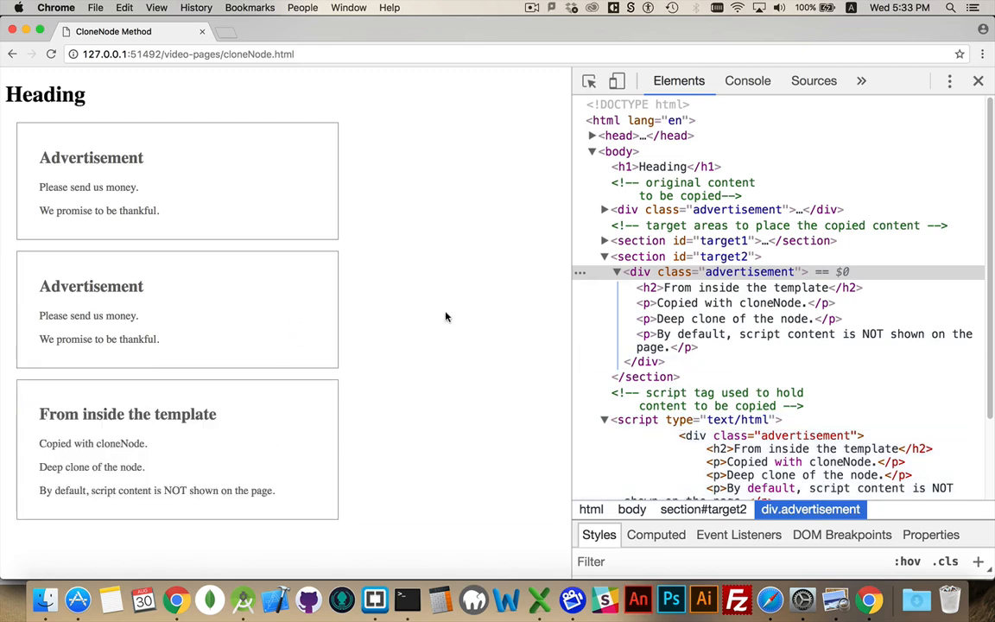